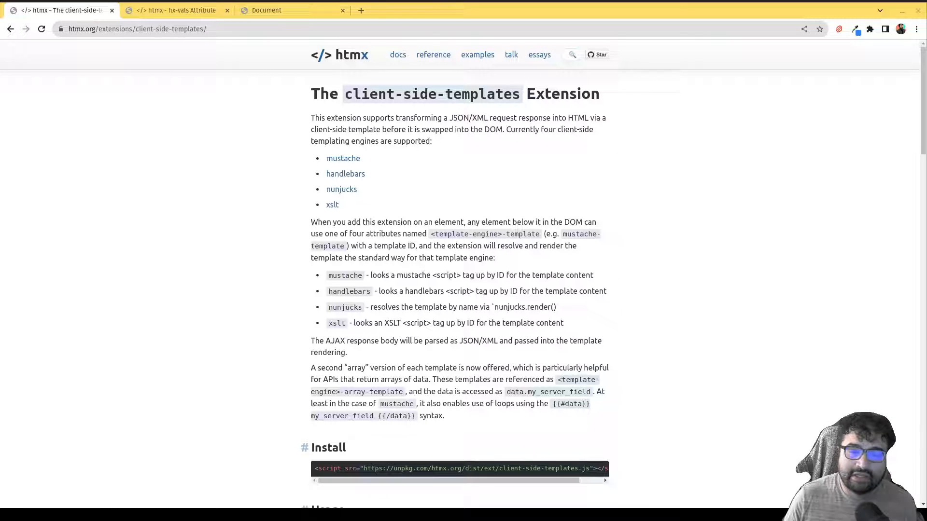
mouse_move(365, 208)
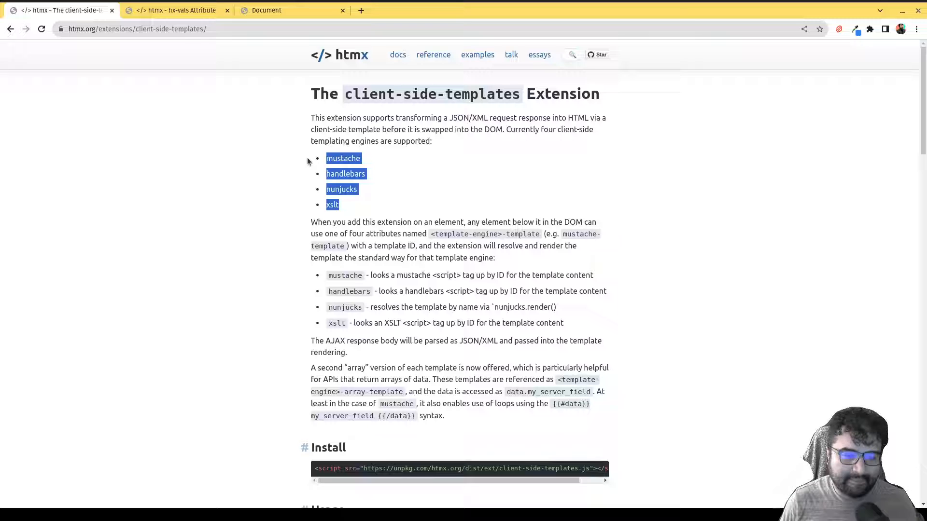
Create a clientsidetemplates folder under public and add an index.html file inside it.
scroll("down", 3)
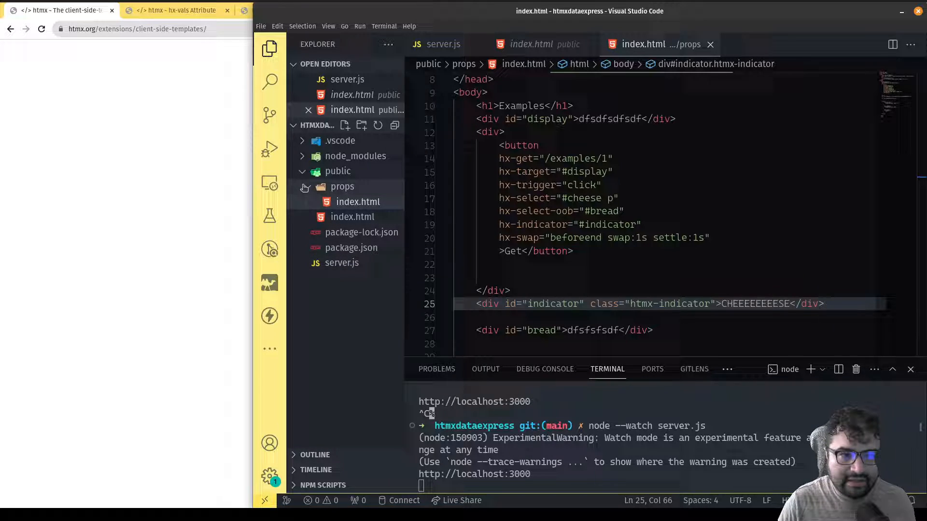
right_click(338, 171)
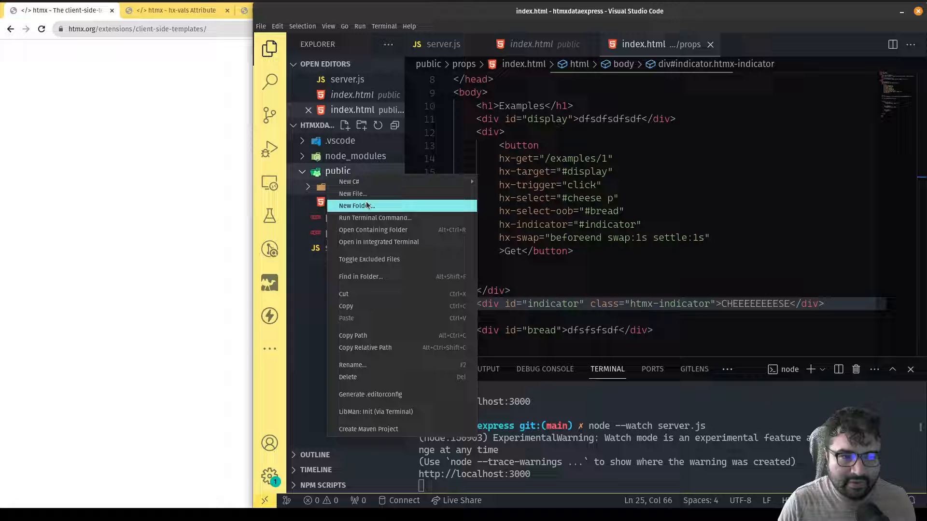
left_click(354, 206)
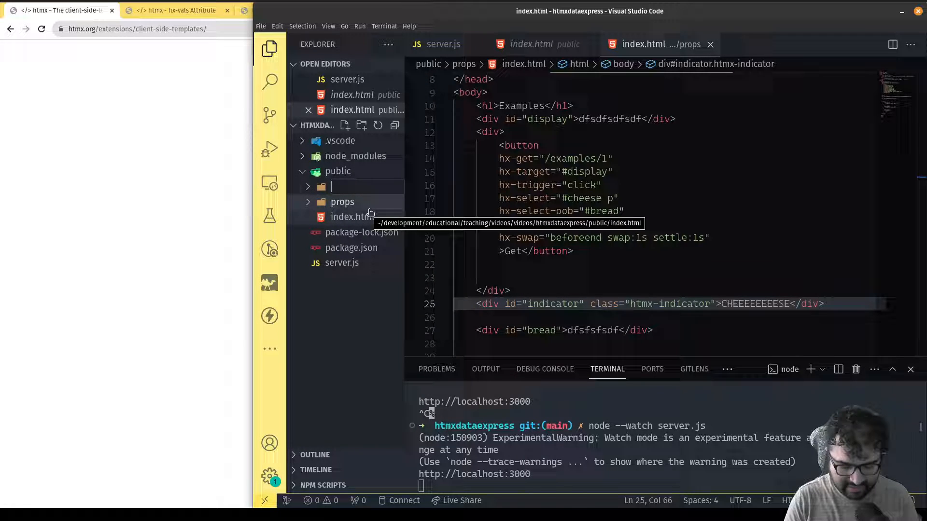
type("clientsidetemplates")
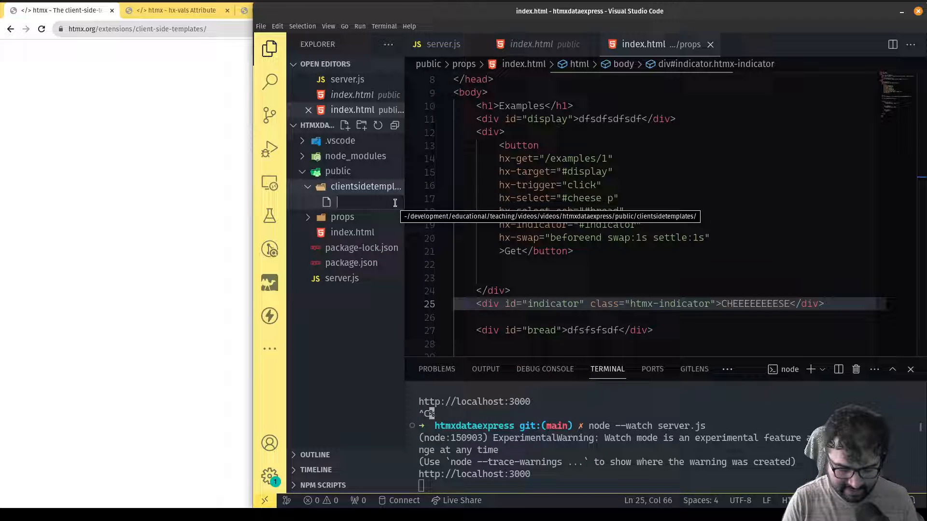
type("index.html")
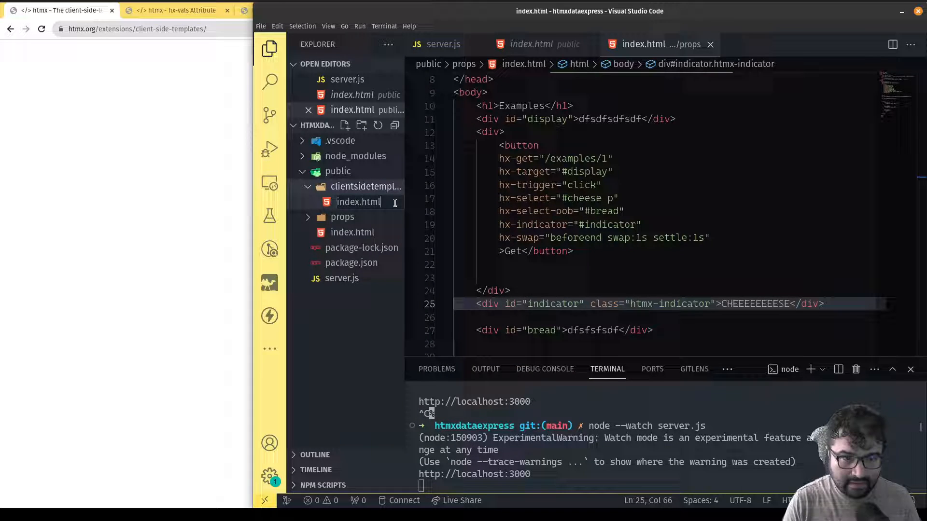
left_click(358, 201)
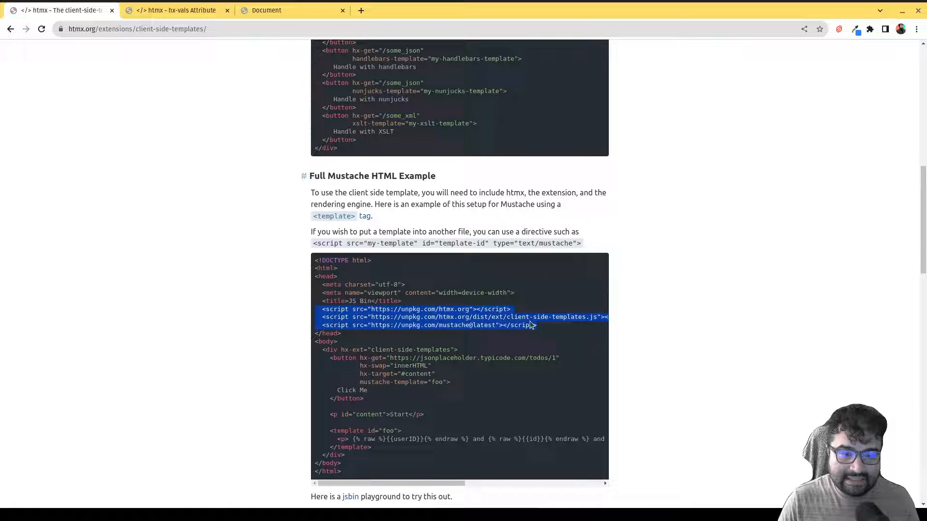
mouse_move(547, 331)
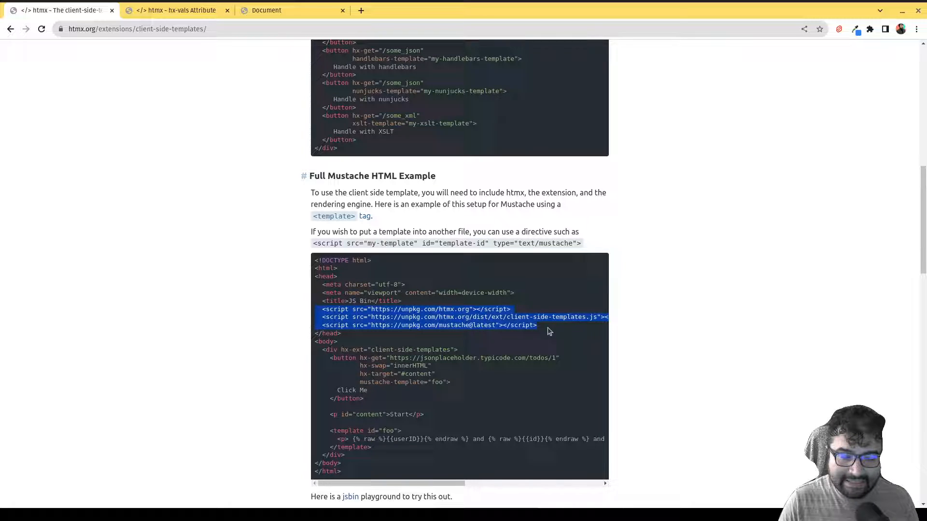
mouse_move(385, 336)
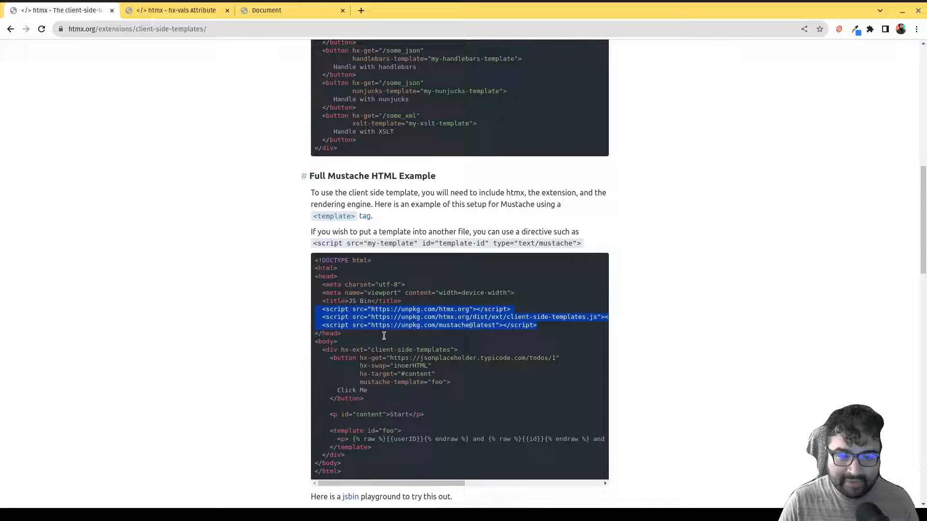
Locate the Full Mustache HTML Example's script tags, check the local page, and return to the editor.
scroll("up", 3)
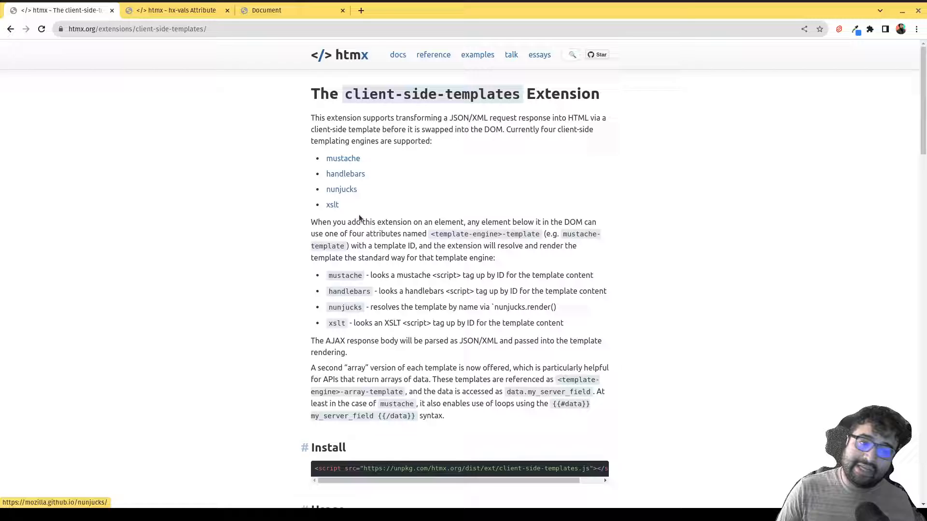
mouse_move(332, 205)
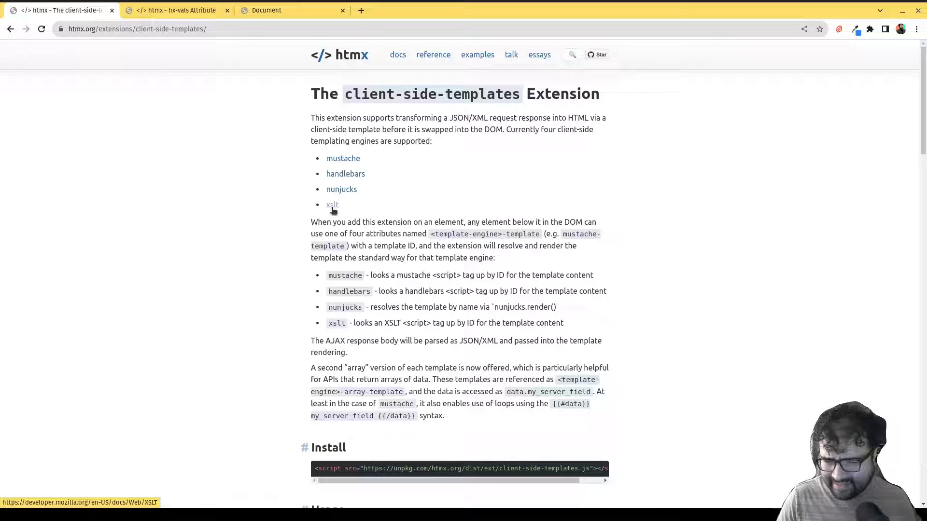
scroll("down", 3)
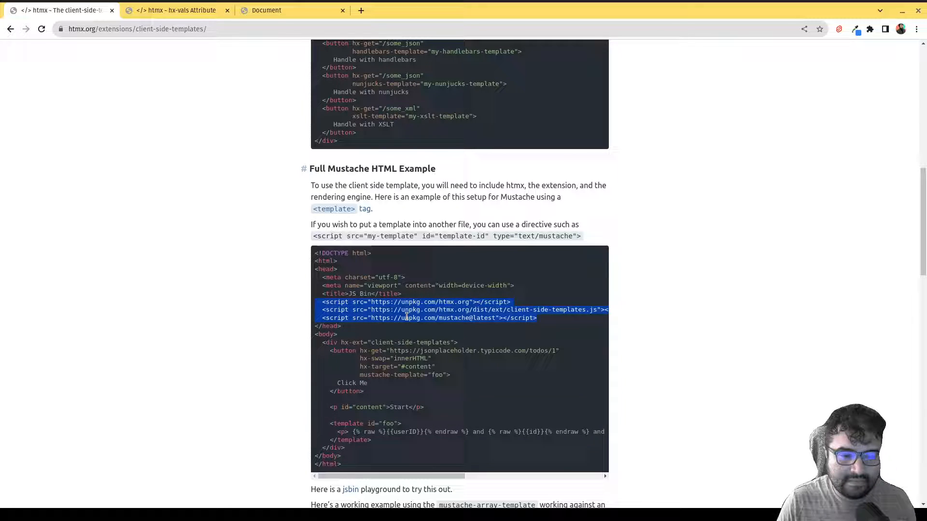
left_click(290, 9)
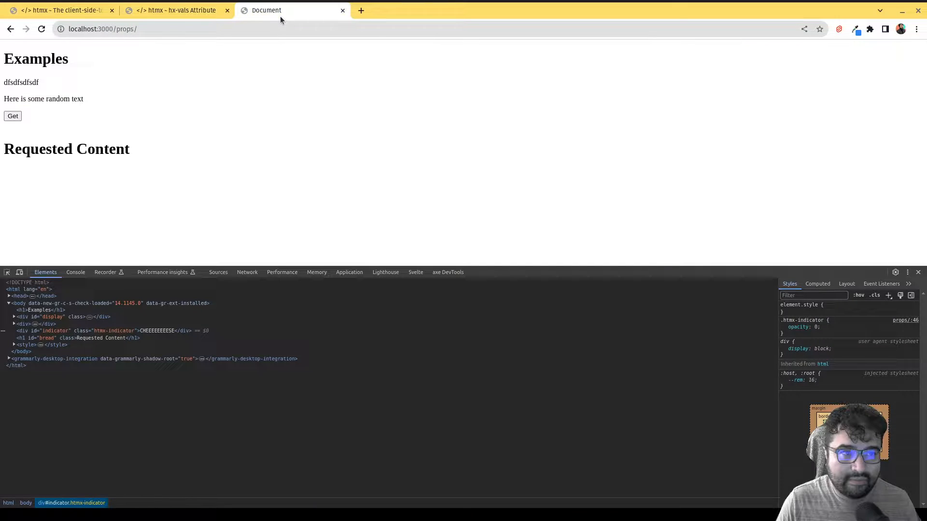
left_click(59, 10)
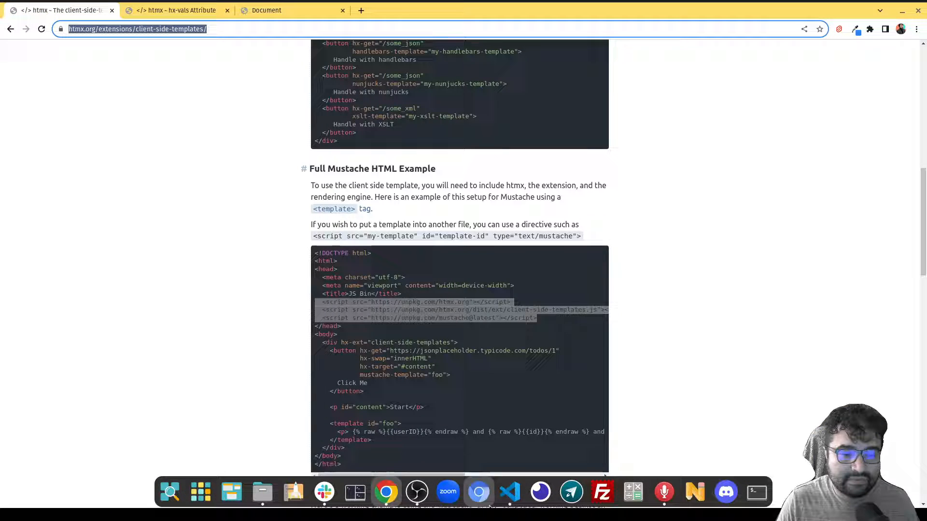
left_click(510, 492)
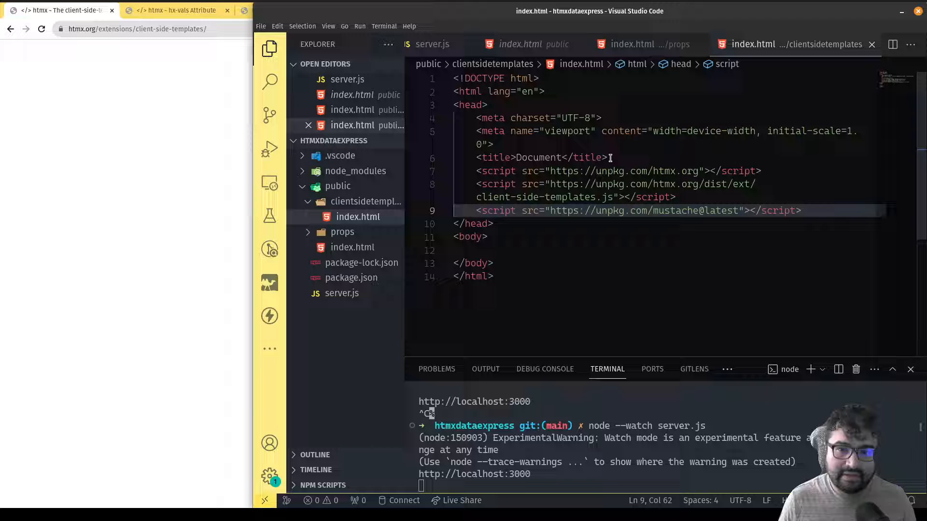
Add a <div id="display"></div> and start a Get button inside the body.
left_click(487, 237)
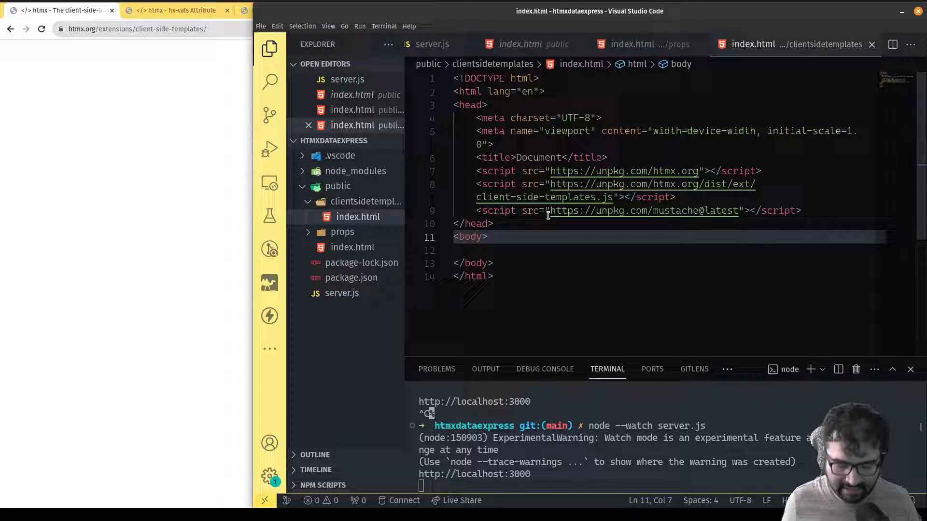
key("Enter")
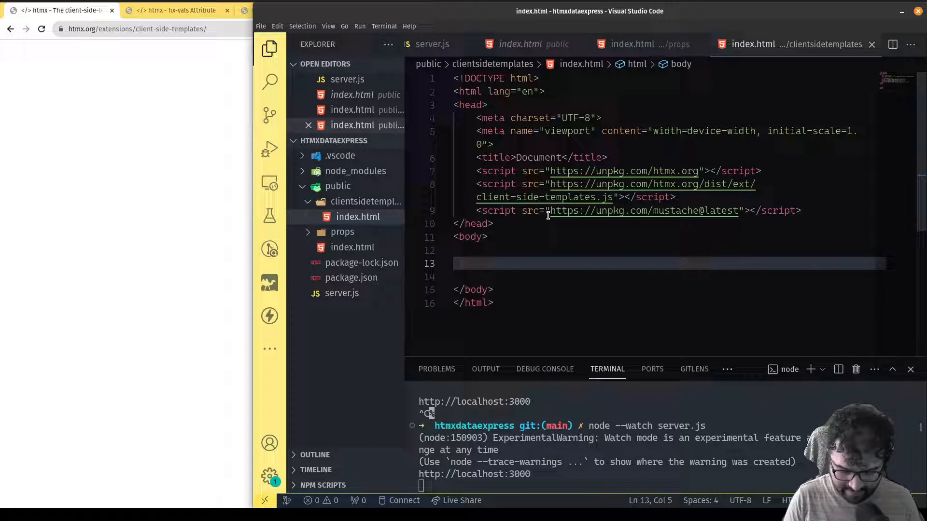
type("<div id=\"display\"></div>")
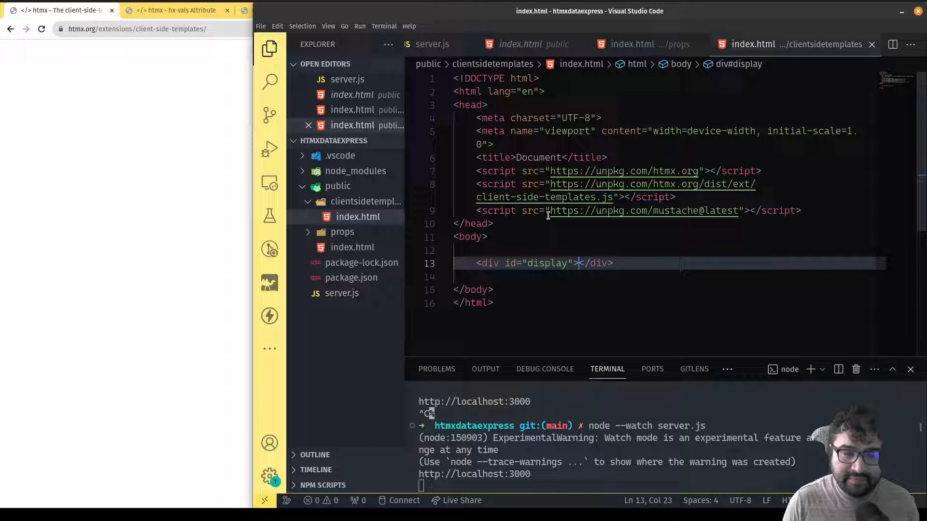
key("Enter")
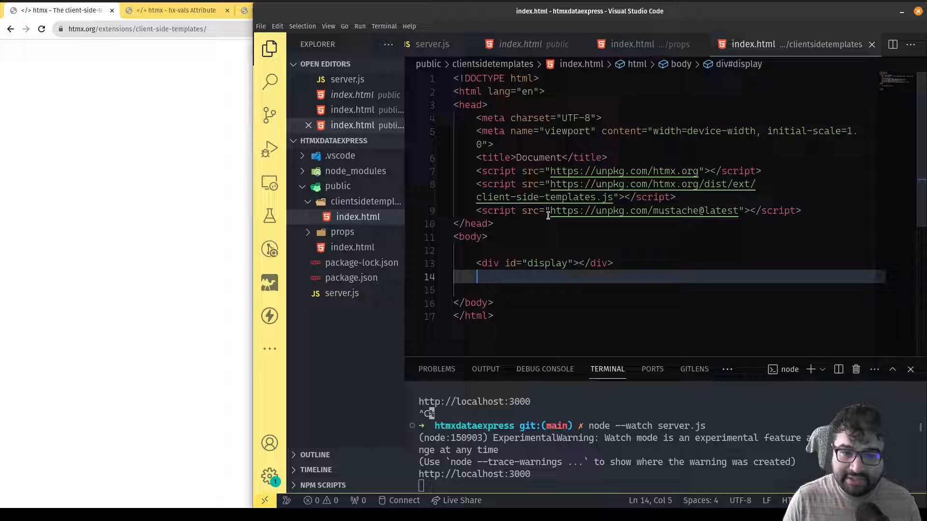
type("<butt")
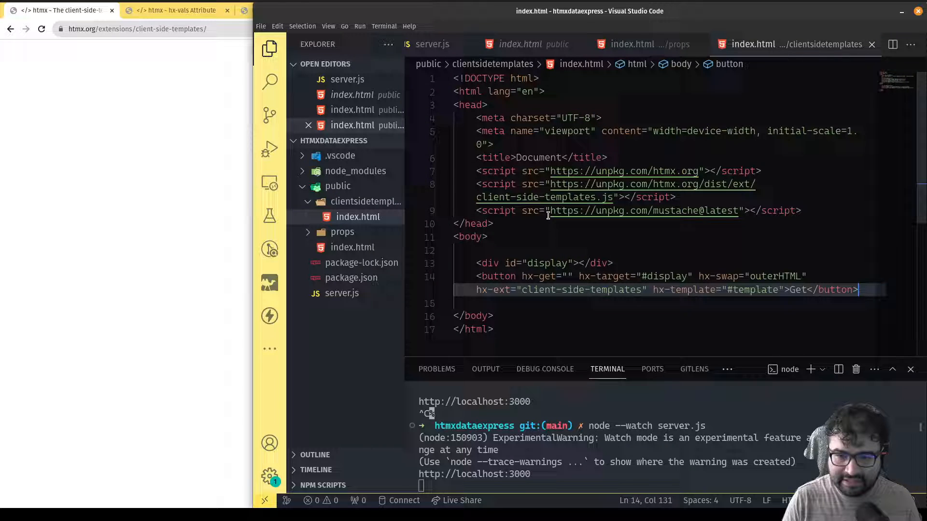
mouse_move(807, 259)
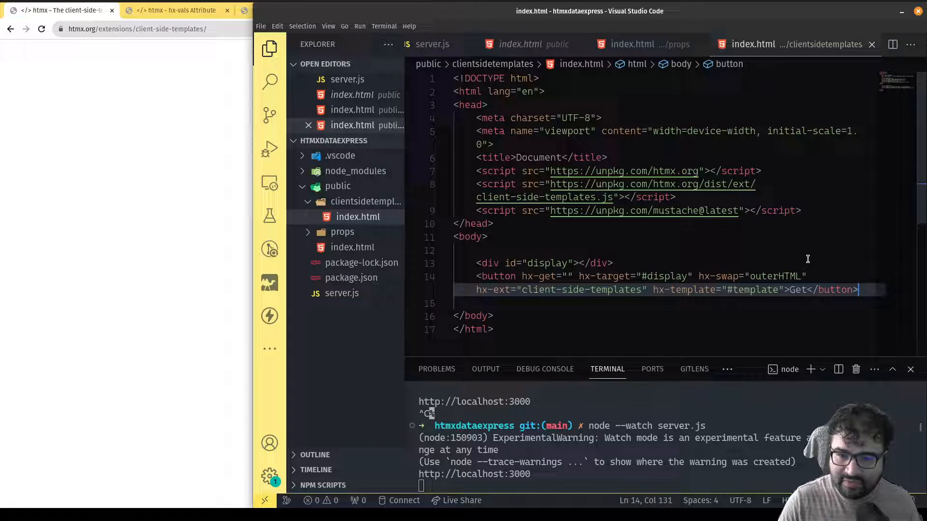
Change the button's hx-swap from outerHTML to innerHTML and begin a #template element.
double_click(773, 276)
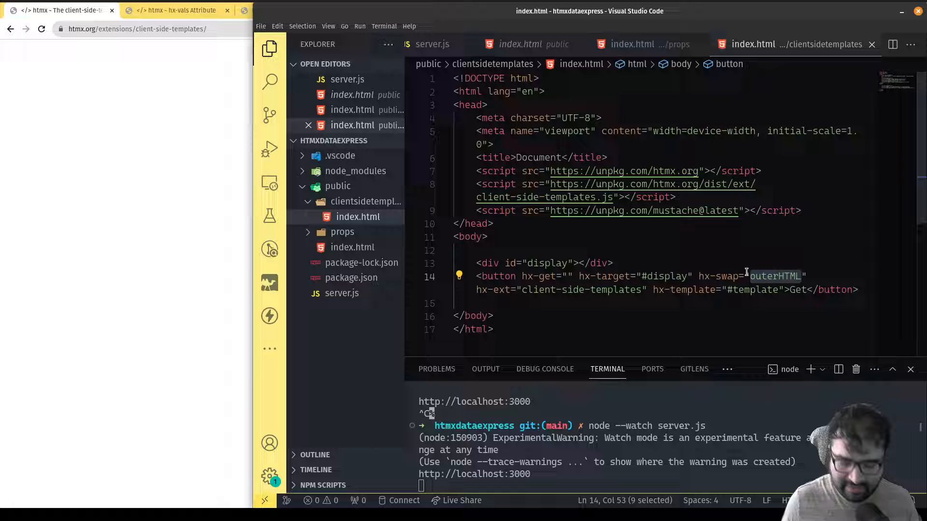
type("inner")
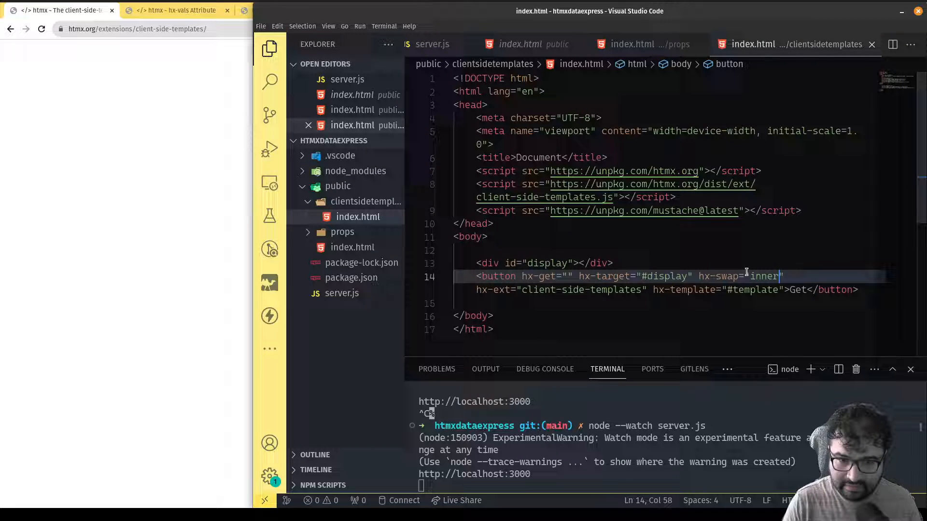
type("HTML")
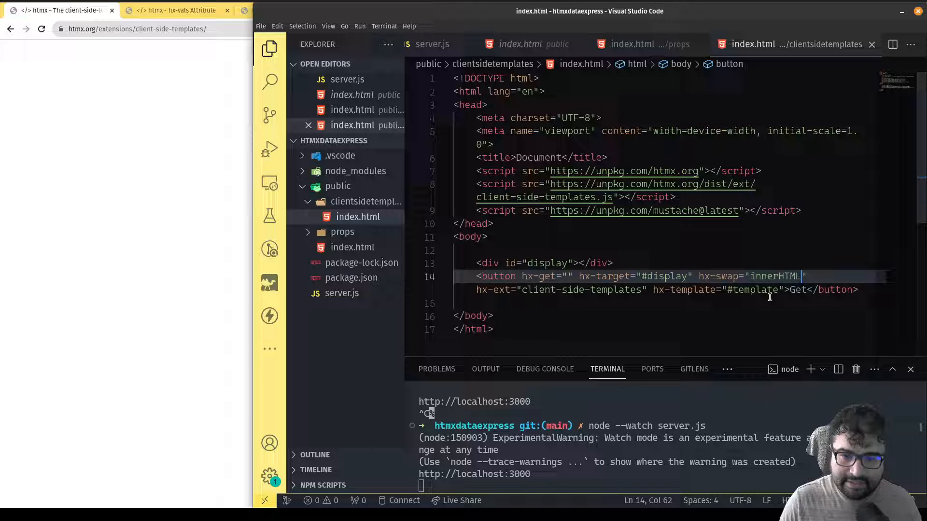
left_click(863, 290)
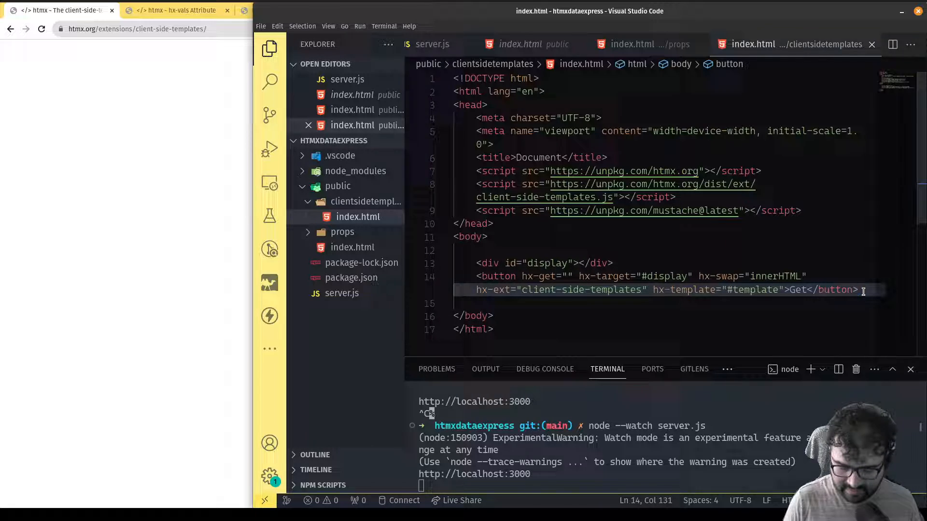
type("<t")
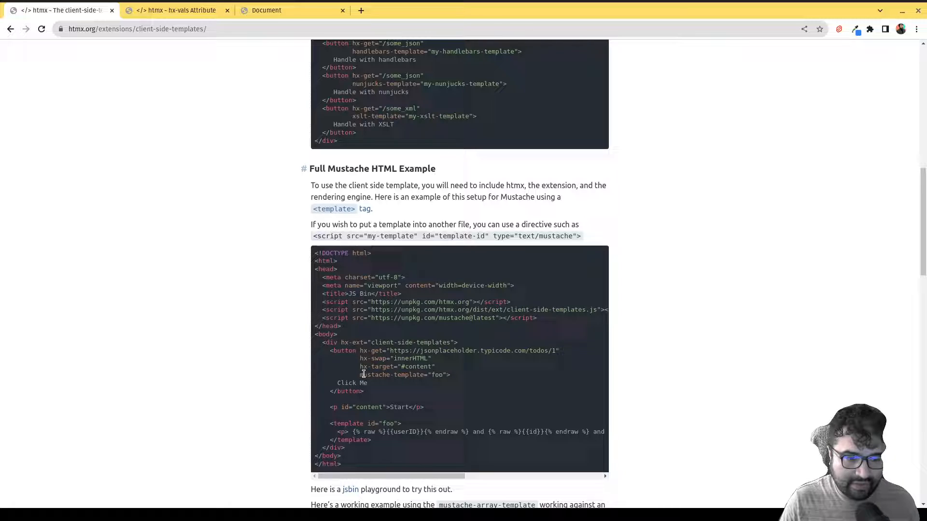
double_click(371, 375)
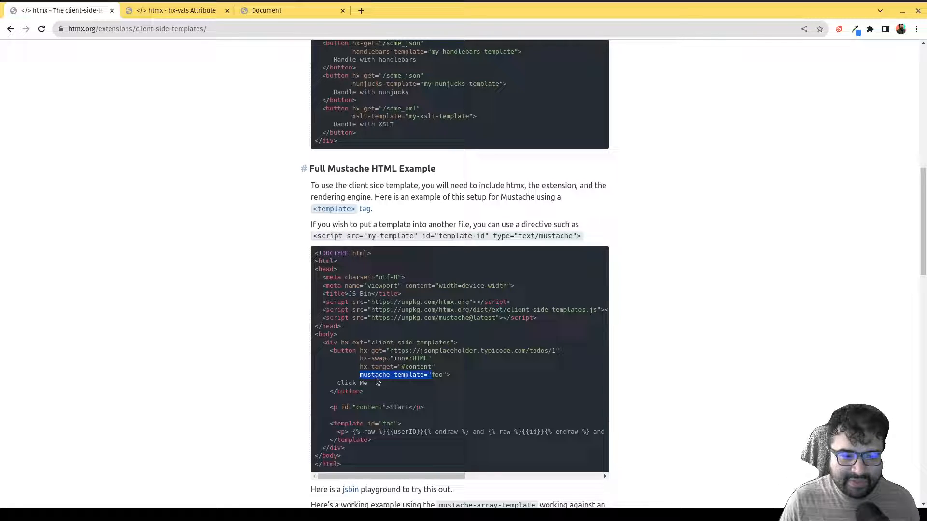
mouse_move(420, 379)
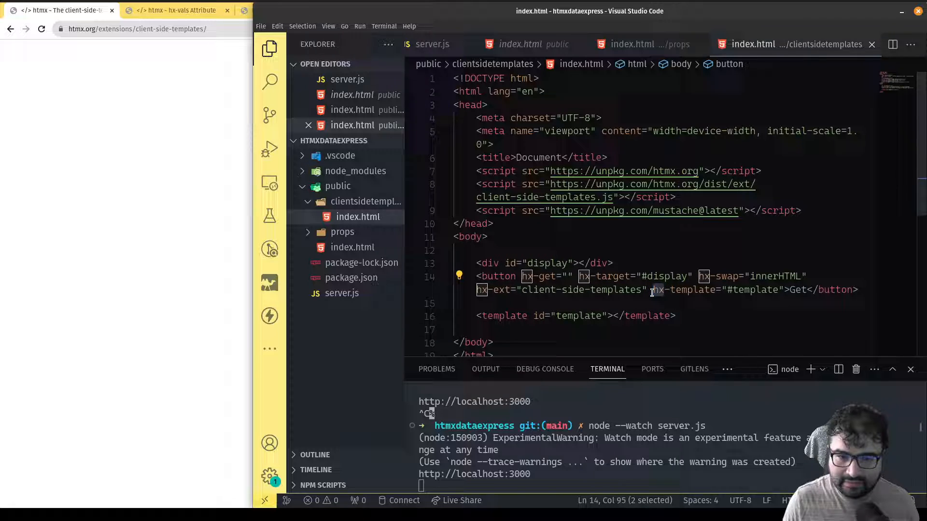
Use mustache-template on the button and move hx-ext="client-side-templates" onto the body tag.
type("mustache")
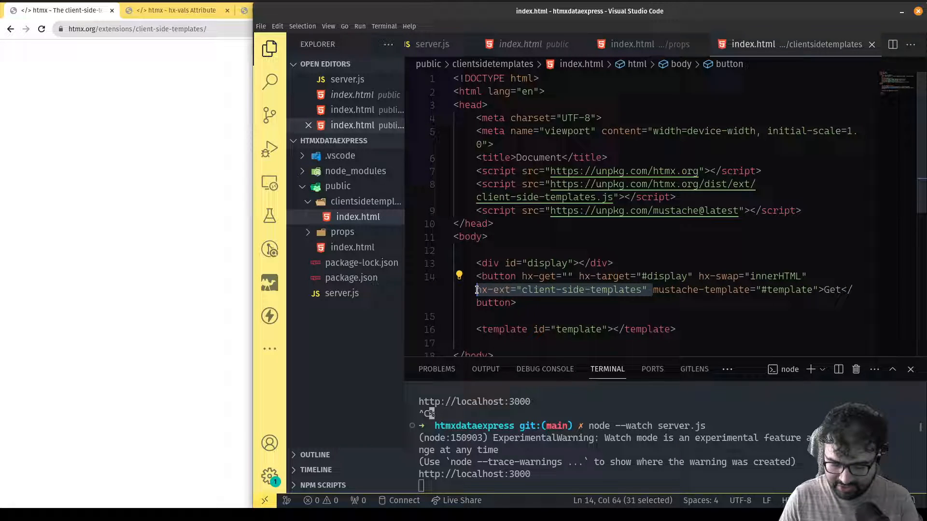
key("Delete")
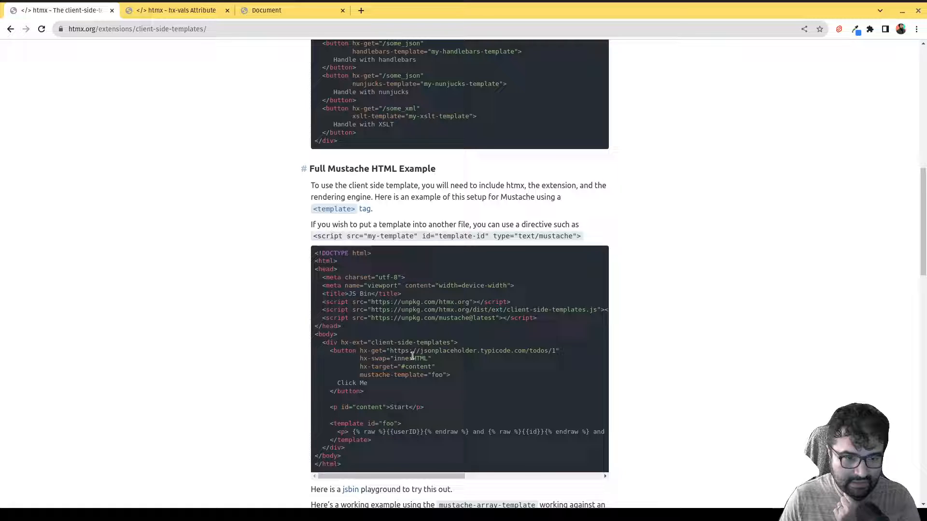
mouse_move(348, 339)
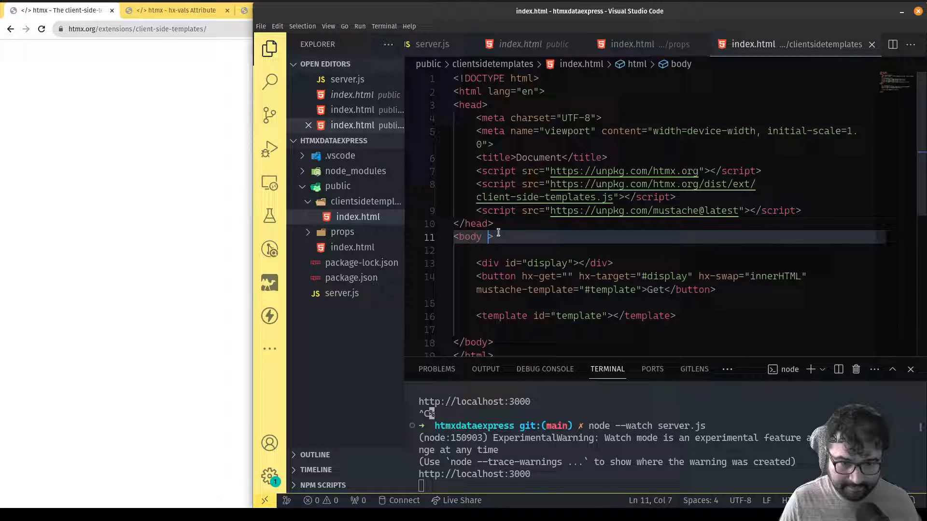
type("hx-ext=\"client-side-templates\"")
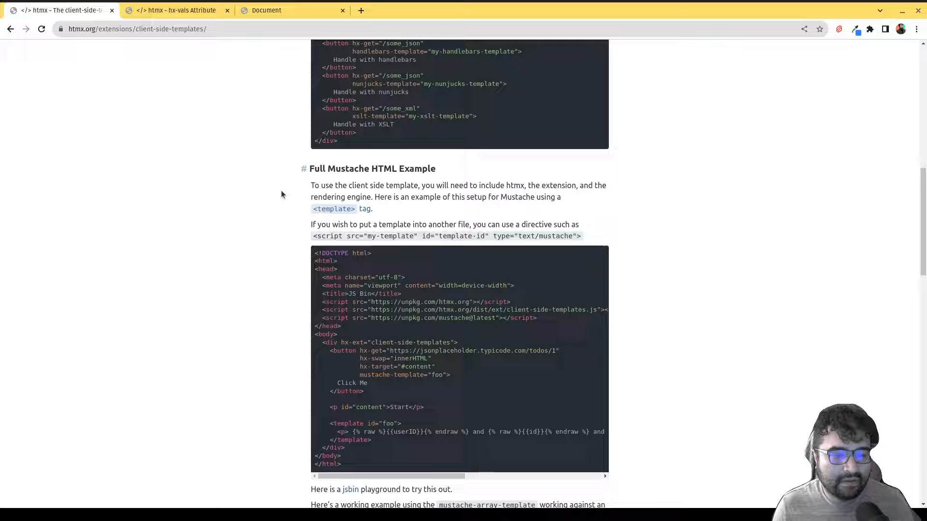
mouse_move(349, 349)
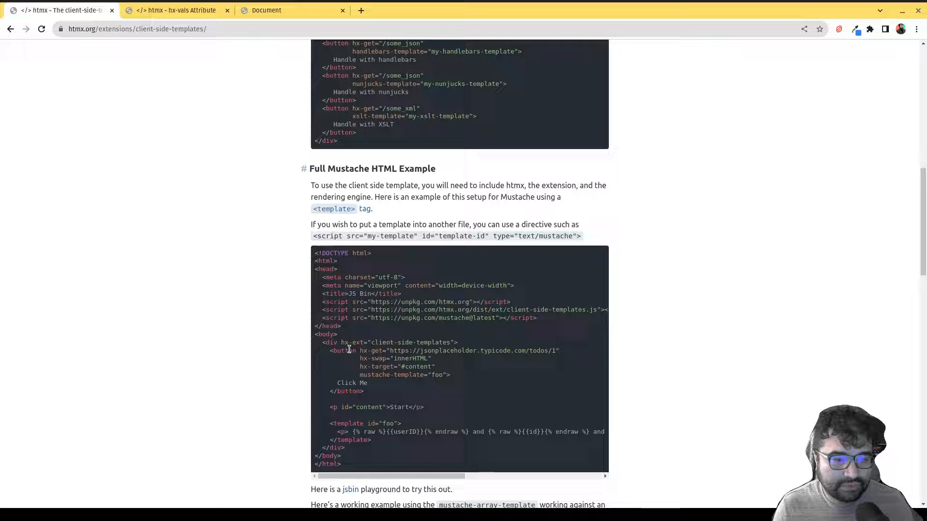
mouse_move(350, 451)
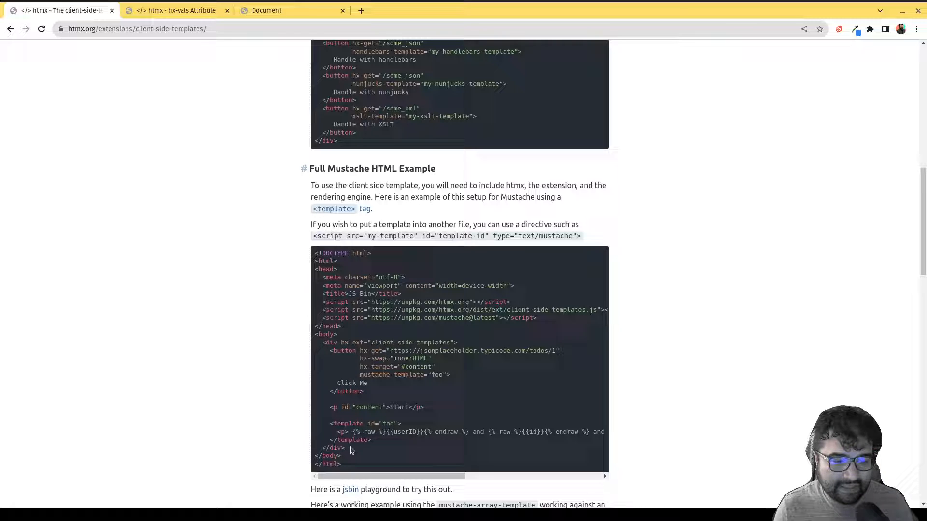
double_click(395, 342)
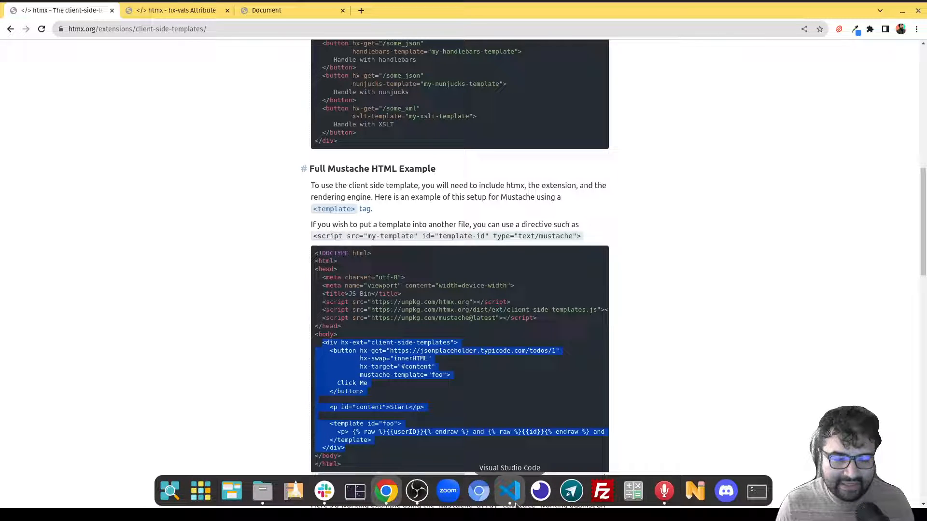
mouse_move(430, 444)
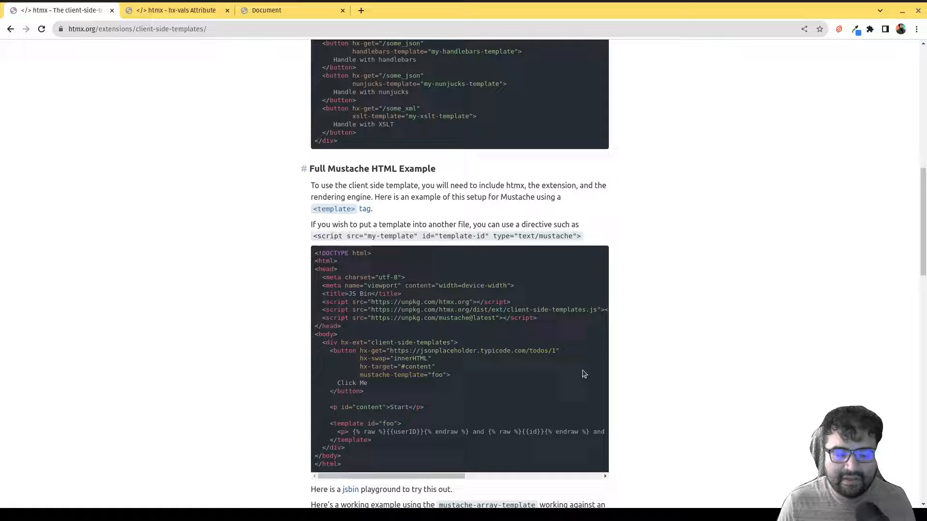
mouse_move(479, 491)
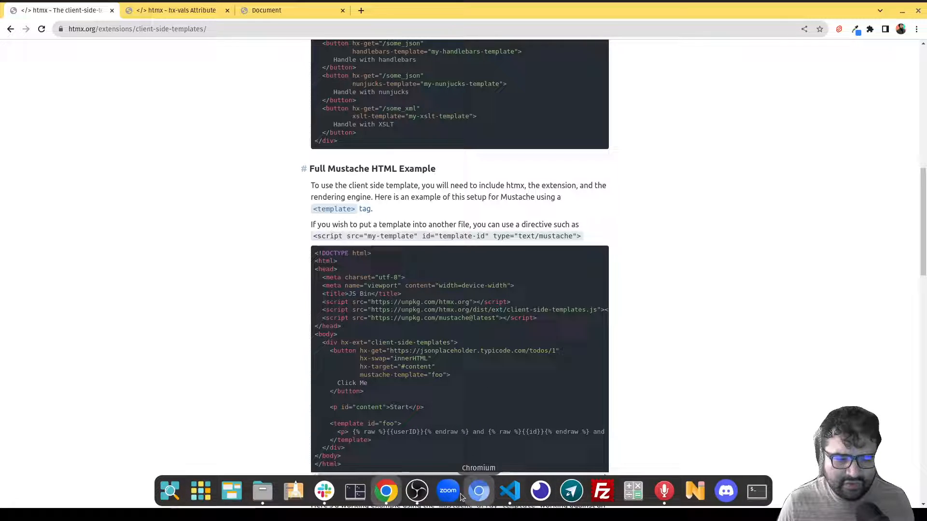
Start an app.get route in server.js for the /mydata endpoint.
left_click(509, 490)
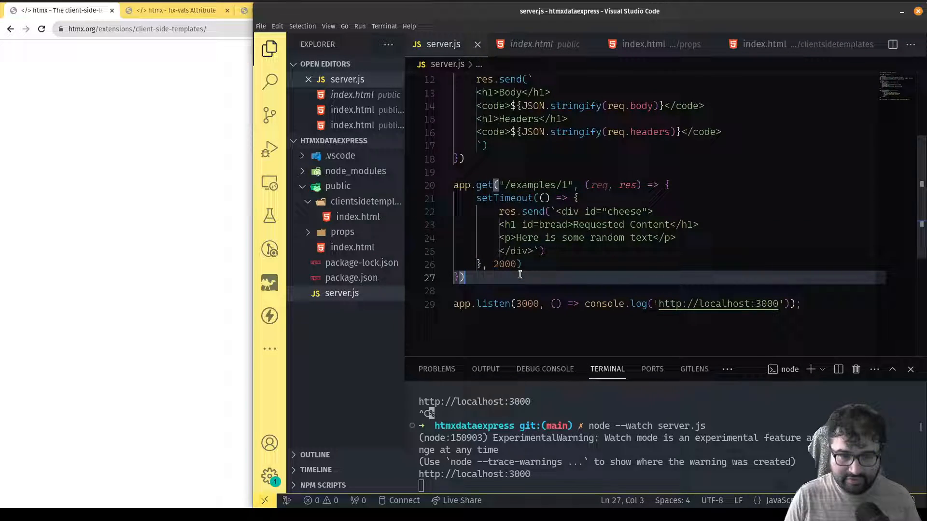
type("app.get")
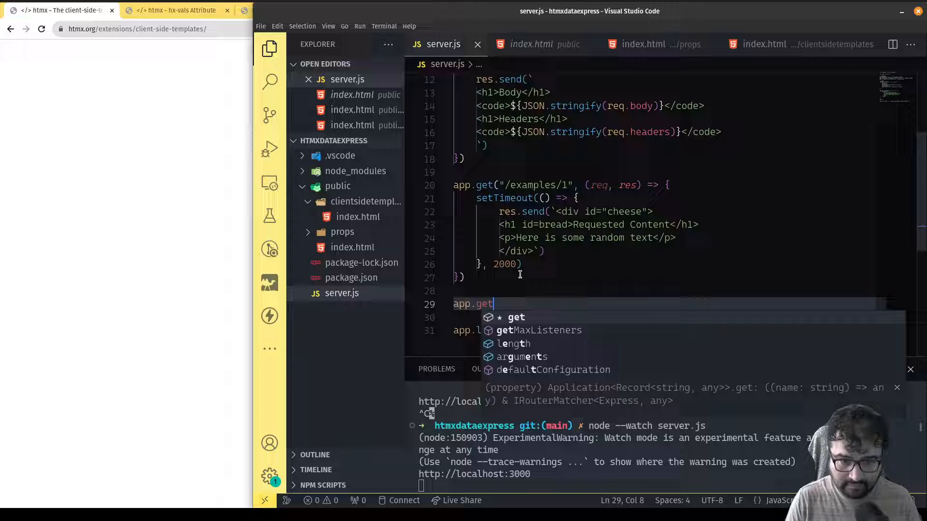
type("(\"/\")")
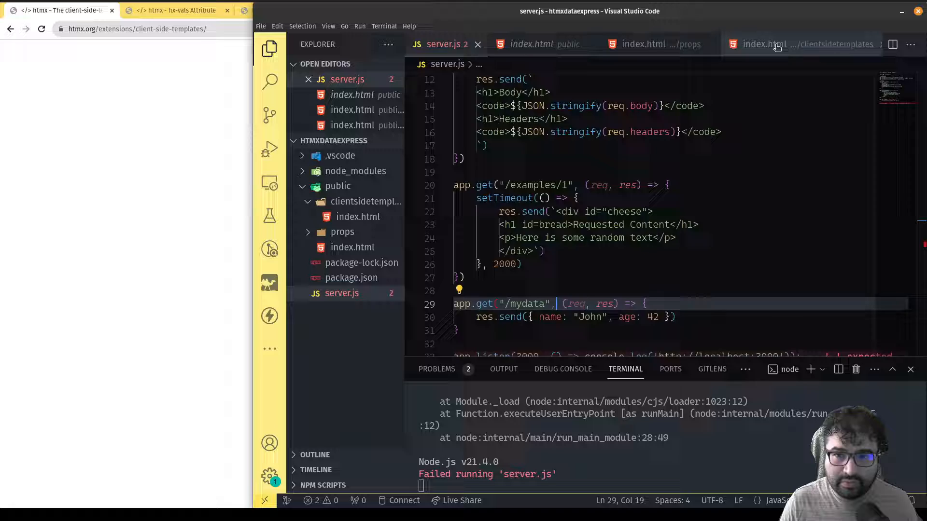
Set the Get button's hx-get to "/mydata" in the template demo's index.html.
left_click(763, 44)
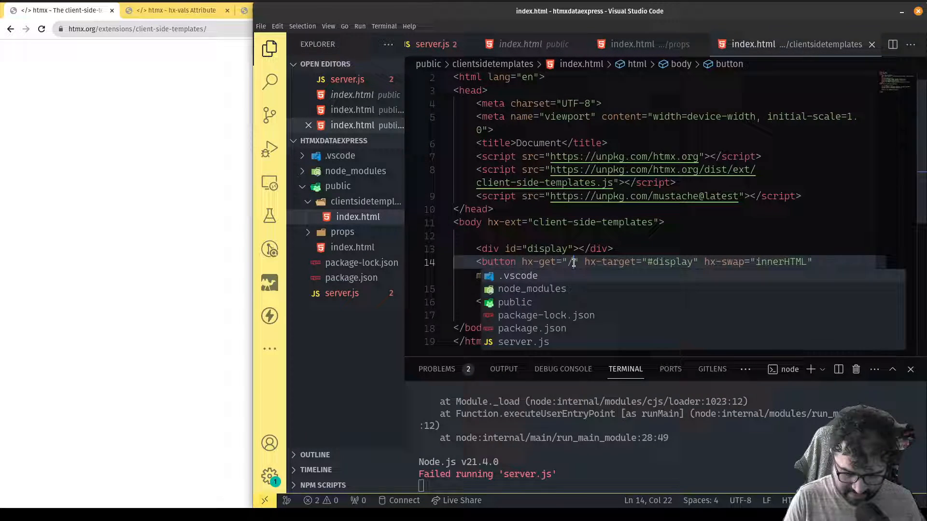
type("mydata")
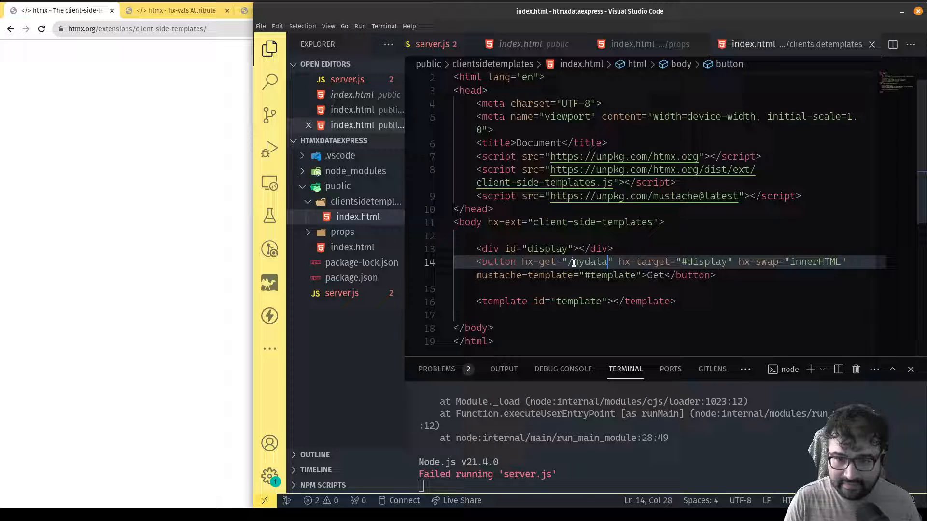
mouse_move(689, 270)
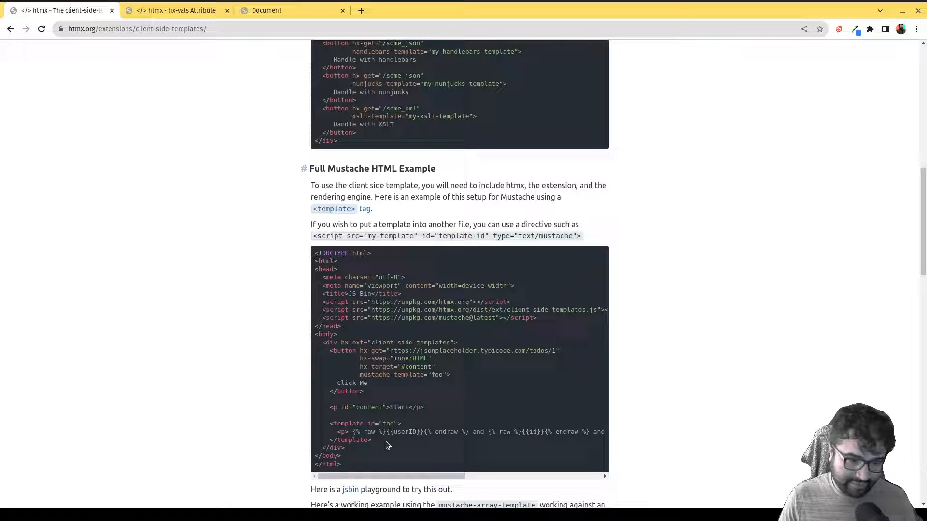
mouse_move(355, 435)
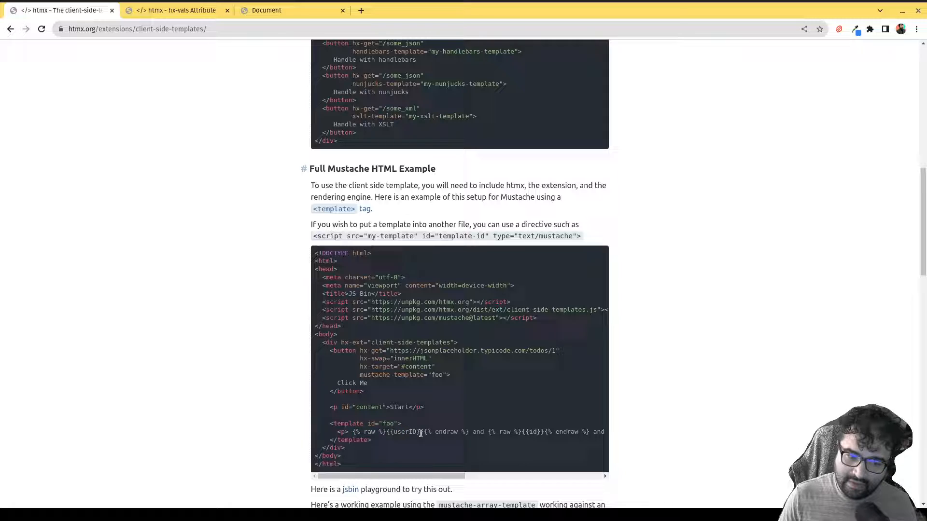
Examine the Mustache example's userID placeholder and raw keyword in the docs.
double_click(402, 432)
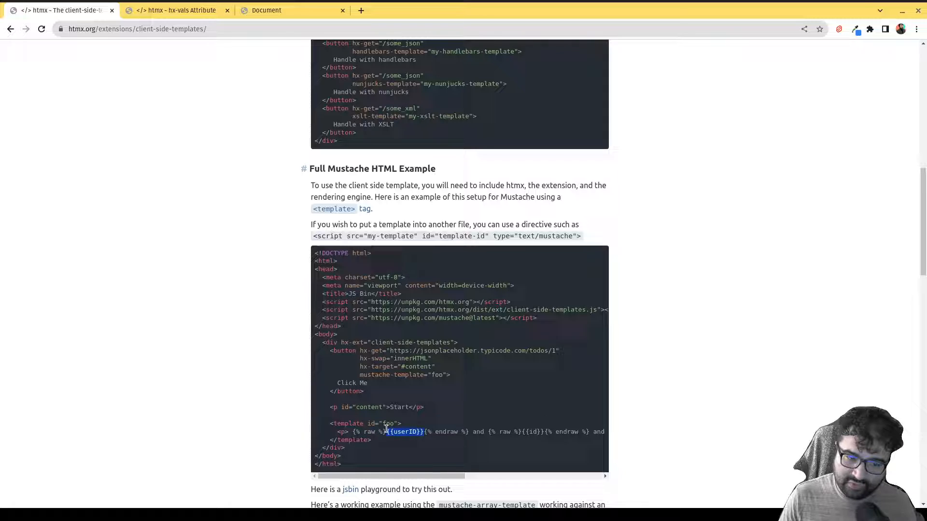
mouse_move(402, 467)
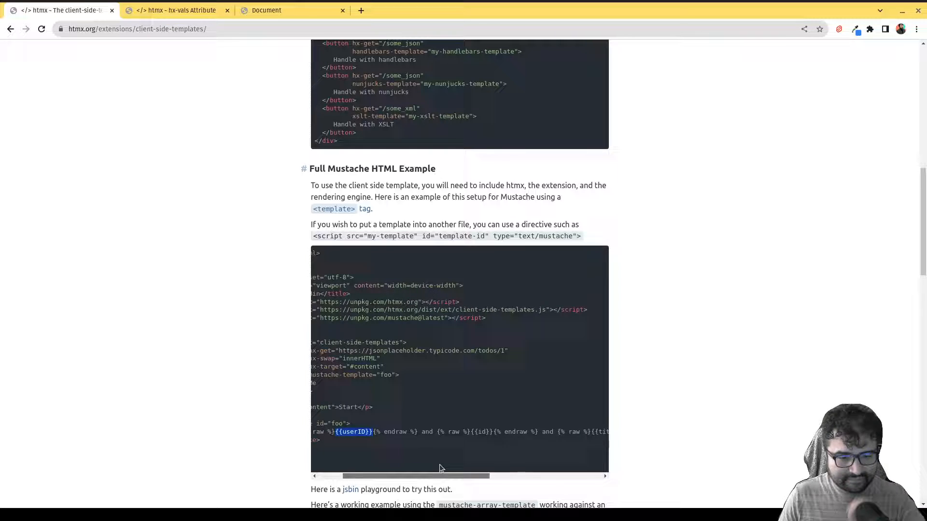
scroll("left", 3)
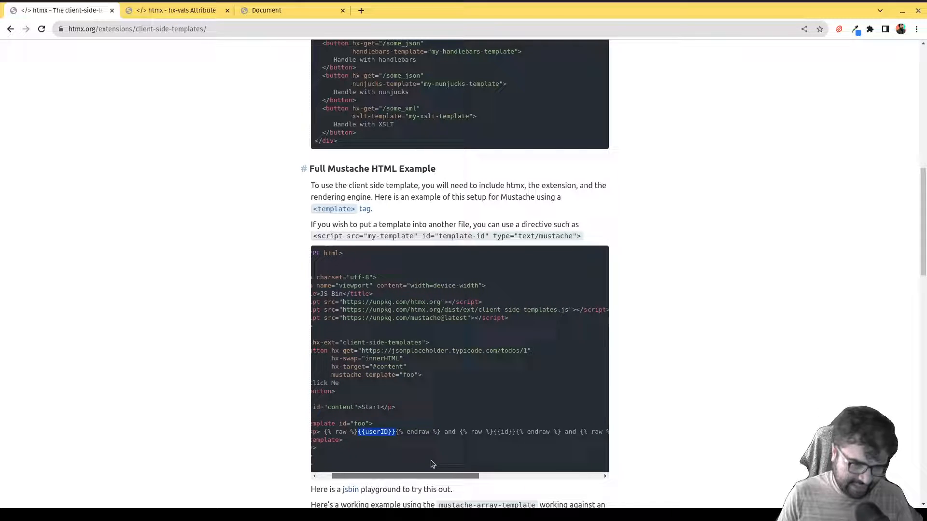
scroll("left", 3)
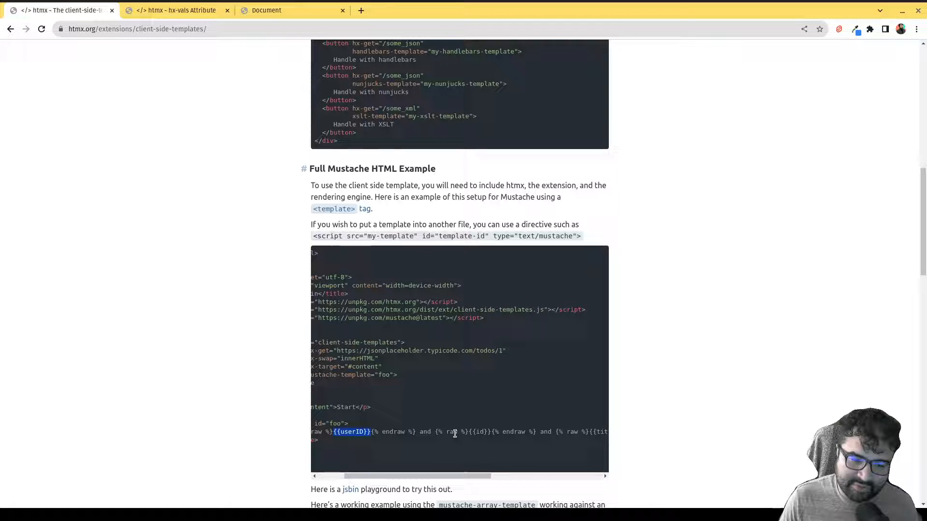
double_click(452, 432)
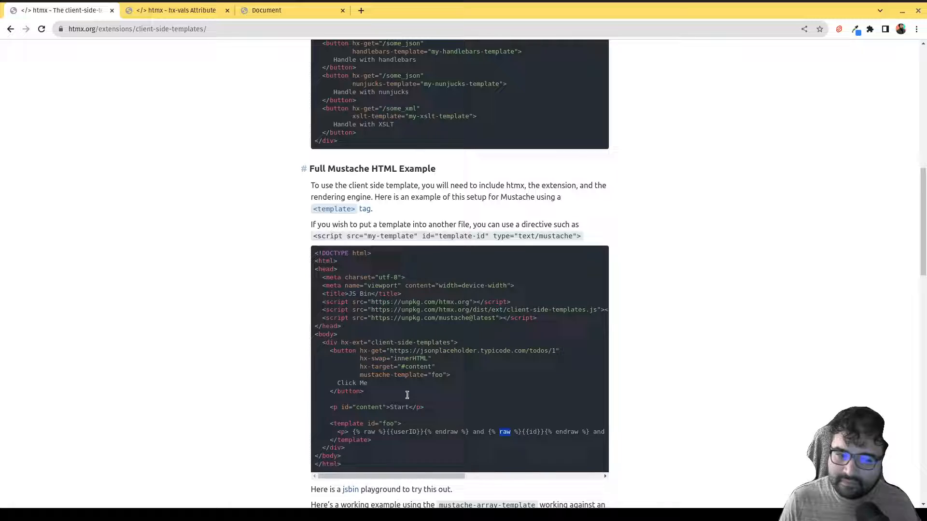
Scroll down to the mustache-array-template example that loops over an API array.
scroll("down", 3)
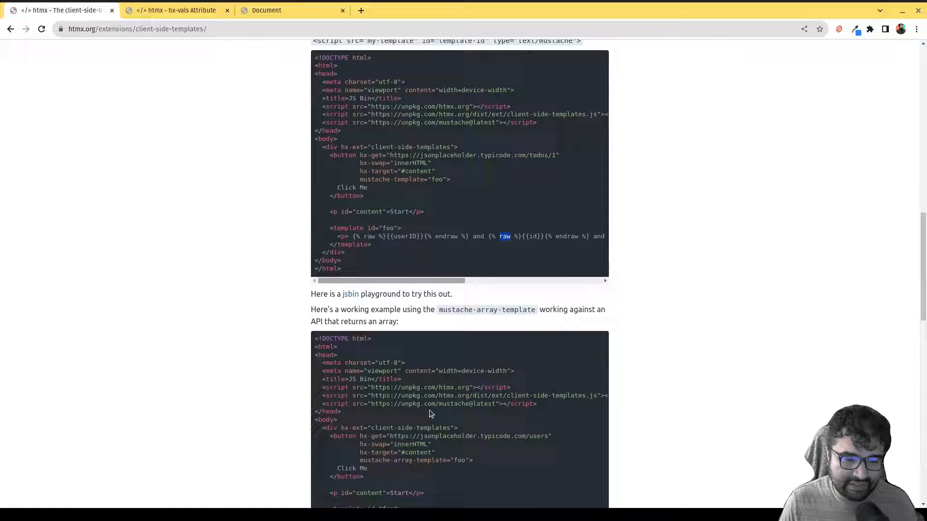
scroll("down", 3)
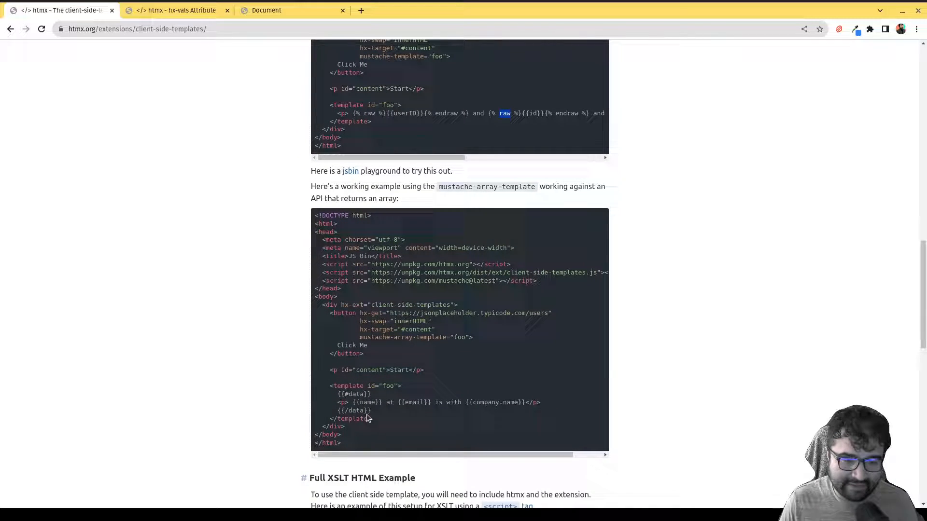
double_click(367, 401)
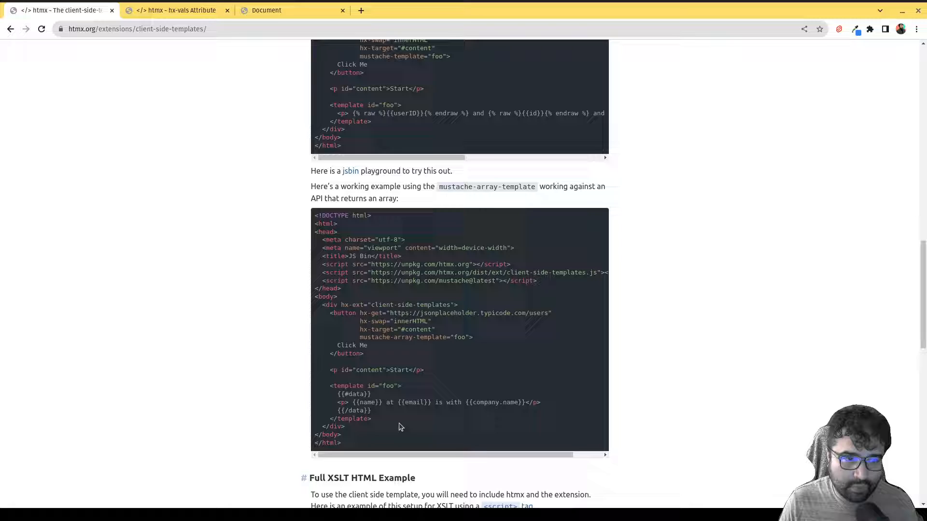
mouse_move(439, 204)
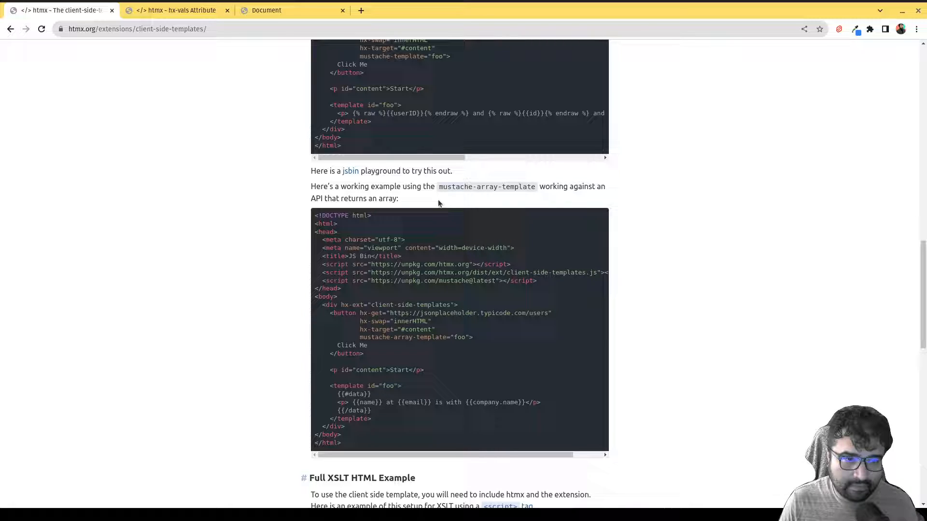
double_click(351, 394)
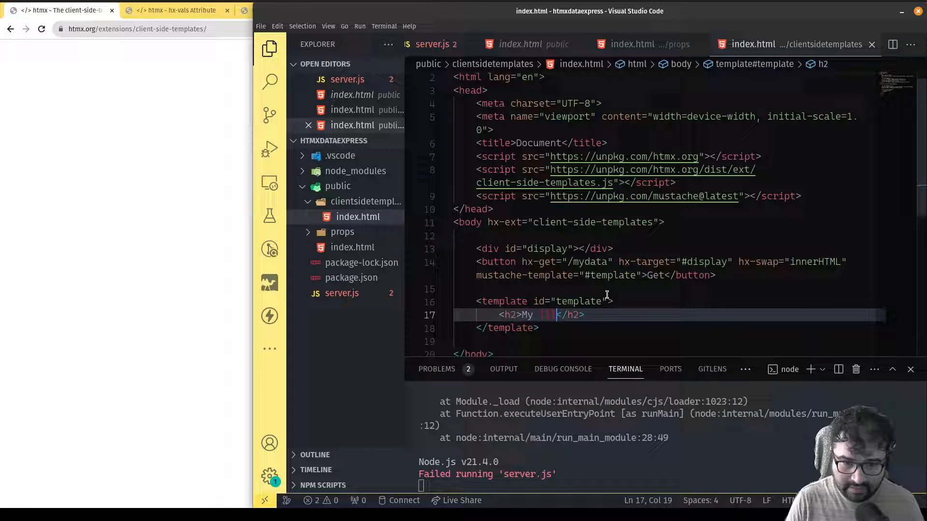
Make the template heading an h2 reading I am {{name}}.
type("{{name}}")
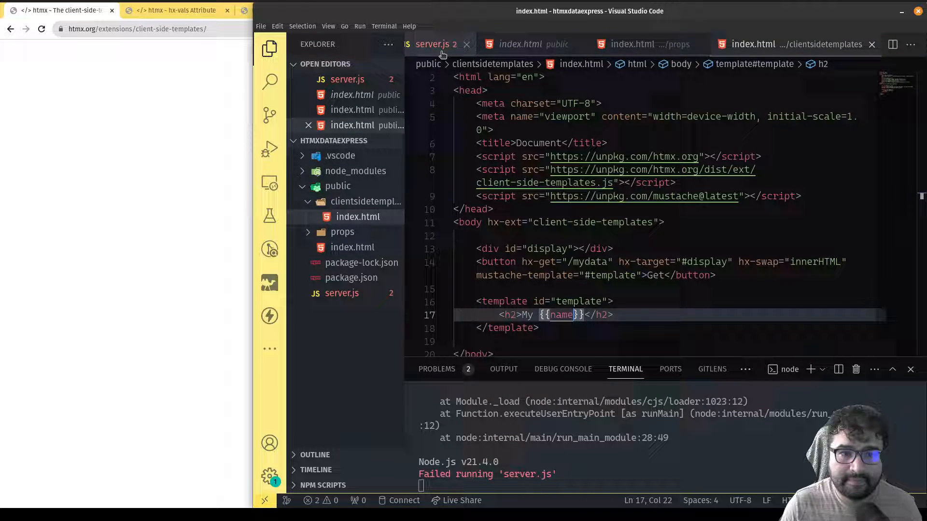
left_click(434, 43)
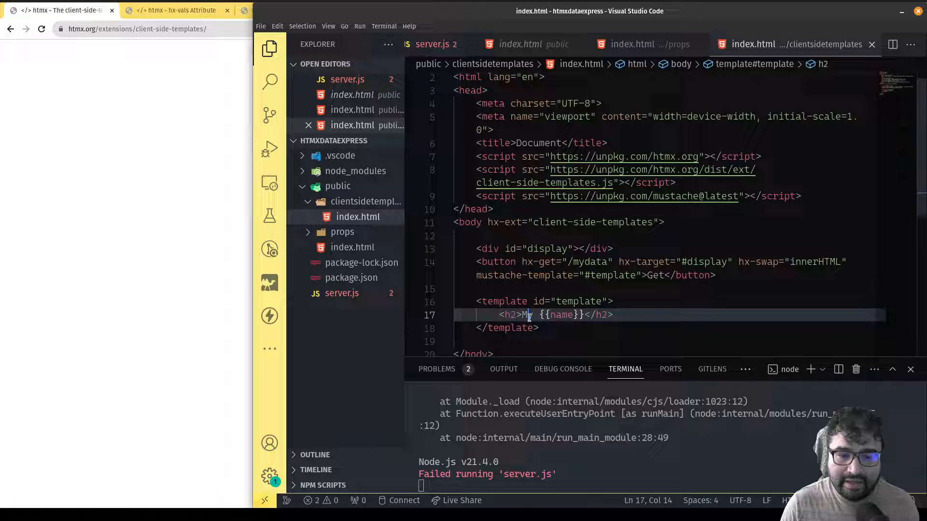
double_click(524, 315)
type("1")
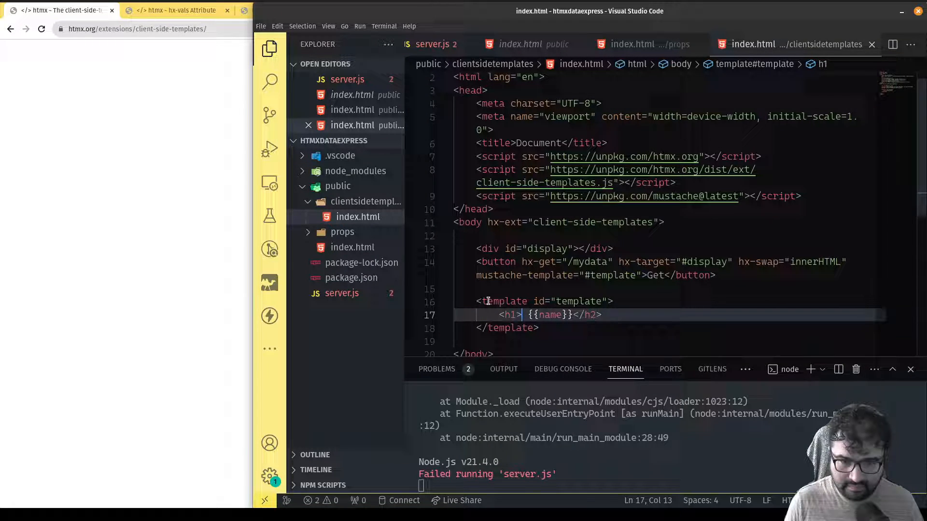
type("2")
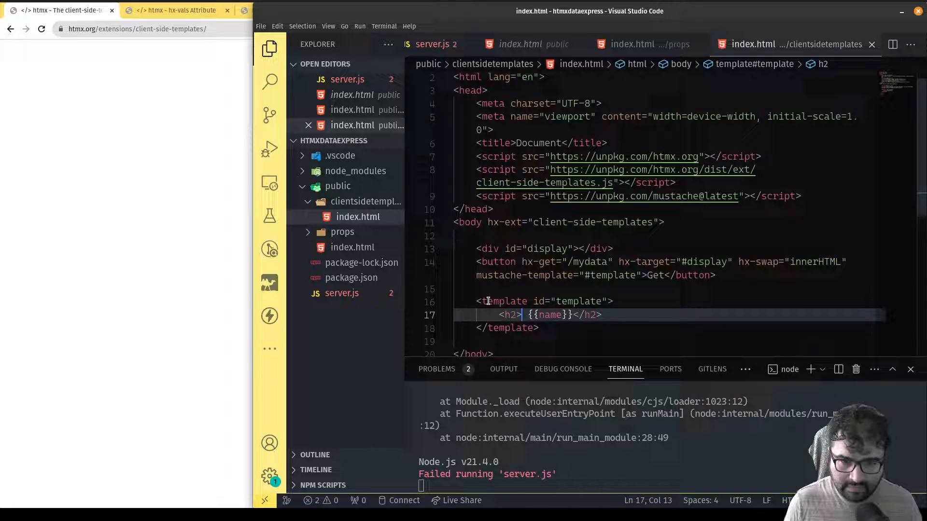
type("I am")
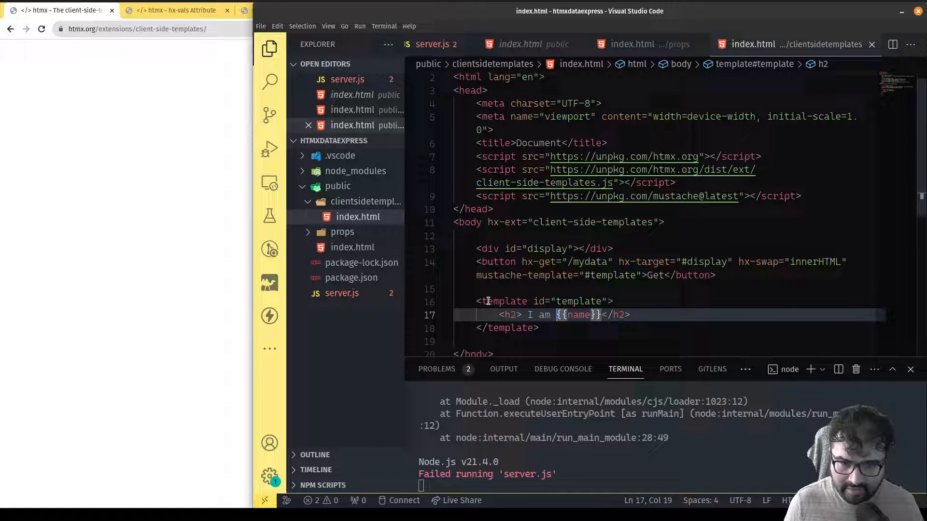
Extend the heading with ' and am {{age}}'.
type("and")
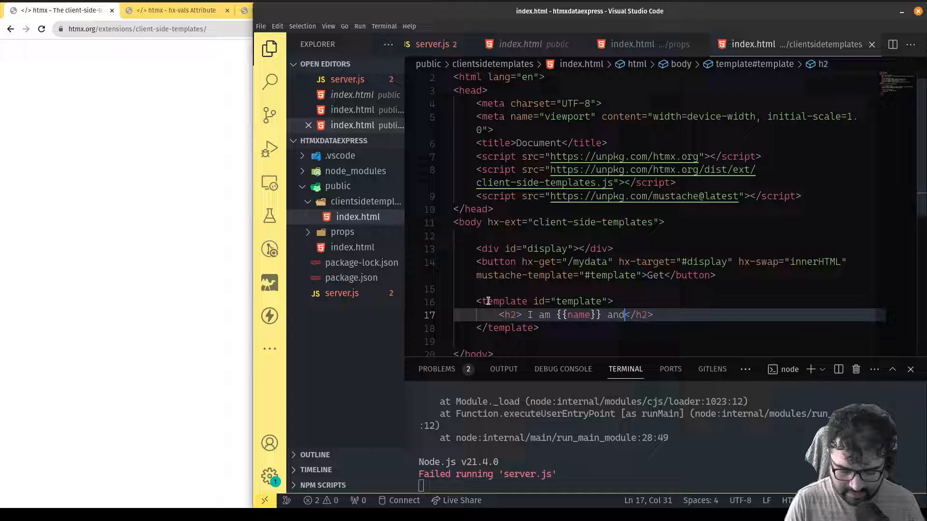
type("am")
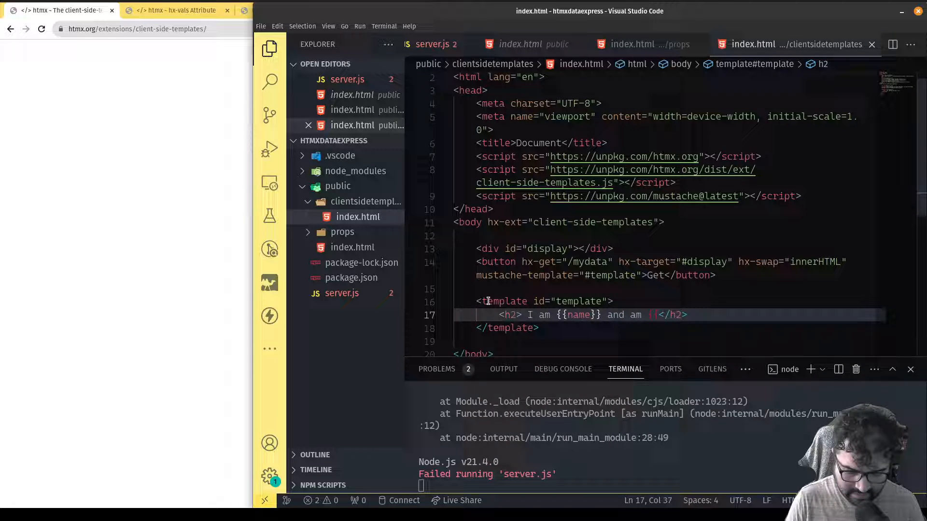
type("{{age}}")
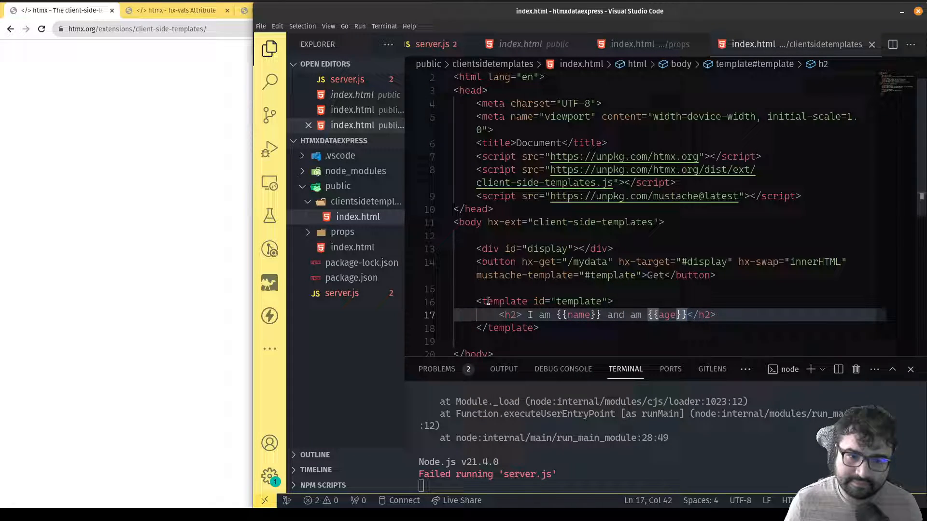
mouse_move(551, 283)
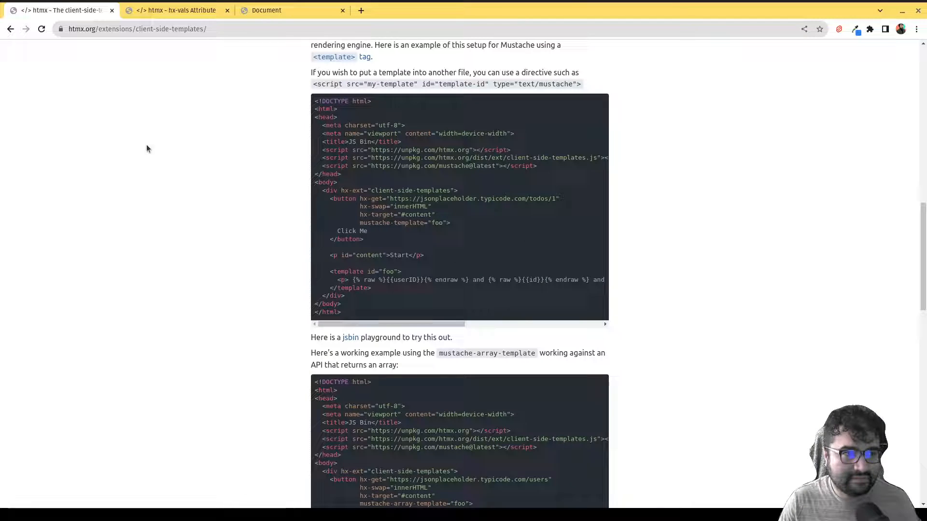
Navigate the local test tab to localhost:3000/clientsidetemplates.
left_click(138, 28)
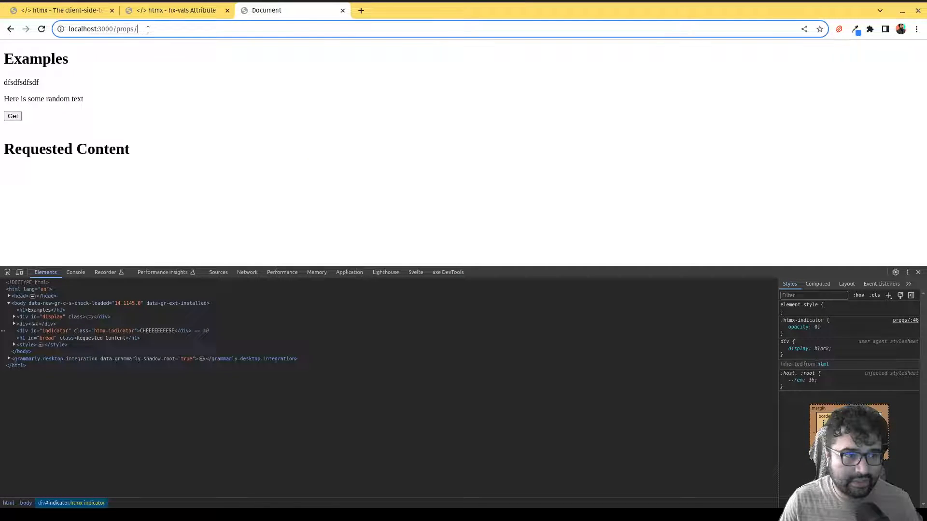
type("localhost:3000/clientsidetemplate")
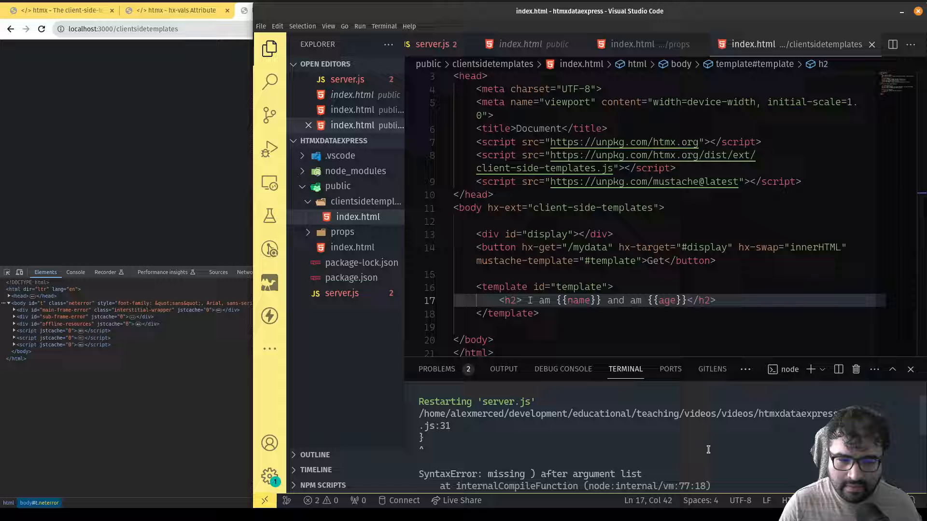
Reopen server.js and scroll to the /mydata route with the missing closing parenthesis.
scroll("down", 3)
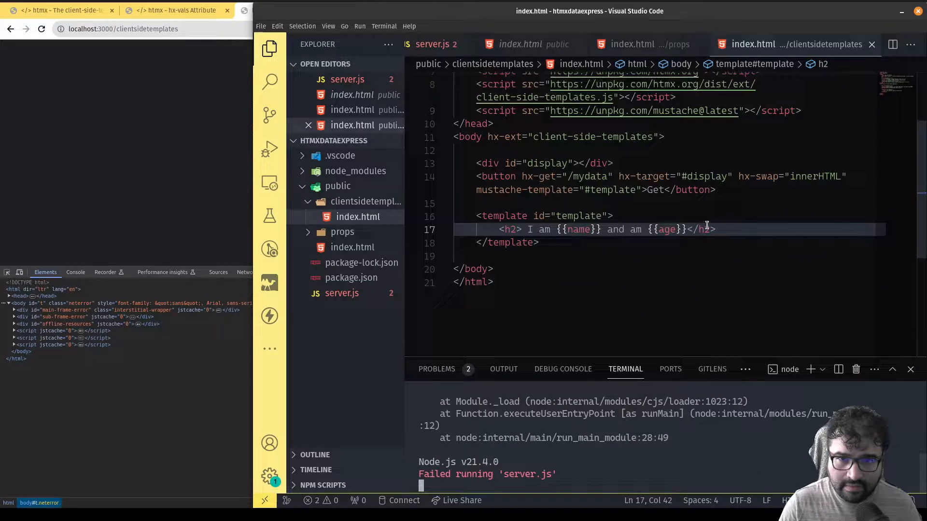
left_click(440, 44)
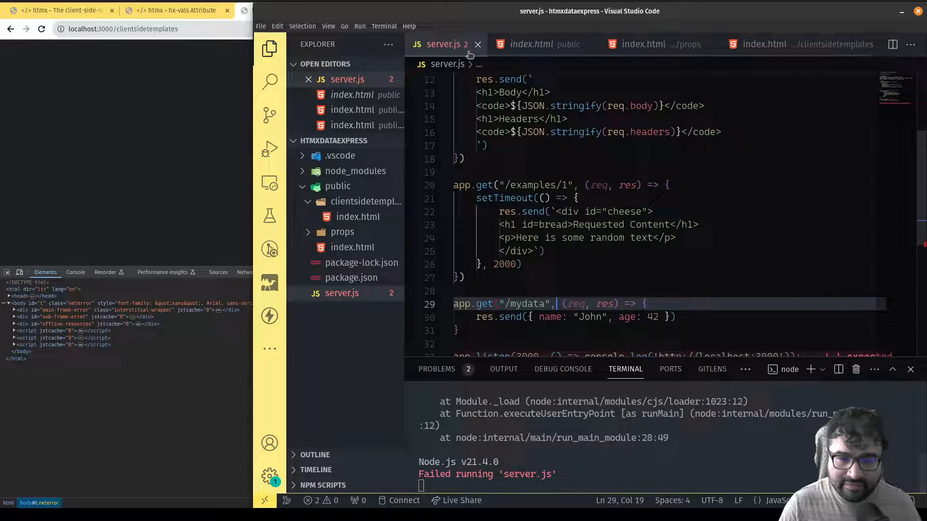
scroll("down", 3)
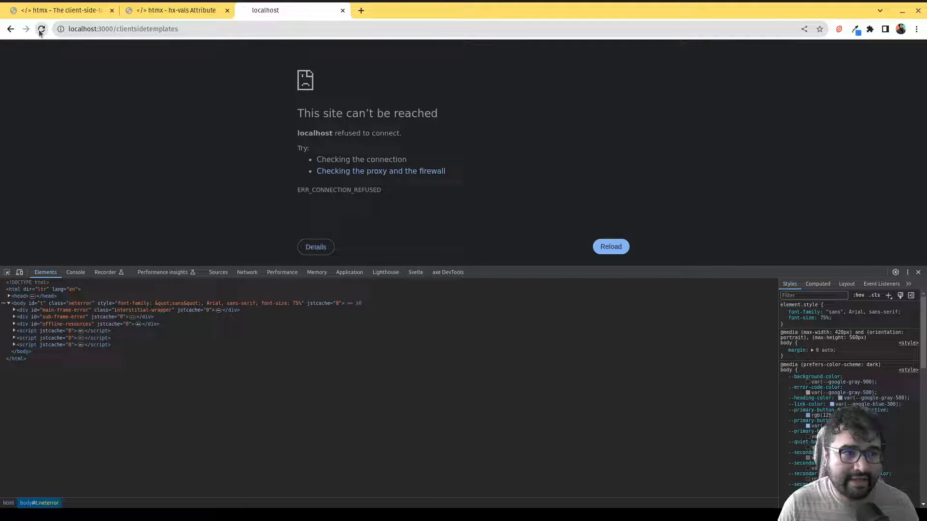
Reload the templates page and fetch /mydata, which shows raw JSON {"name":"John","age":42}.
left_click(40, 28)
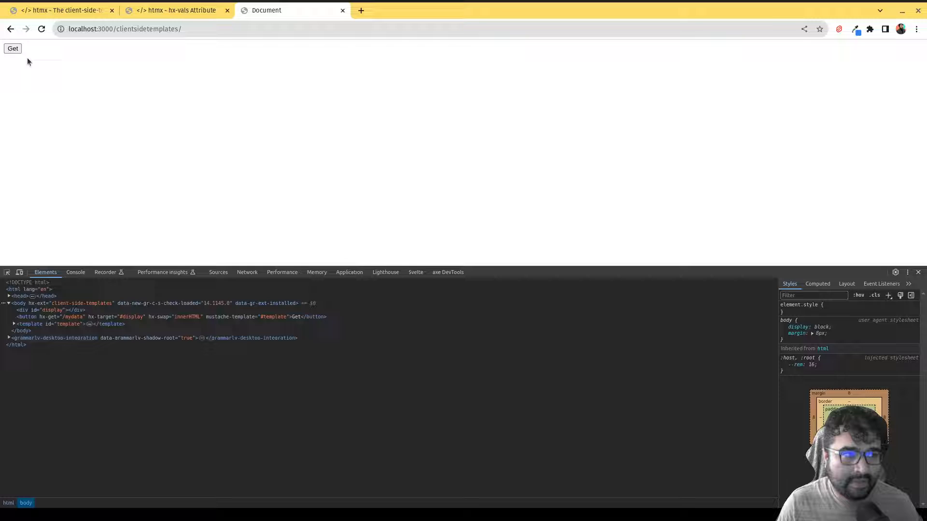
left_click(12, 48)
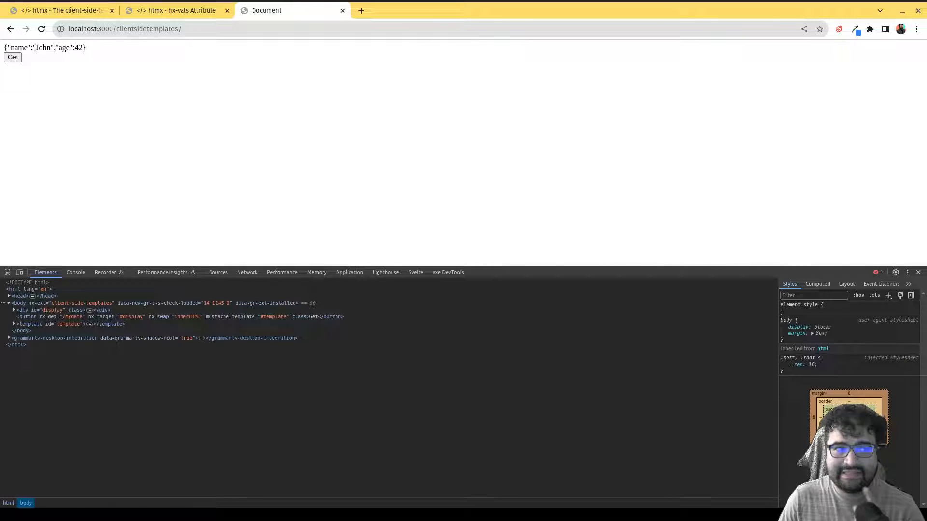
left_click(125, 28)
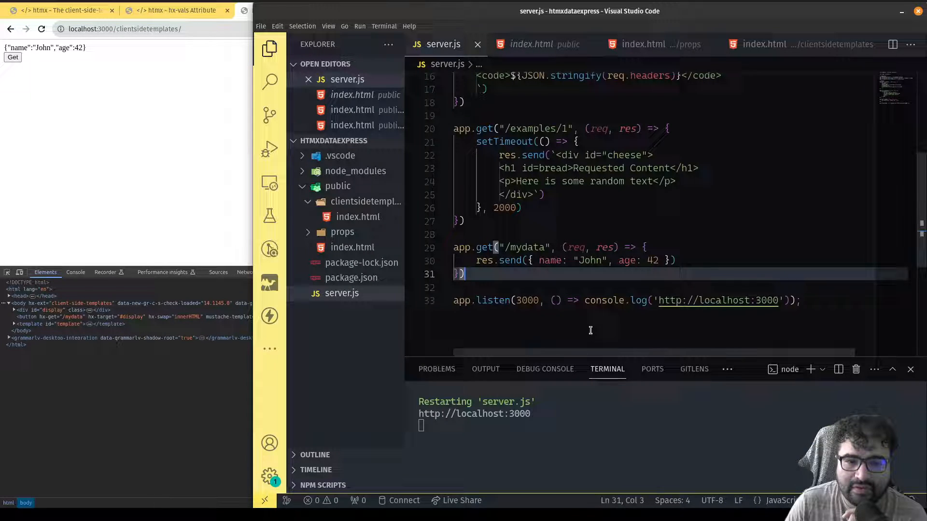
mouse_move(597, 331)
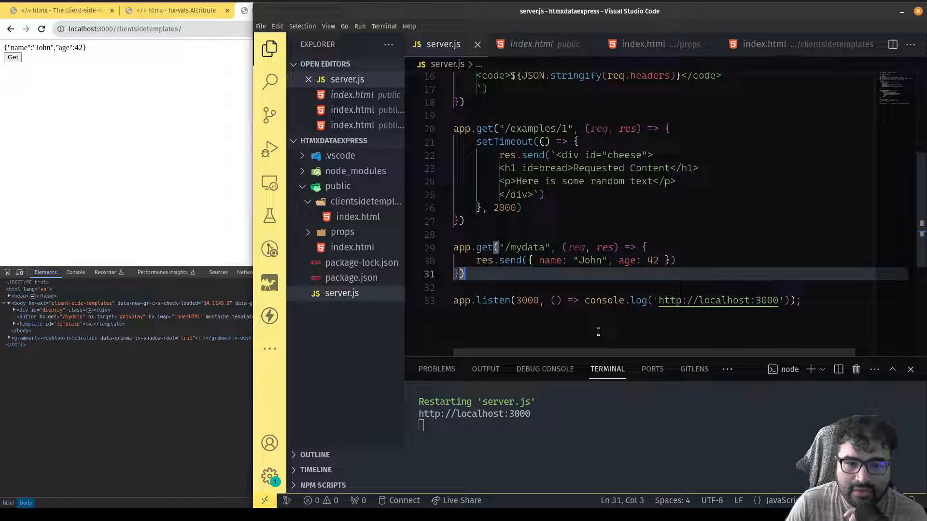
mouse_move(671, 44)
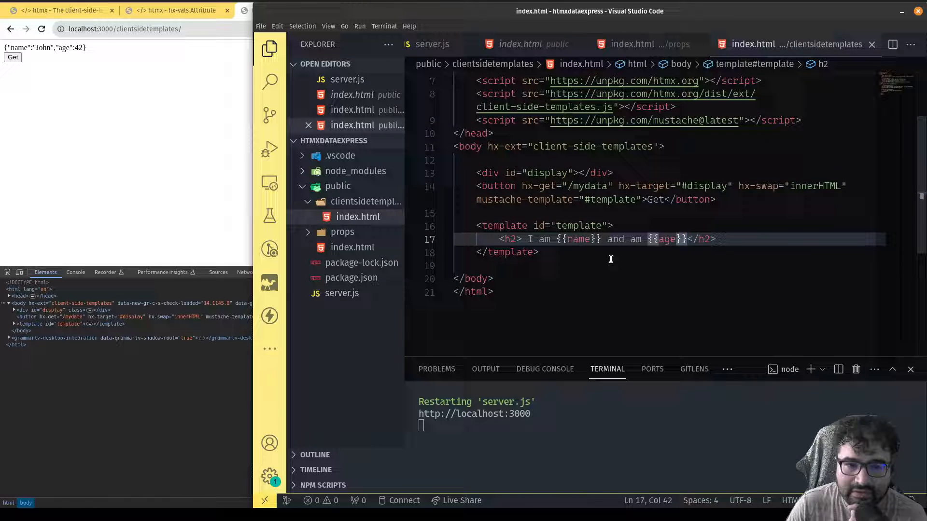
mouse_move(568, 203)
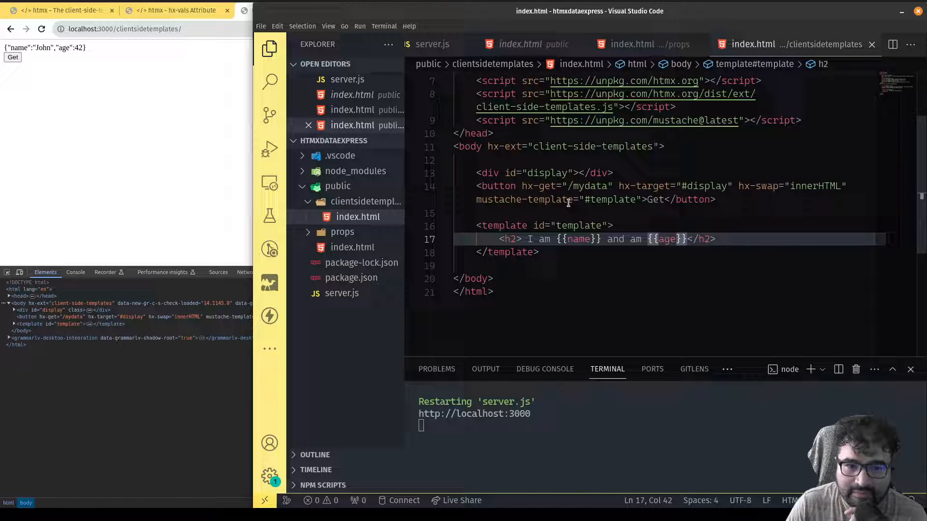
mouse_move(645, 213)
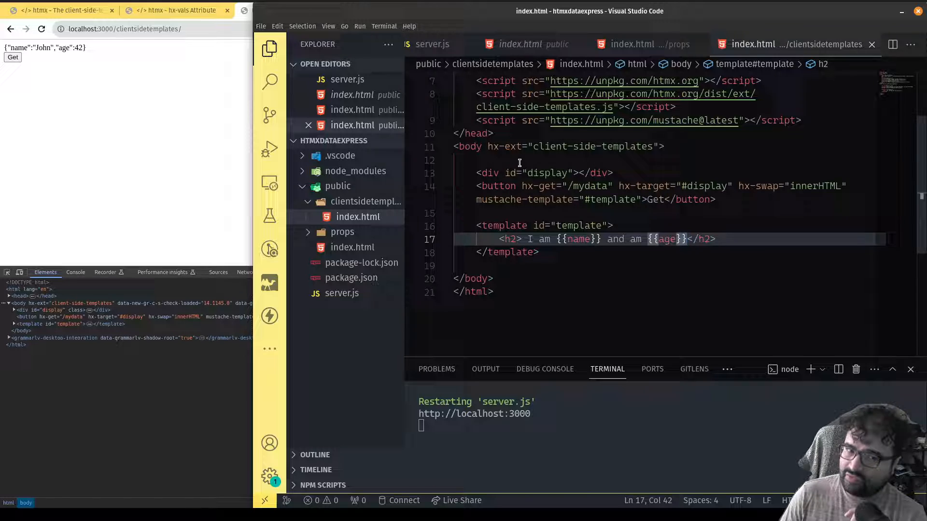
Insert a <div id="container"> above the display div, opened onto its own lines.
left_click(514, 160)
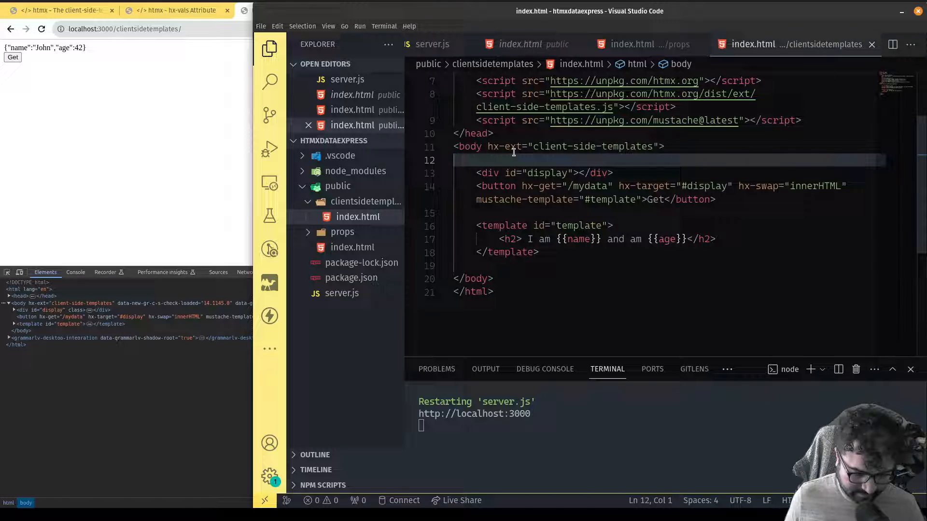
type("<div")
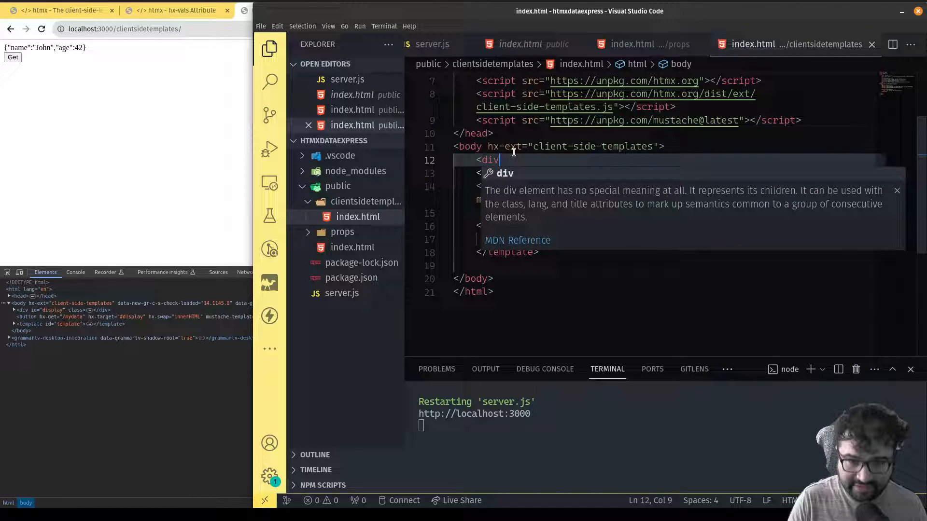
type("id=\"")
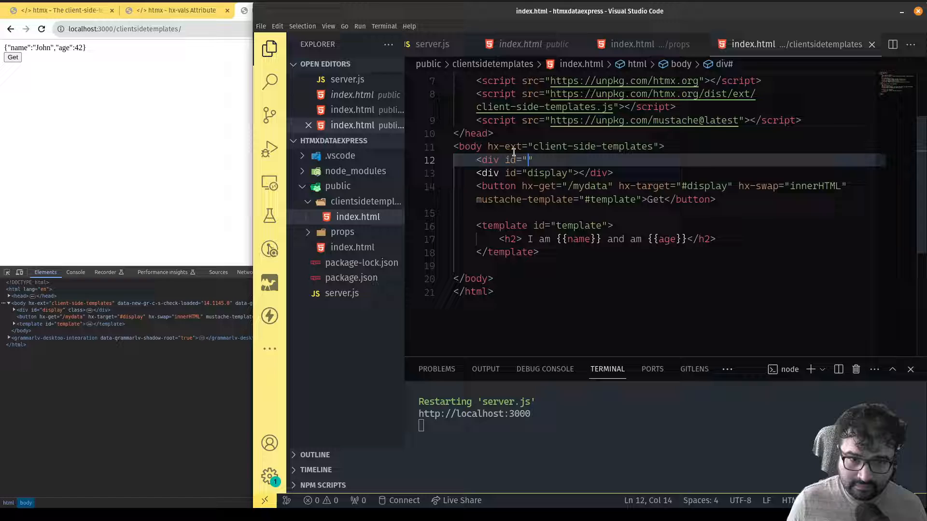
type("container")
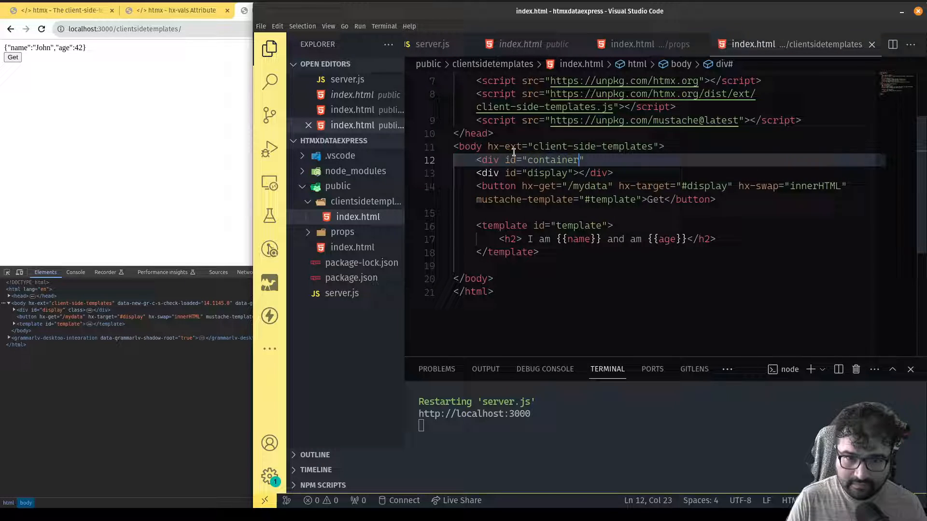
key("Enter")
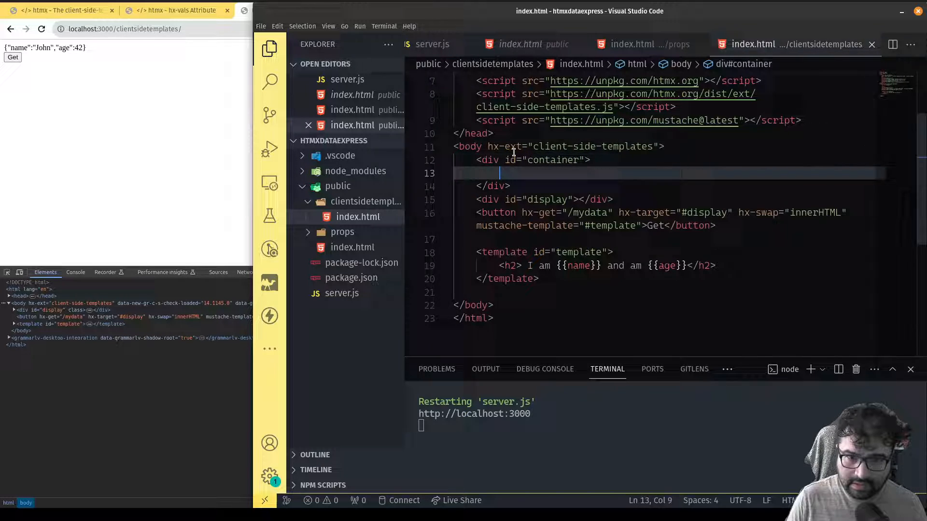
key("Enter")
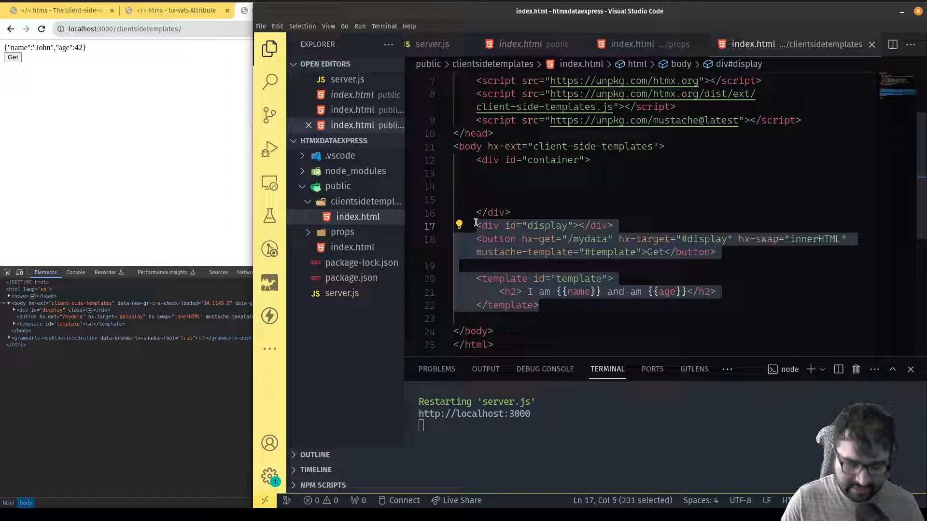
Move the display div, button and template inside the container and take hx-ext off the body.
key("Delete")
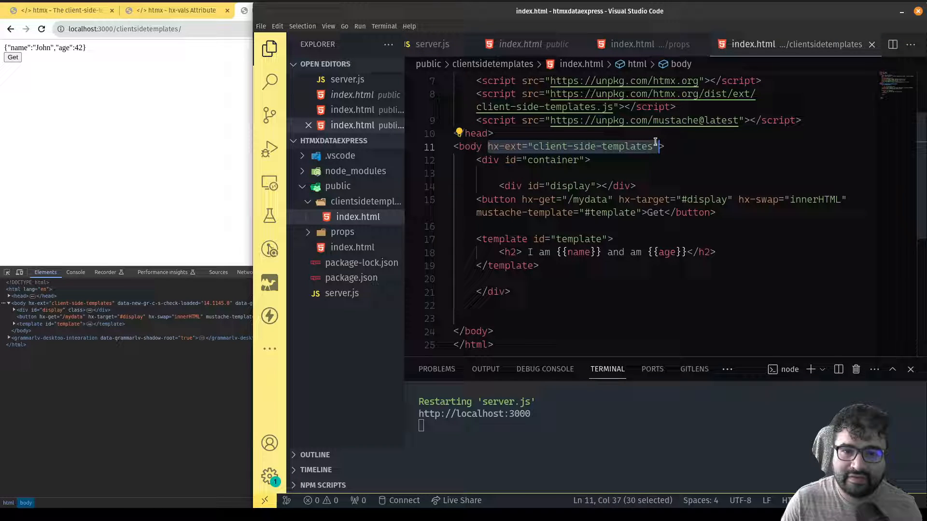
key("Delete")
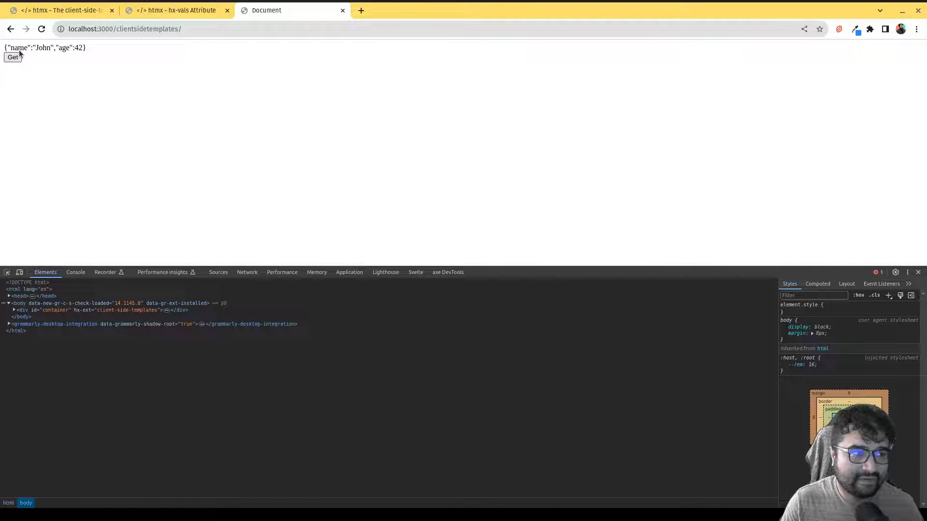
Review the docs' Full Mustache HTML Example and its hx-ext attribute, then return to the local page.
left_click(175, 9)
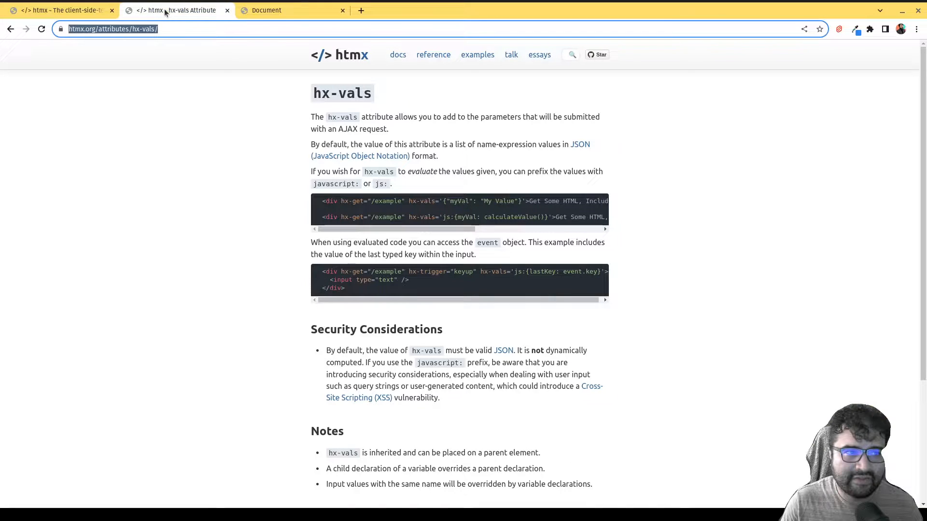
scroll("down", 3)
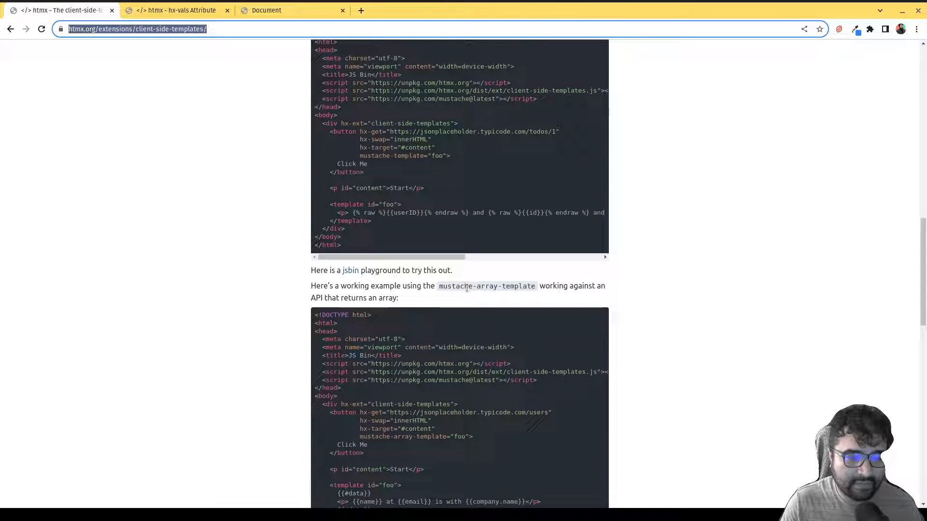
scroll("up", 3)
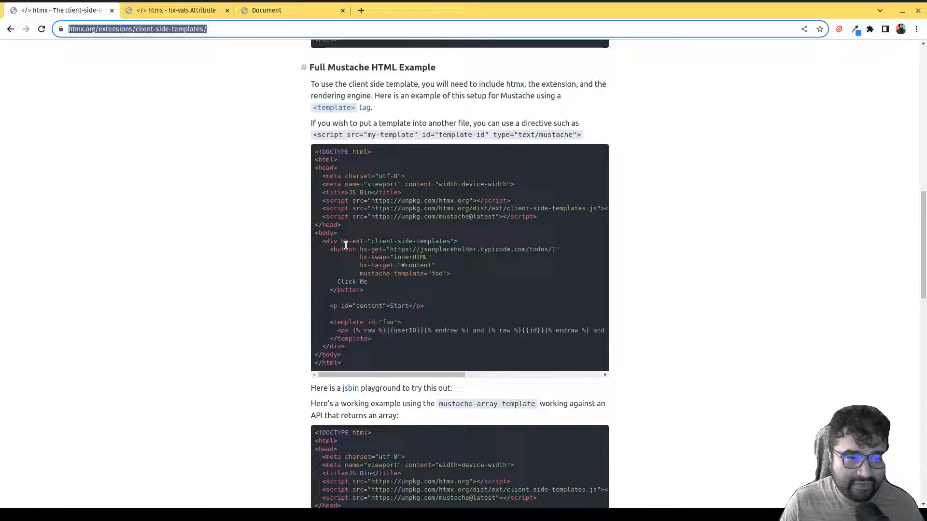
double_click(396, 241)
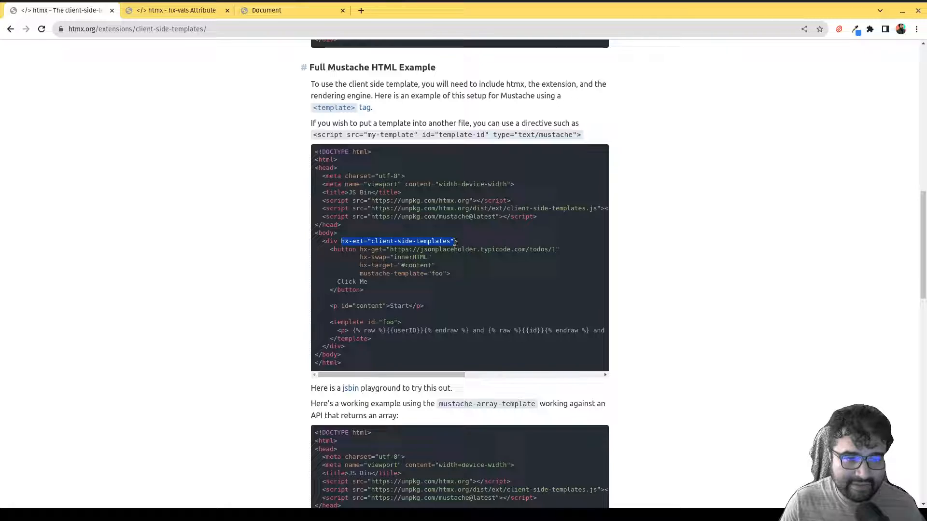
mouse_move(446, 282)
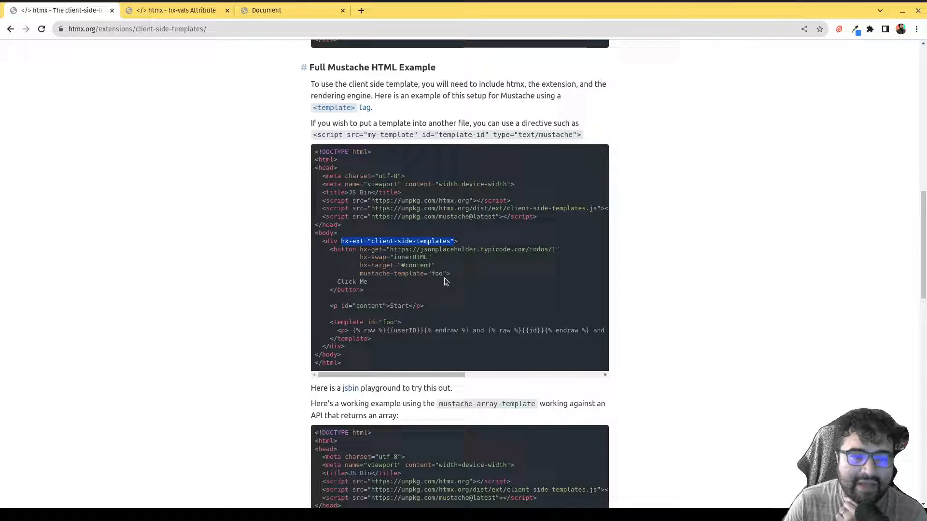
mouse_move(425, 260)
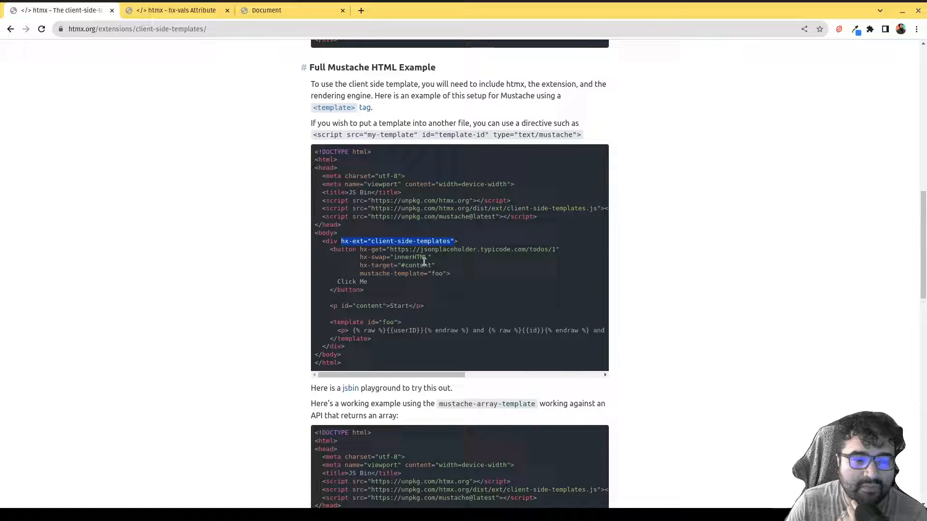
mouse_move(447, 282)
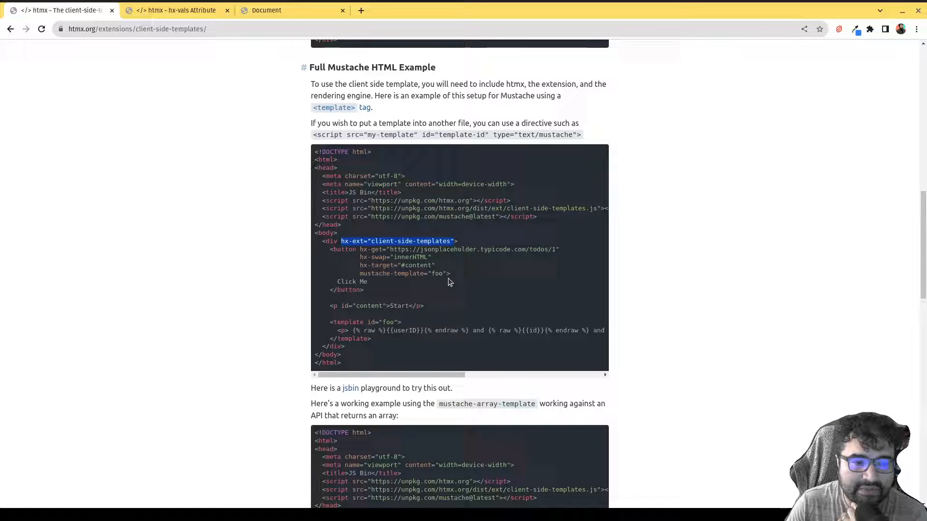
mouse_move(457, 330)
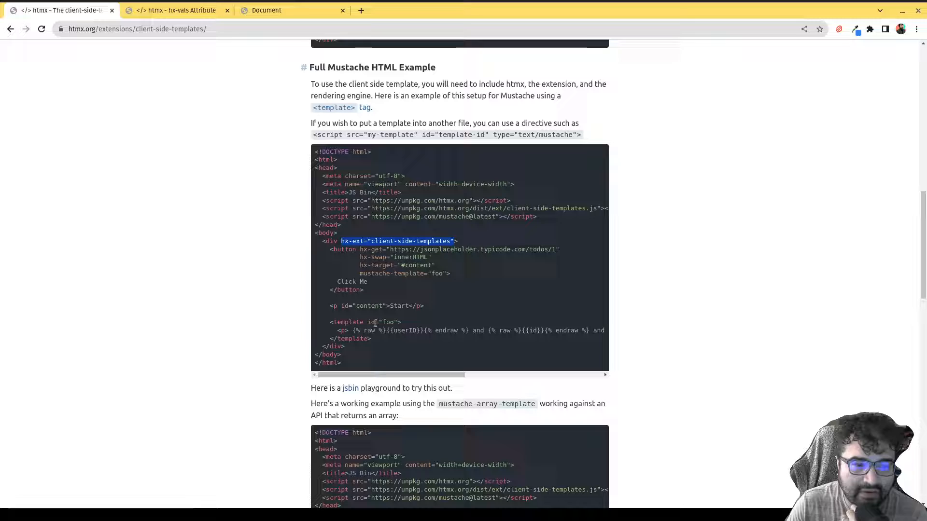
mouse_move(373, 347)
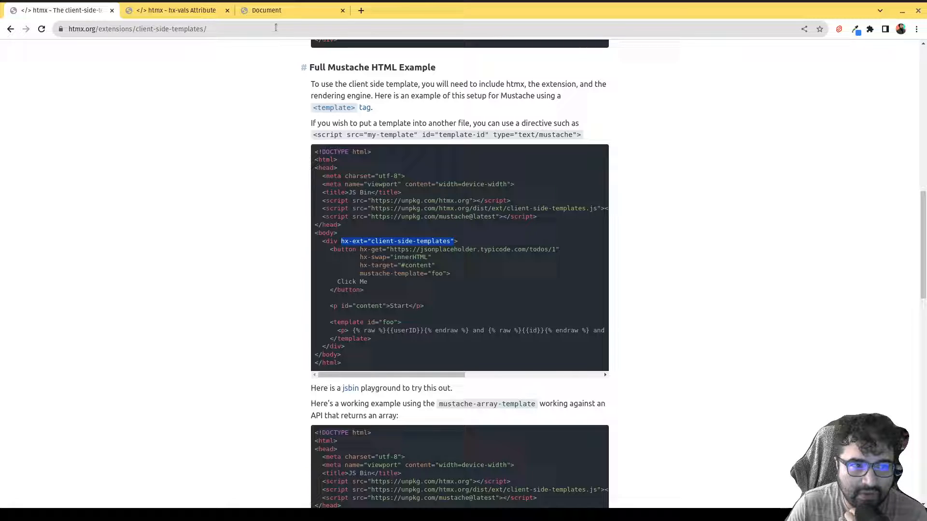
left_click(289, 9)
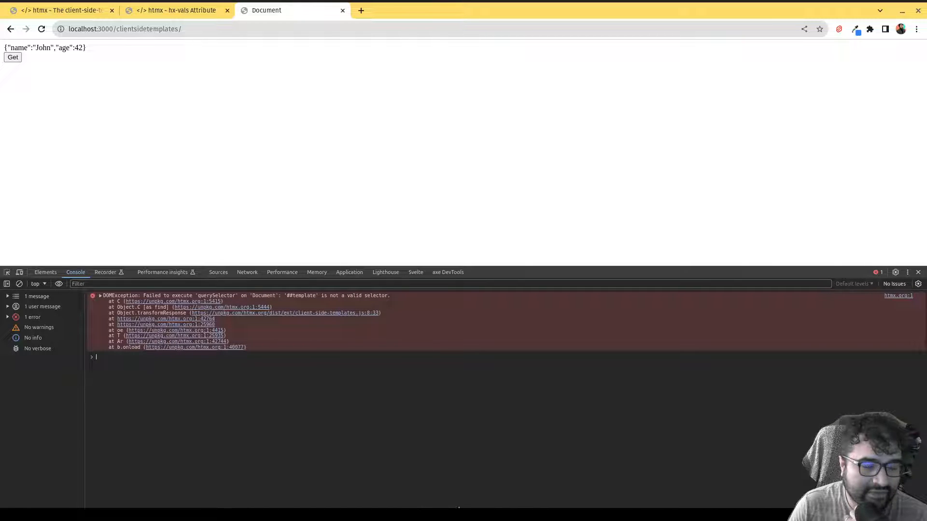
mouse_move(499, 496)
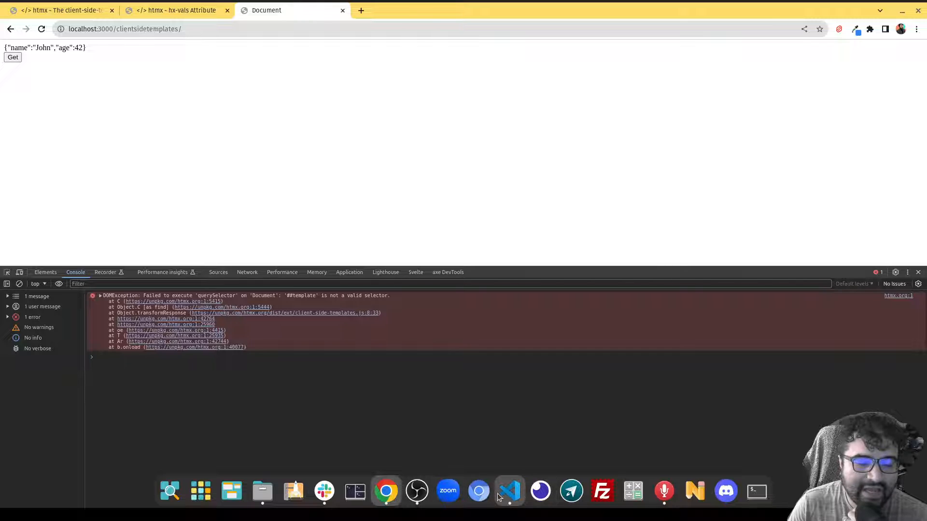
Remove the extra # from the mustache-template attribute in index.html.
left_click(507, 490)
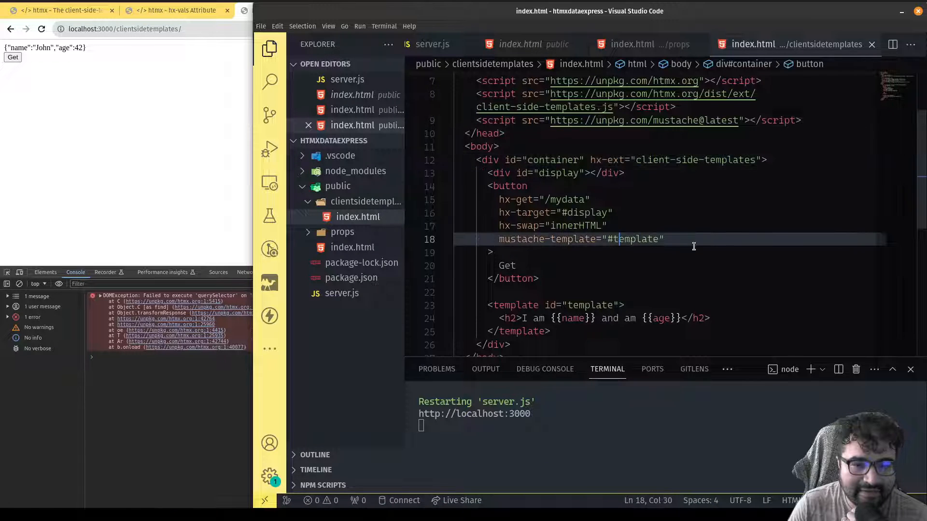
key("Backspace")
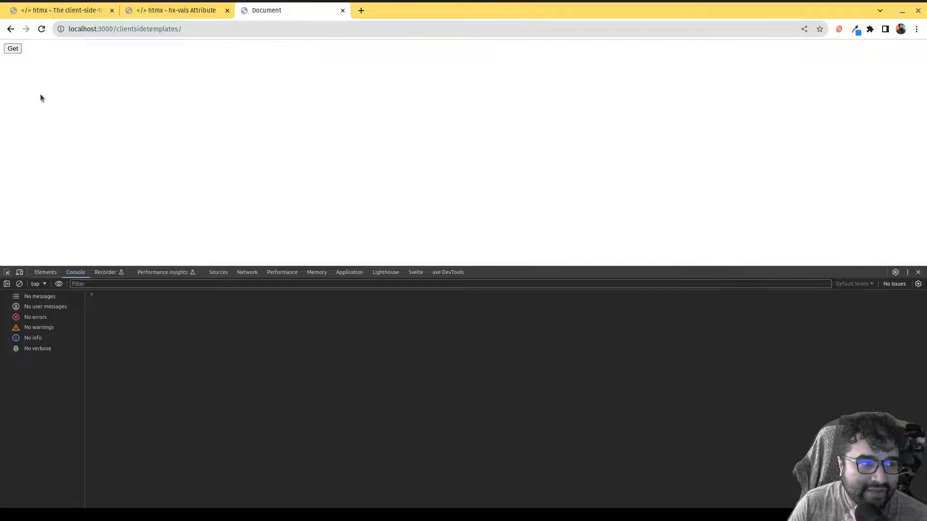
Fetch the data so the heading "I am John and am 42" renders, then return to the editor.
left_click(12, 48)
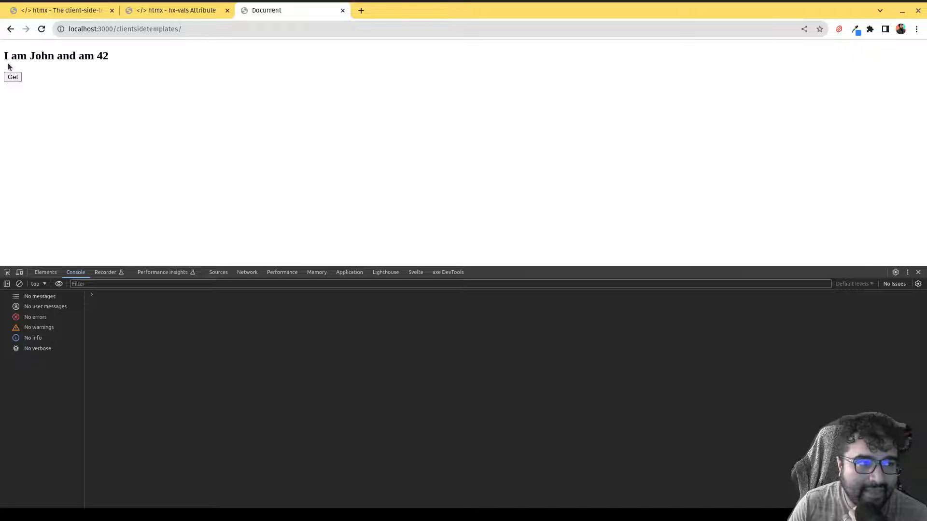
triple_click(56, 56)
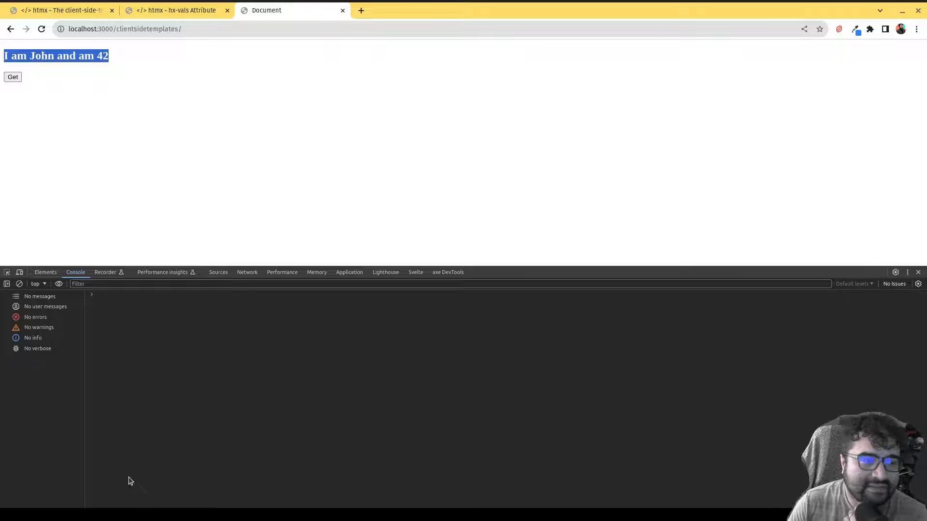
mouse_move(499, 505)
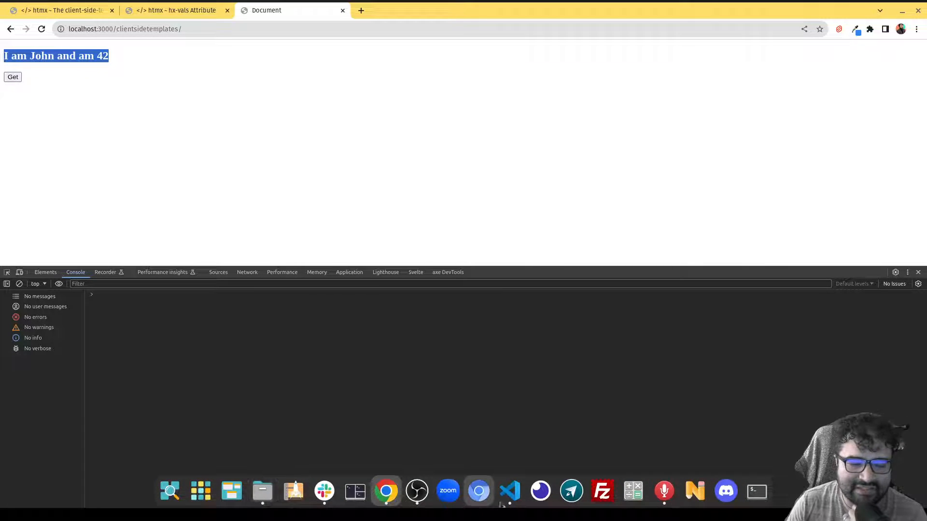
left_click(510, 490)
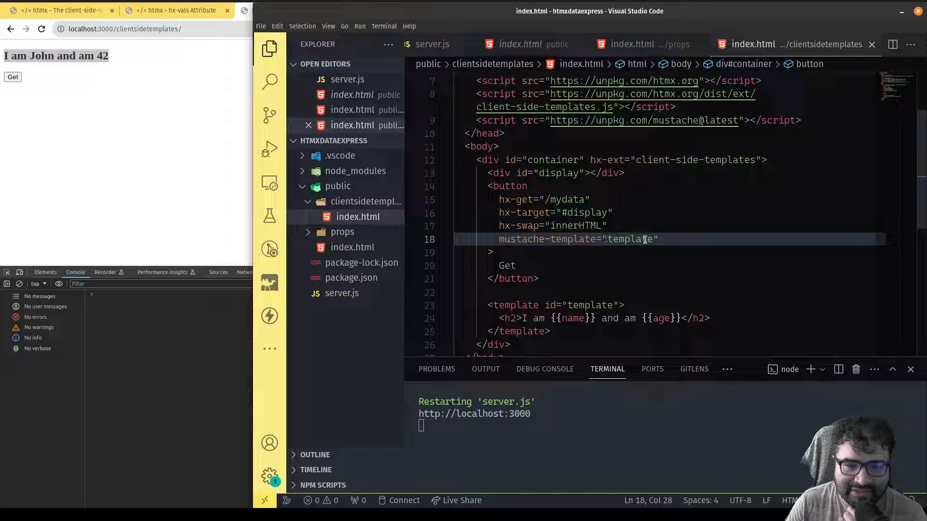
Review the template id's uses in index.html, then switch to server.js and its /mydata route.
double_click(629, 239)
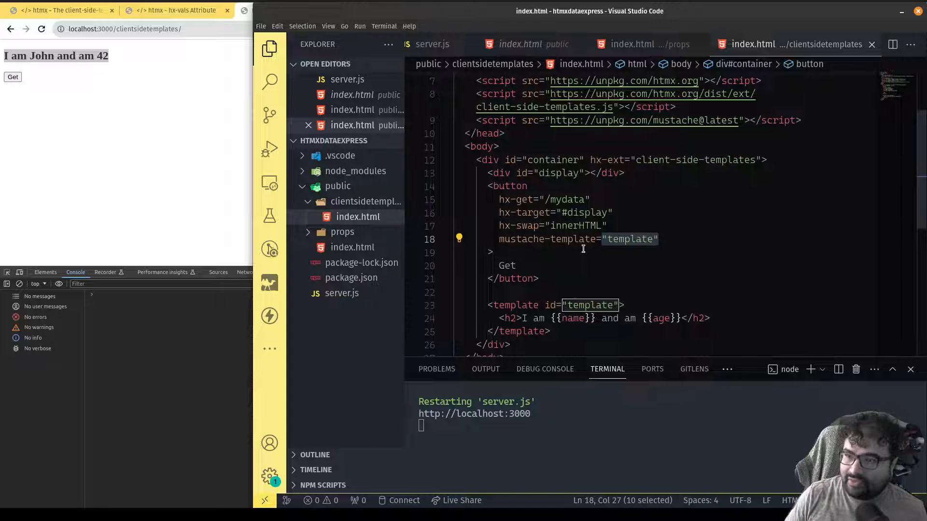
scroll("down", 3)
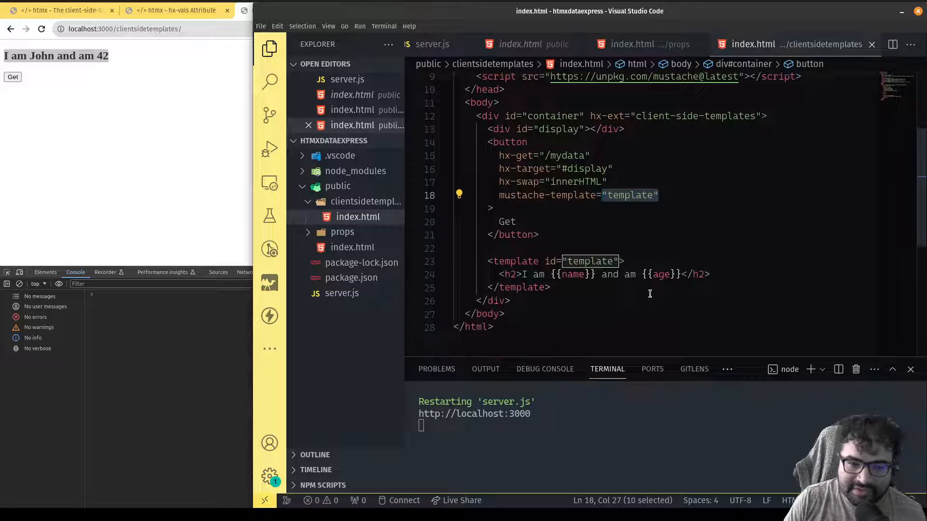
scroll("up", 3)
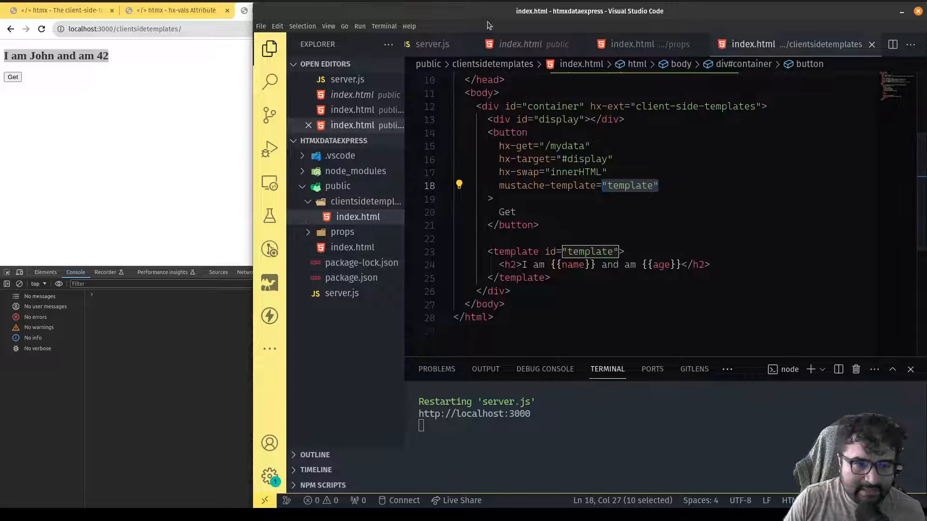
left_click(341, 294)
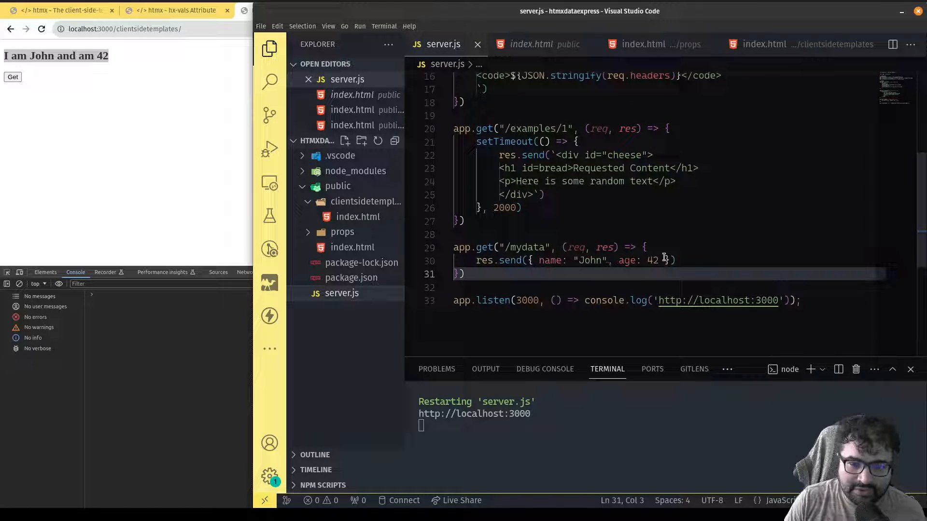
Add an 'array of objects' comment and const arr of name-and-age objects, sending arr from /mydata.
key("Enter")
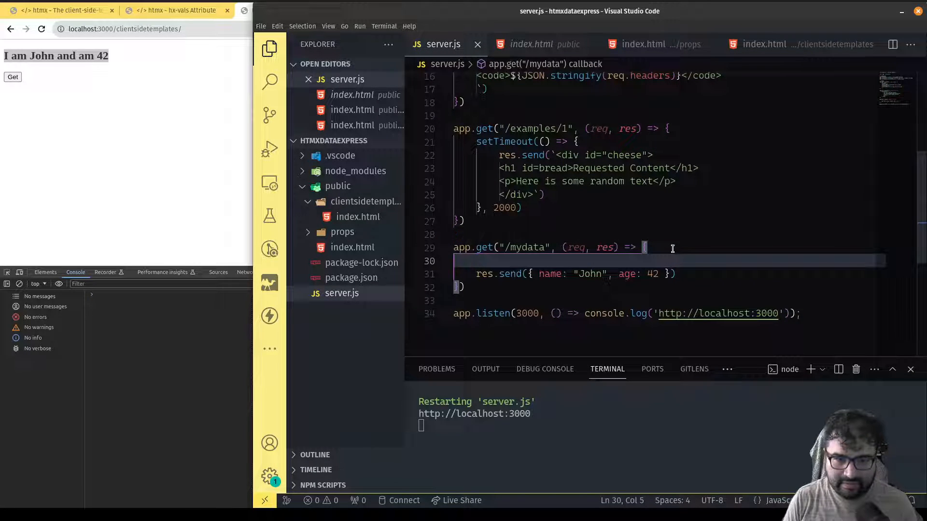
type("// array")
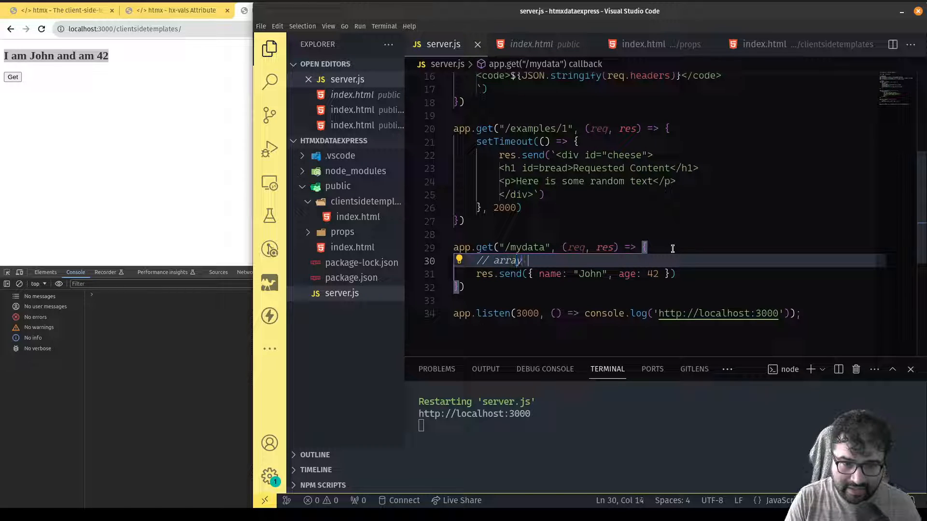
type("of objects with name and age")
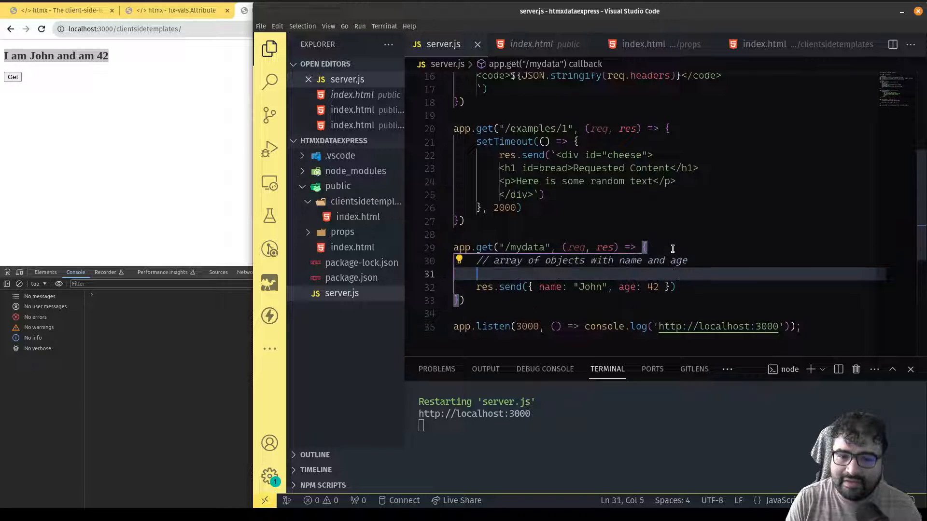
type("const arr = [")
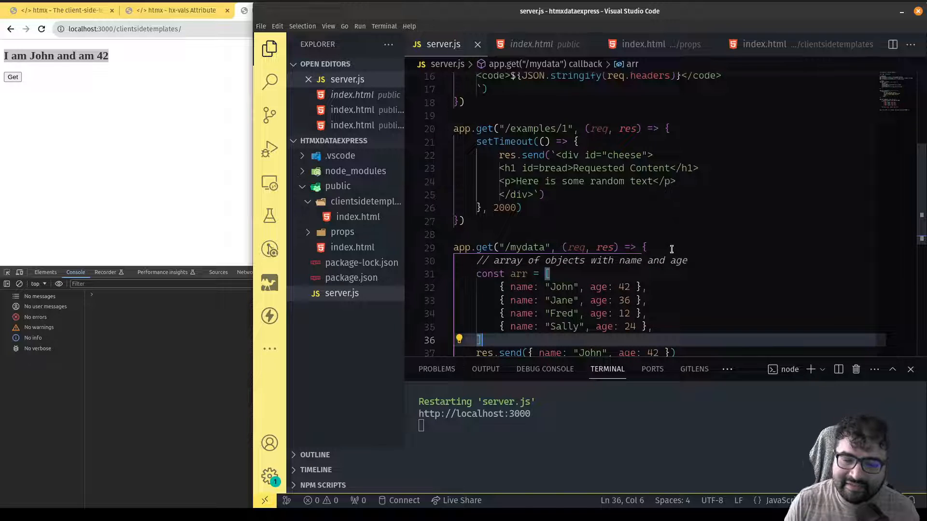
scroll("down", 3)
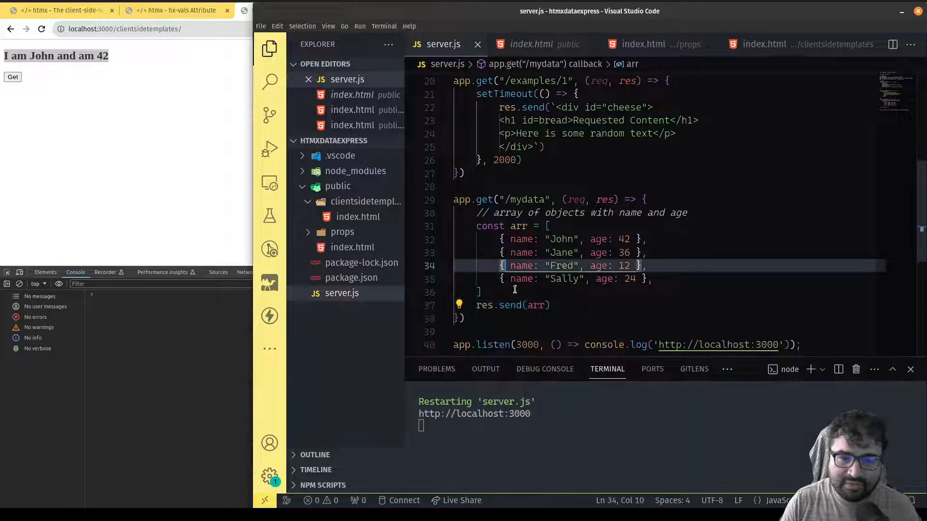
left_click(768, 44)
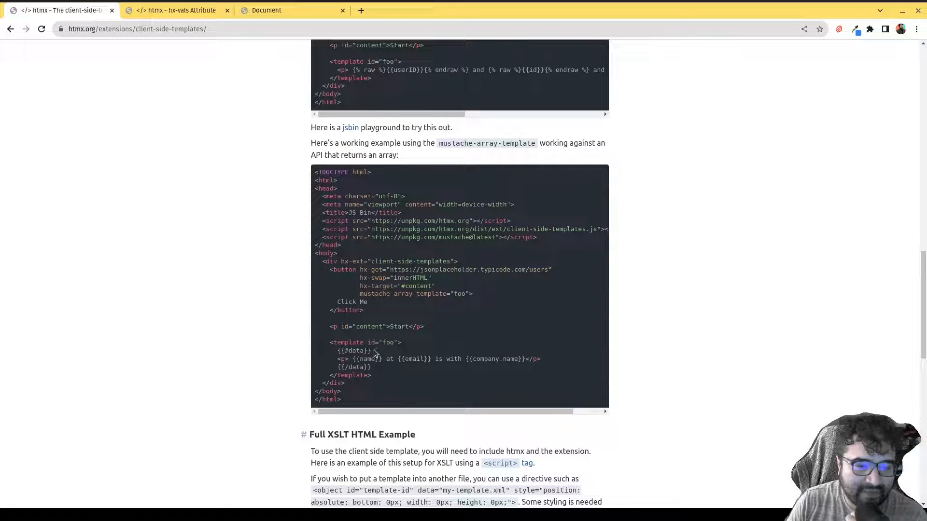
Examine the docs' {{#data}}…{{/data}} loop in the mustache-array-template example, then return to the editor.
double_click(353, 350)
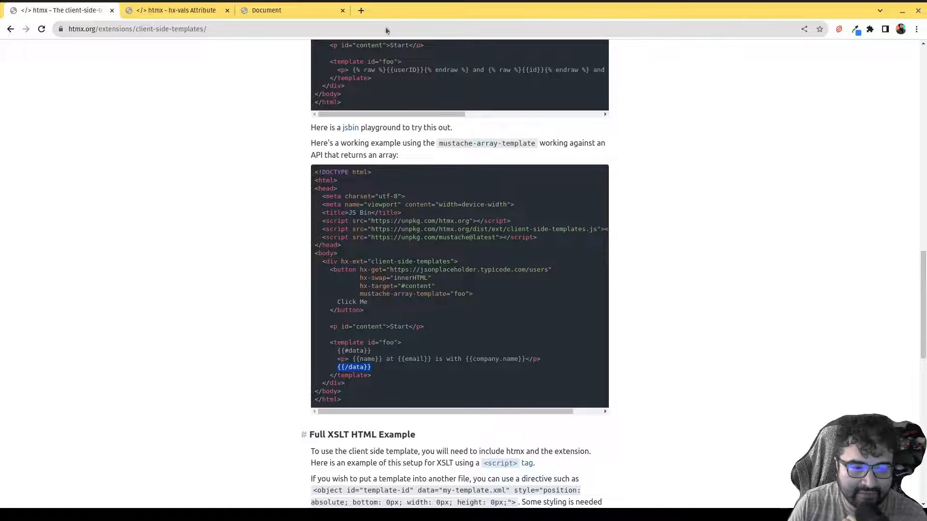
left_click(175, 10)
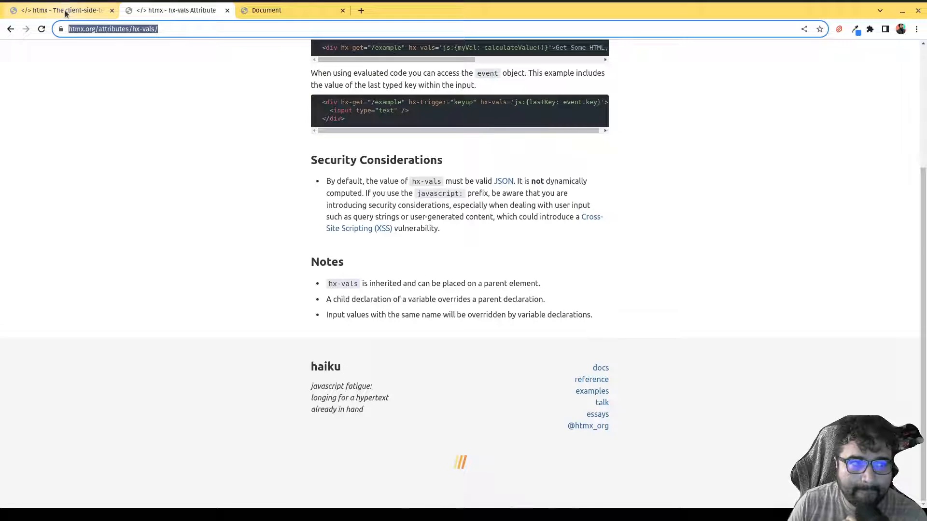
left_click(59, 9)
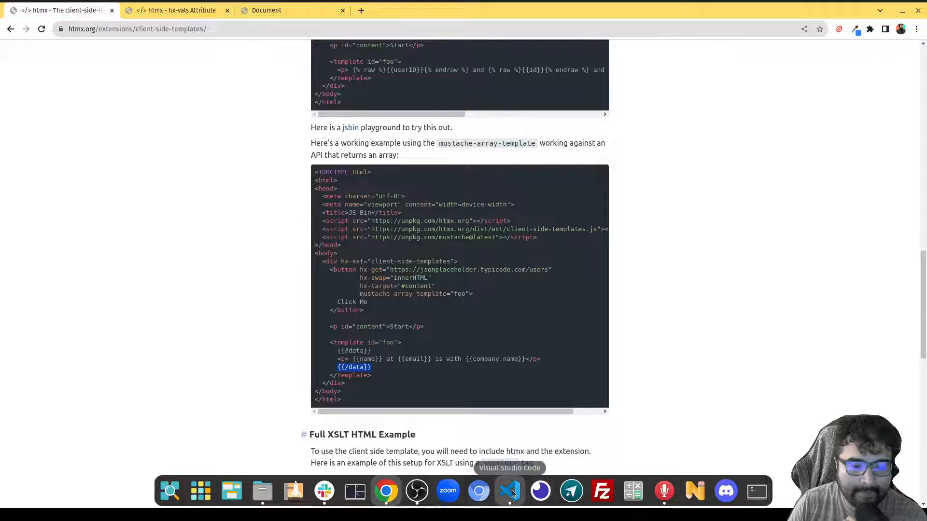
left_click(510, 491)
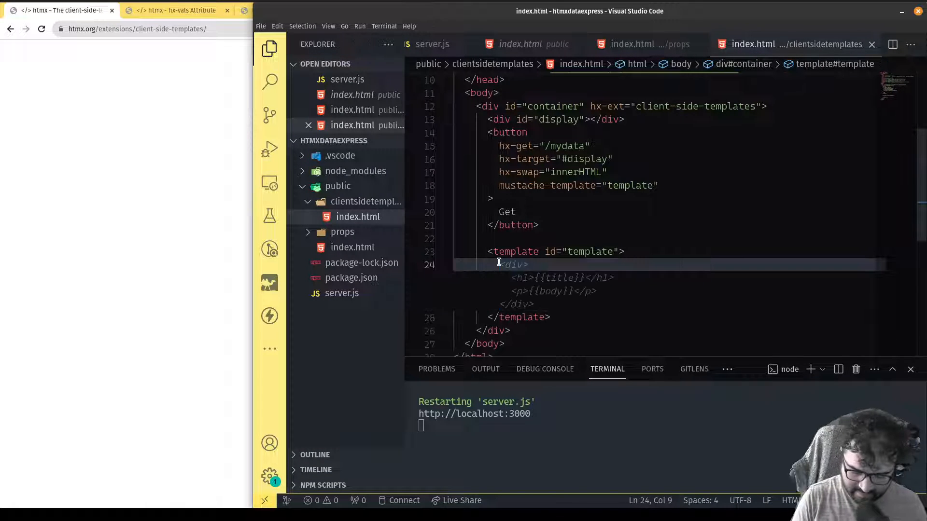
Fill the template with a {{#data}} loop around <h2>{{name}}</h2> and <h3>{{age}}</h3>.
type("{{#data}}")
type("<h2>{{name</h2>")
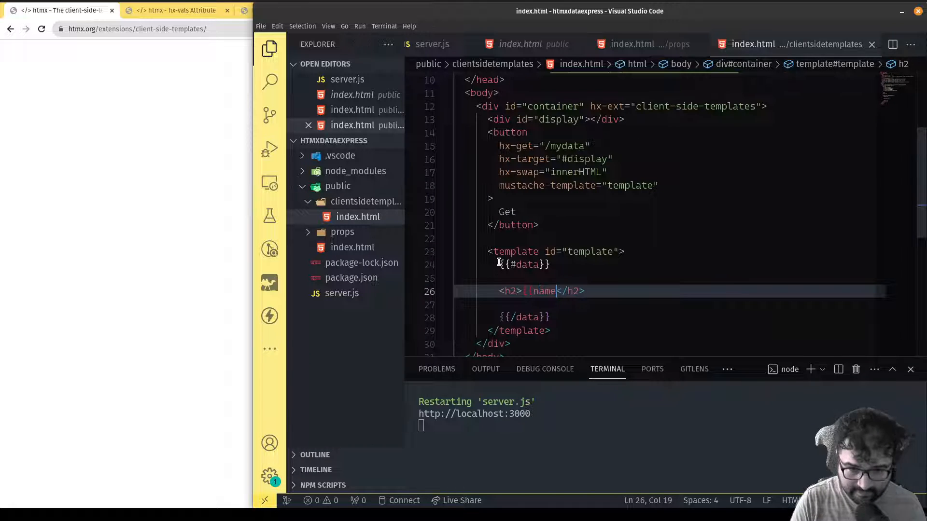
type("}}")
left_click(669, 304)
type("<h3></h3>")
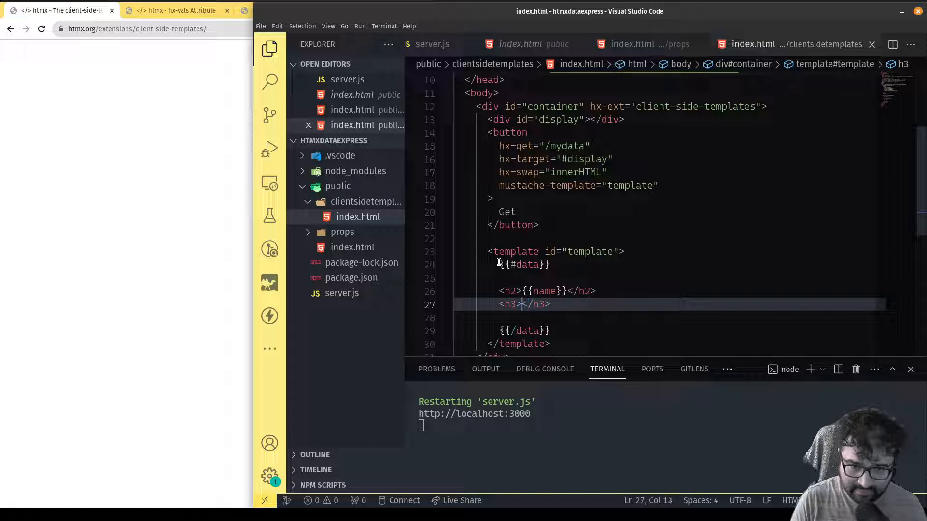
type("{{age}}")
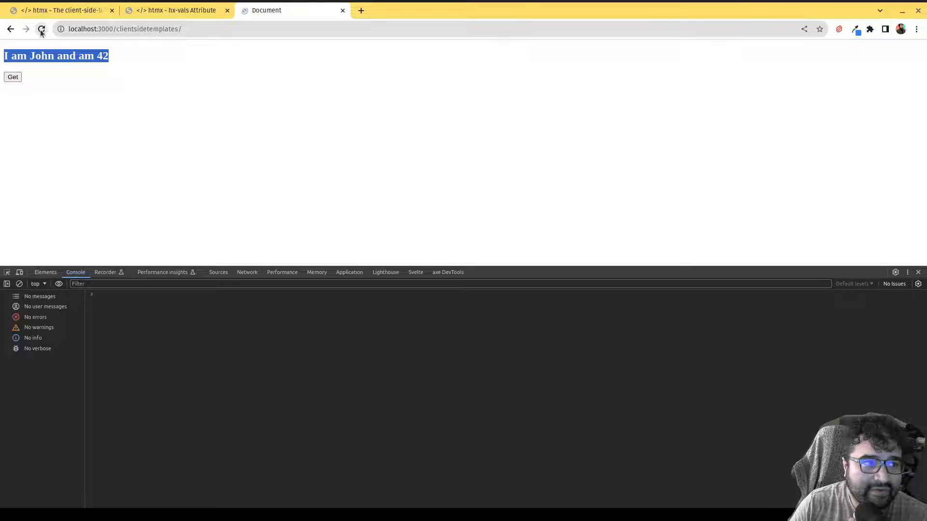
Reload the local templates page so only the Get button shows.
left_click(40, 28)
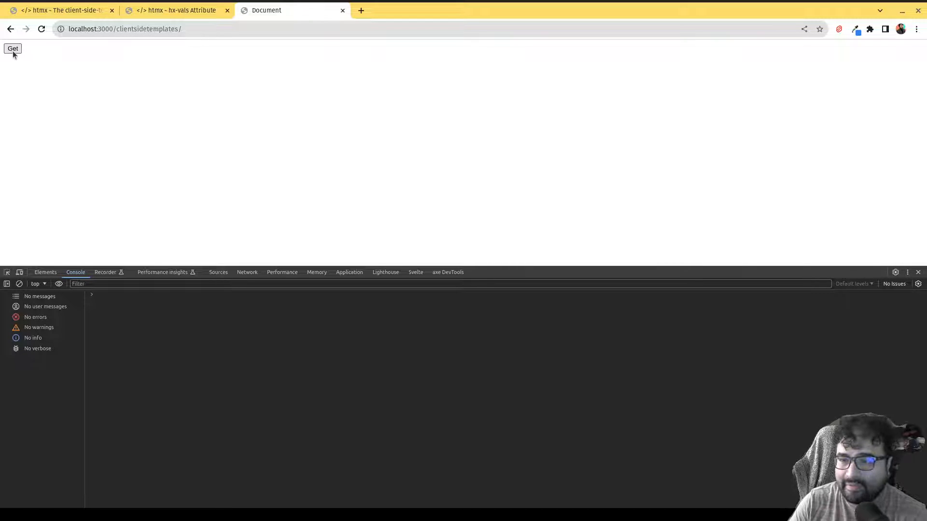
right_click(12, 51)
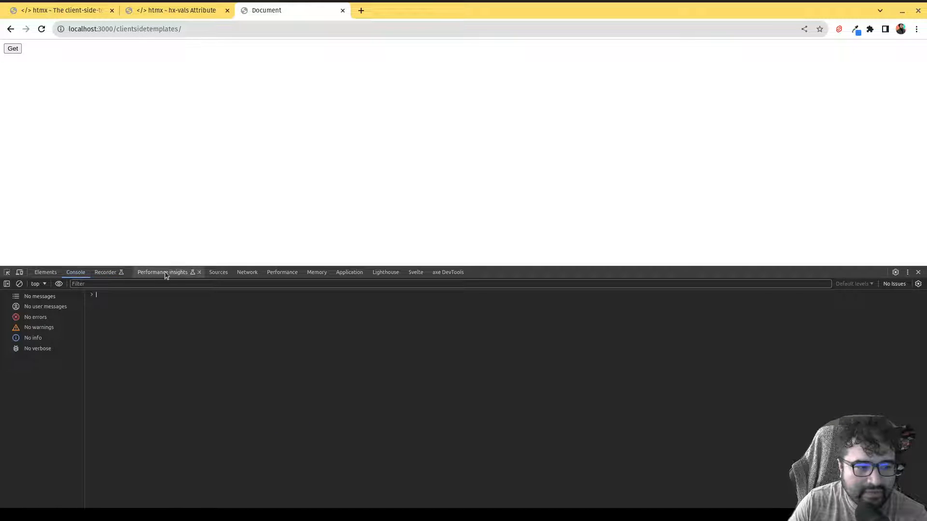
Inspect the earlier mydata request's headers and raw response body in DevTools Network.
left_click(247, 273)
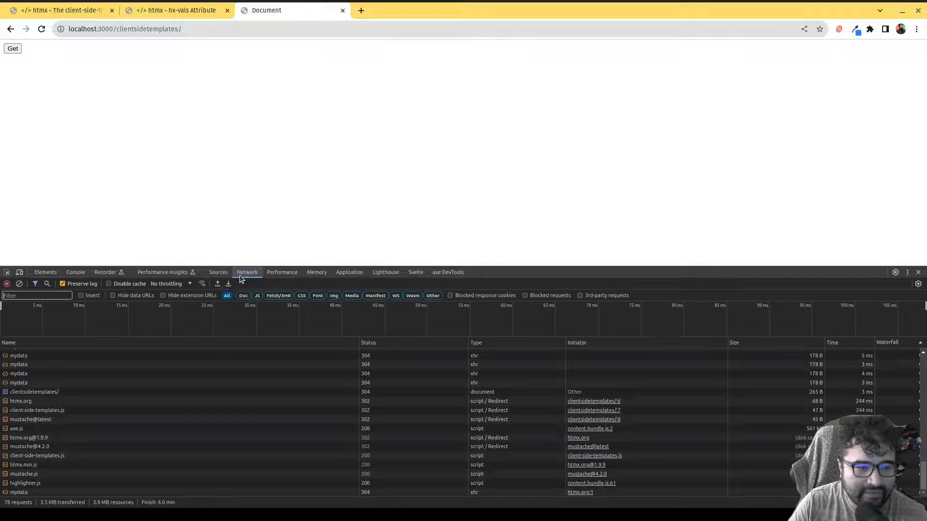
left_click(18, 356)
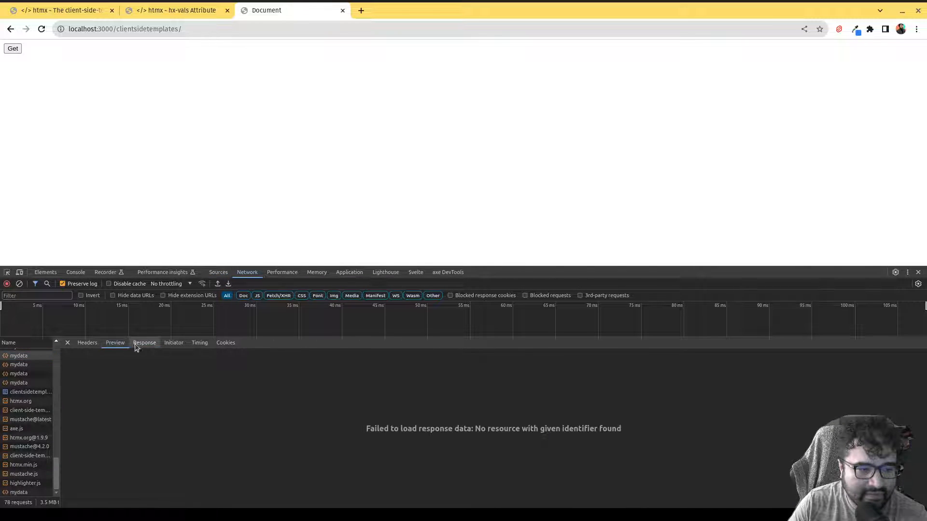
left_click(87, 343)
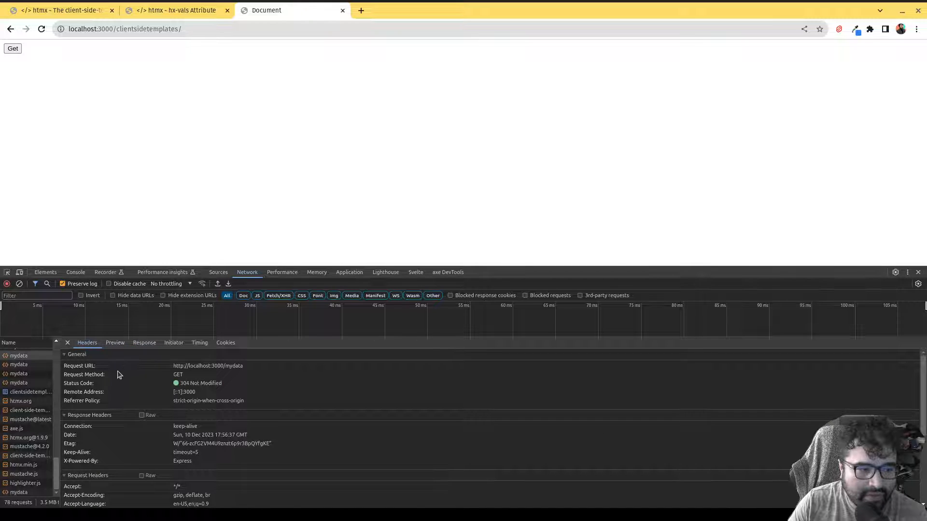
left_click(143, 342)
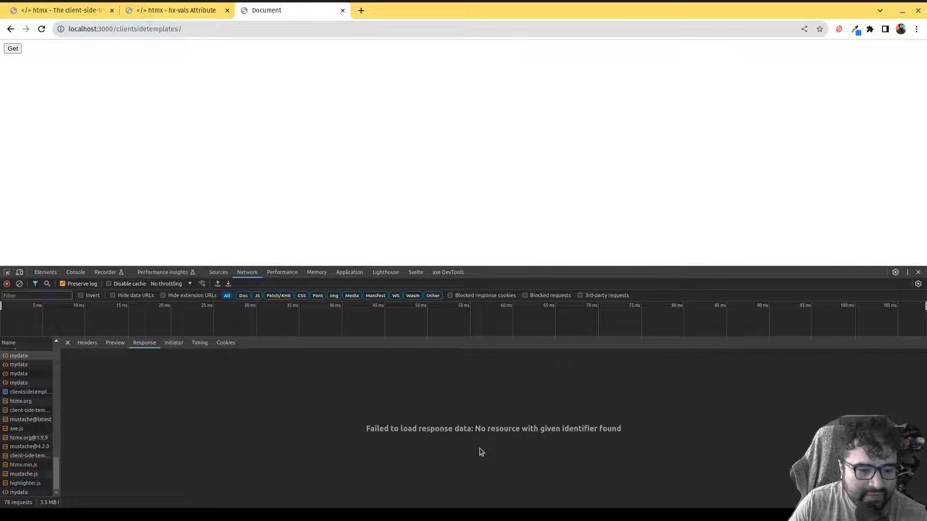
scroll("up", 3)
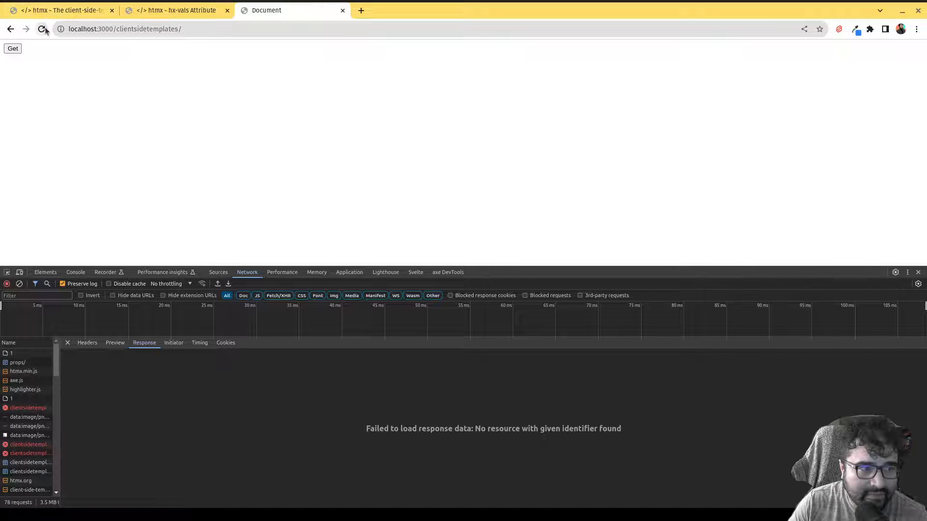
Reload the page, request /mydata again and check the new response listing John, Jane, Fred and Sally.
left_click(41, 28)
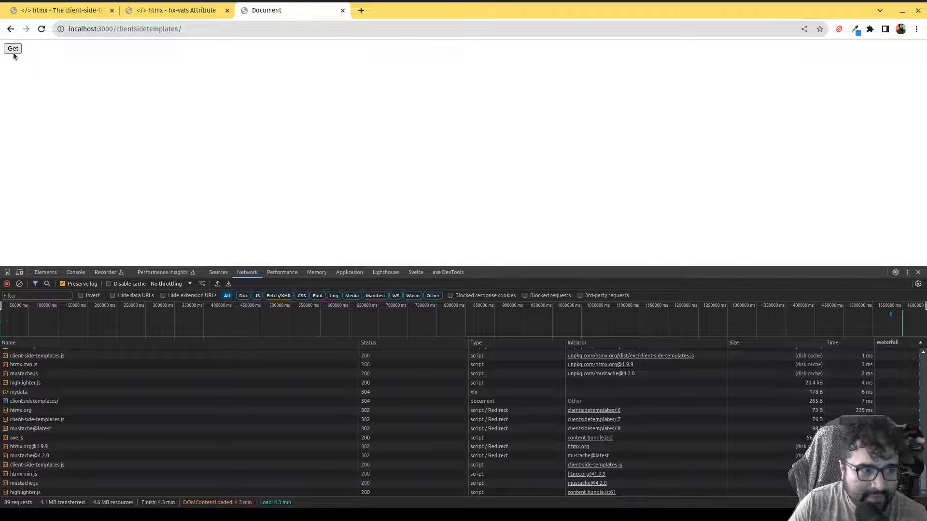
left_click(13, 48)
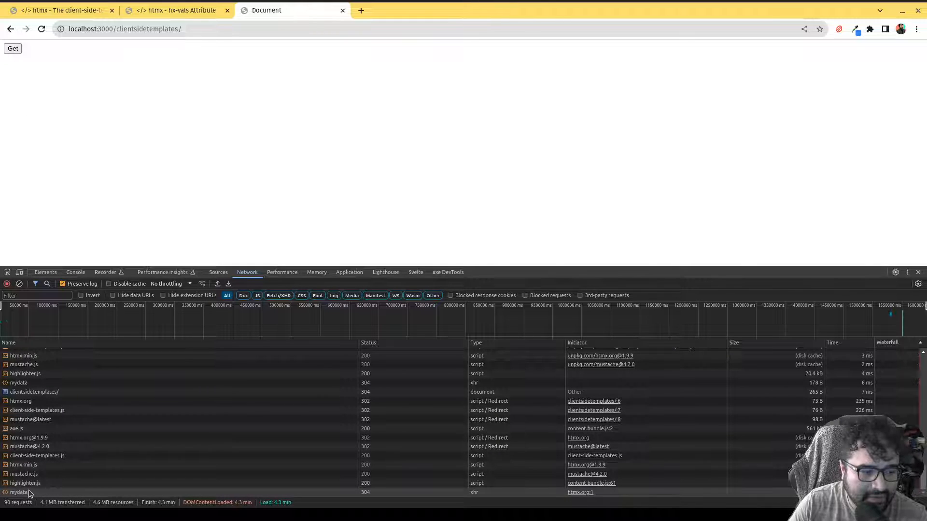
left_click(18, 492)
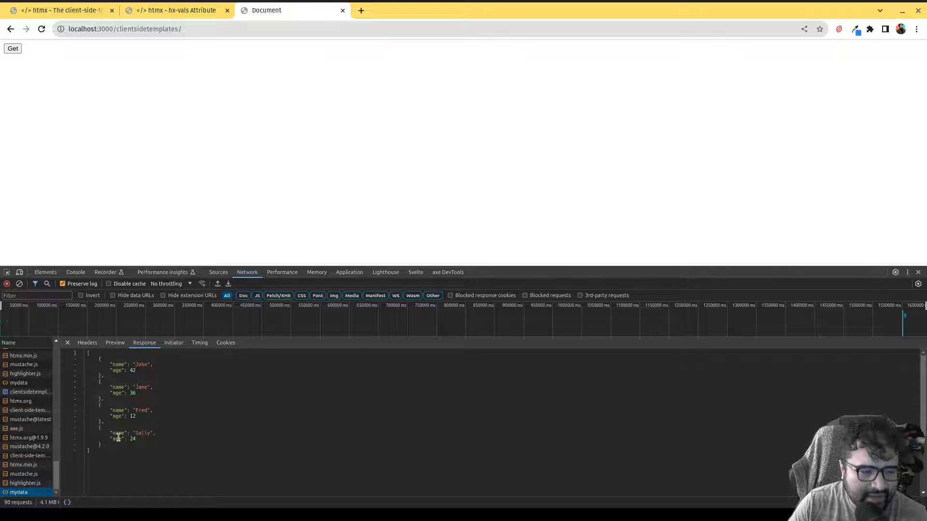
mouse_move(325, 491)
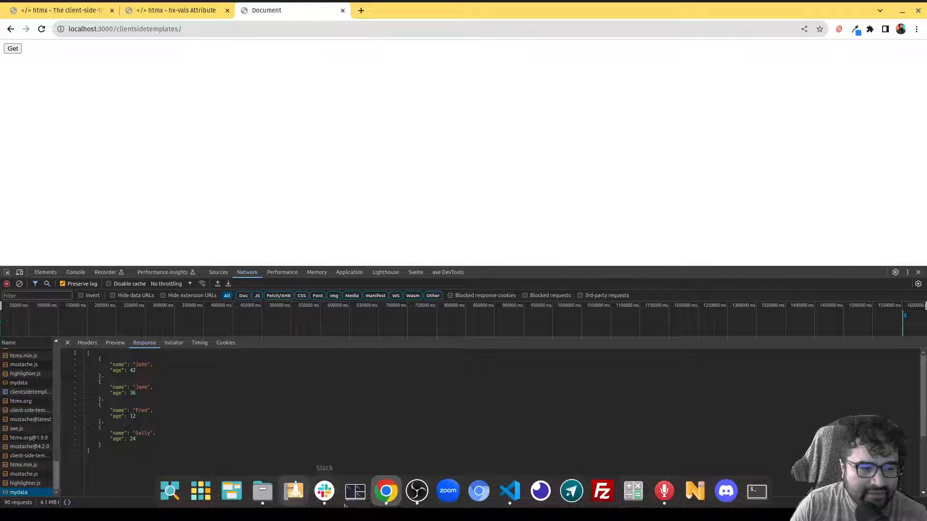
left_click(61, 10)
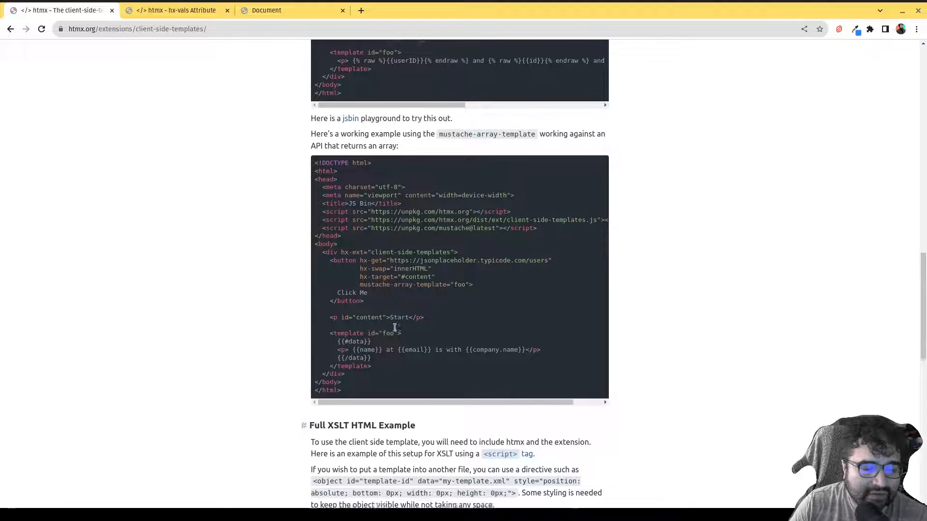
Select the mustache-array-template attribute in the docs' array example, then return to the test page.
scroll("down", 3)
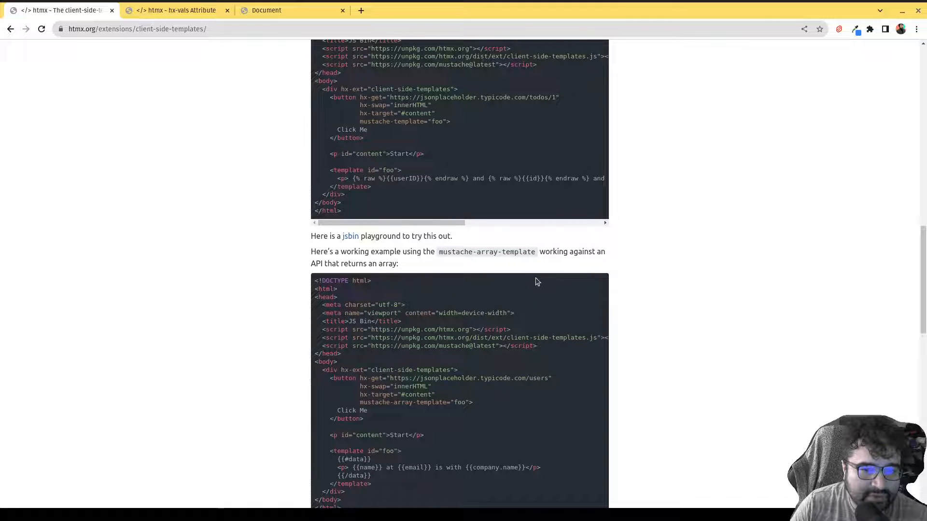
mouse_move(471, 269)
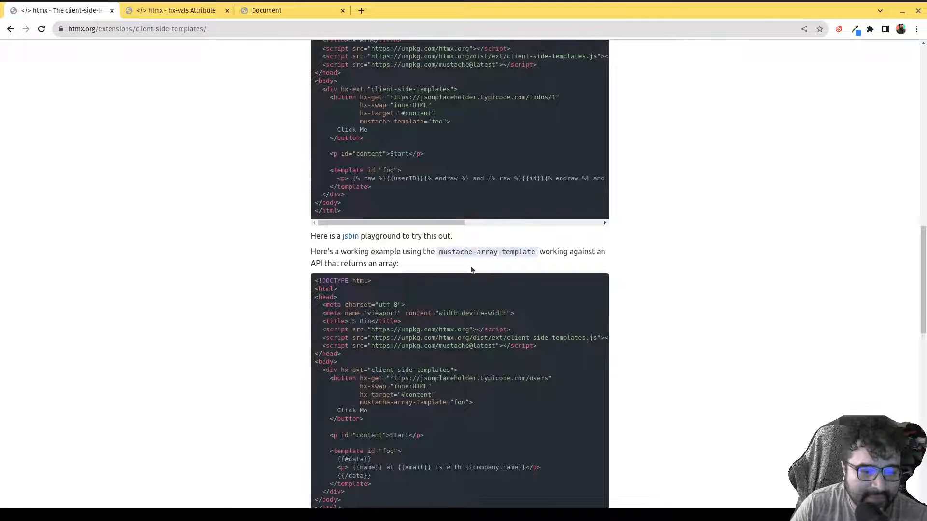
scroll("down", 3)
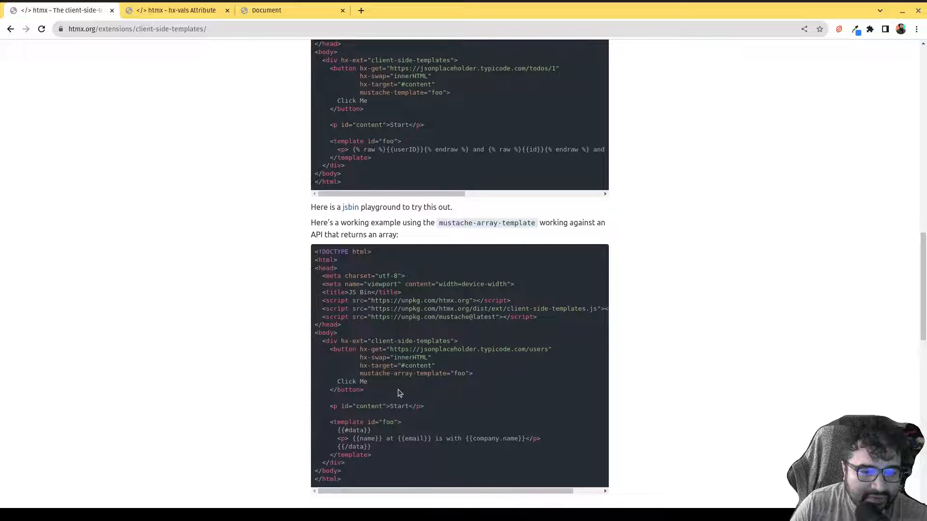
mouse_move(414, 395)
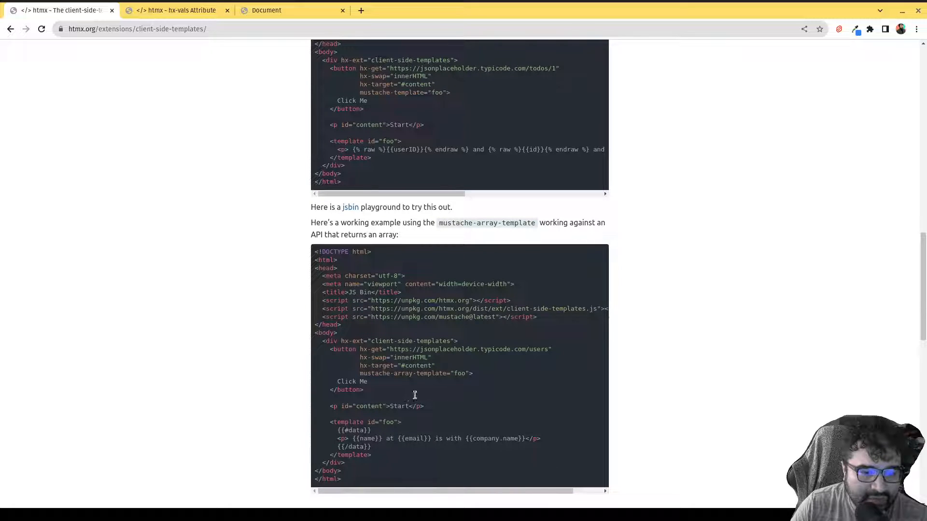
double_click(396, 372)
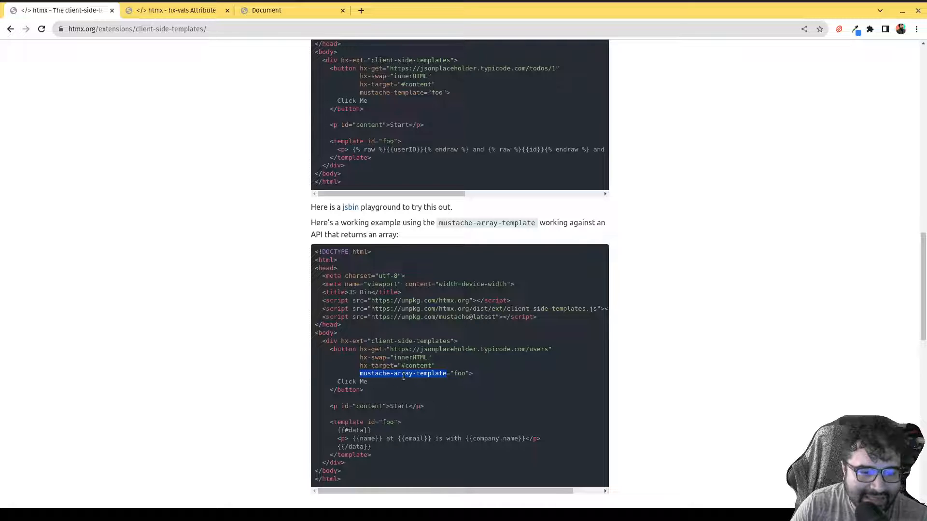
left_click(266, 10)
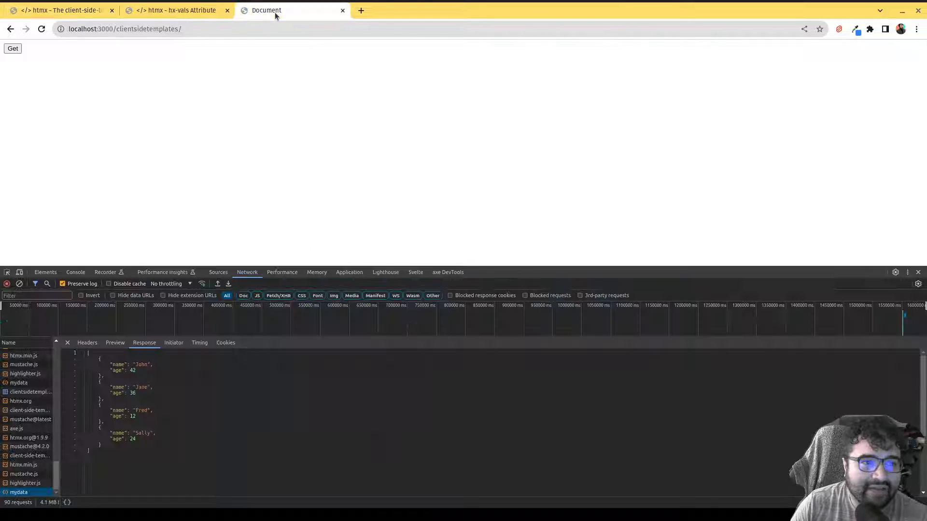
Recheck the Get button's mustache-template attribute in index.html.
left_click(507, 491)
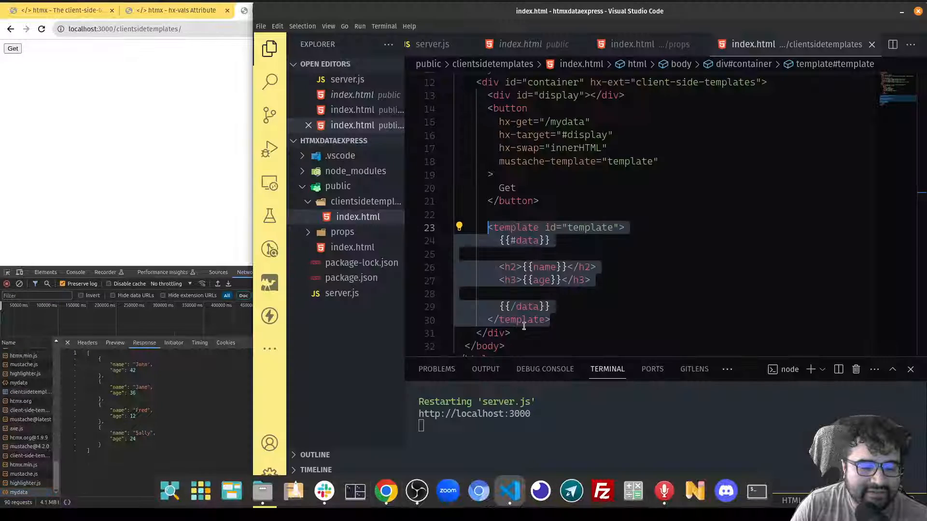
left_click(546, 161)
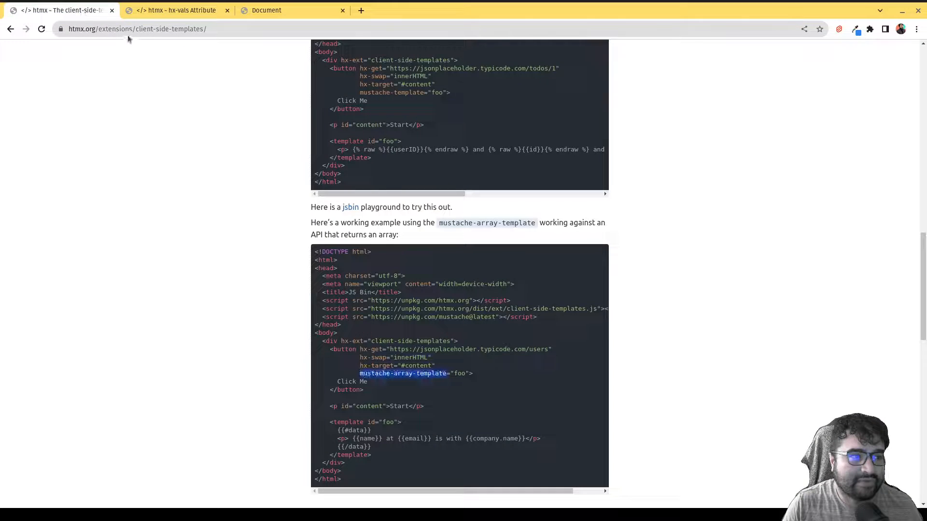
Reload the test page so John, Jane, Fred and Sally render with their ages as headings.
left_click(292, 10)
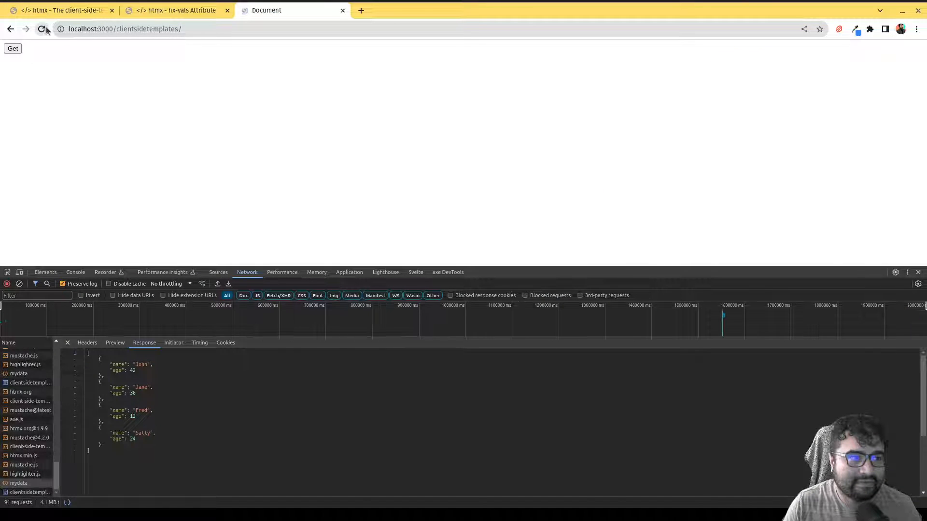
left_click(46, 28)
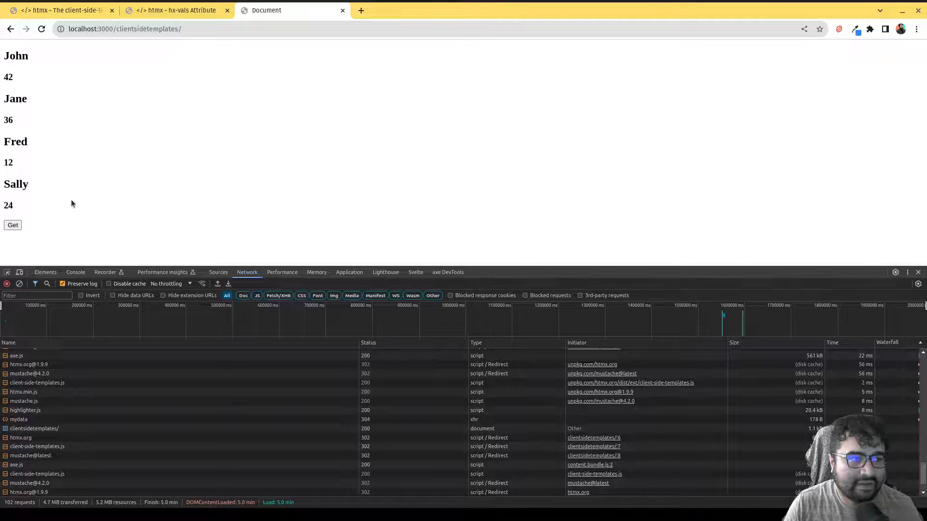
mouse_move(48, 201)
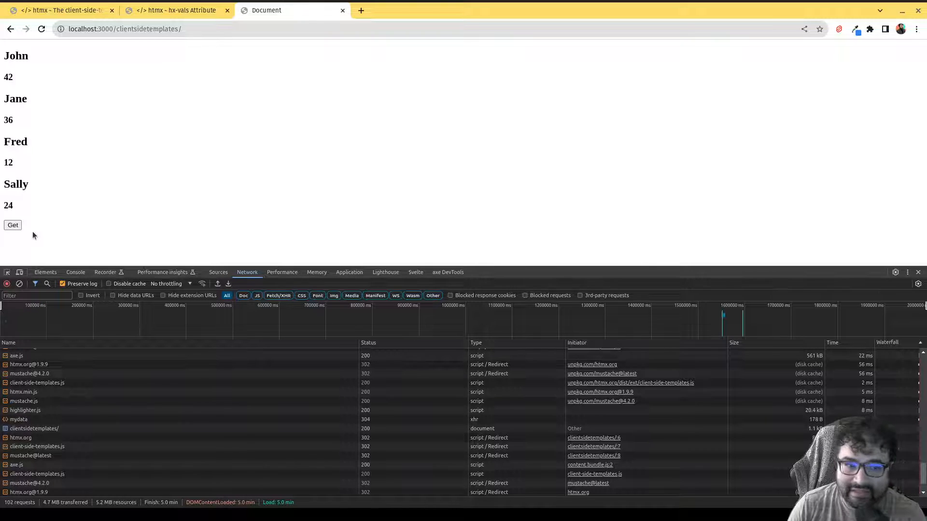
left_click(59, 9)
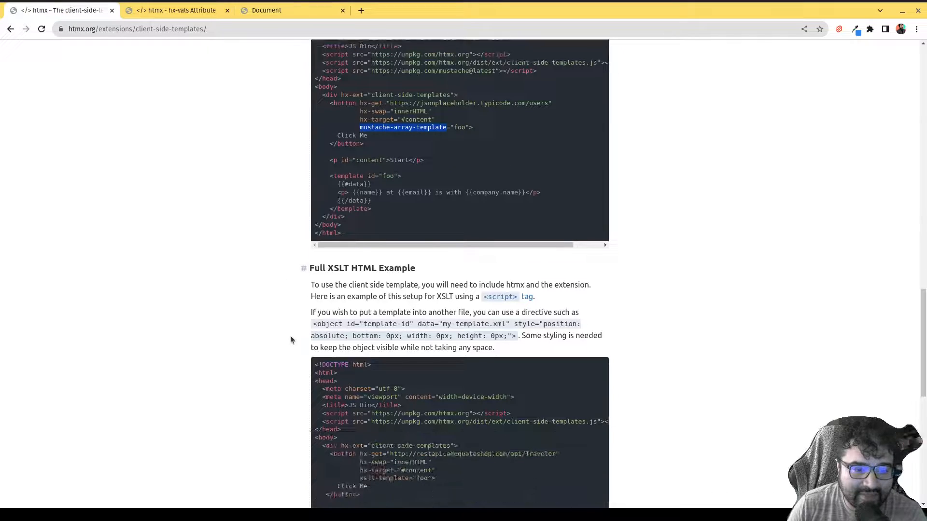
scroll("down", 3)
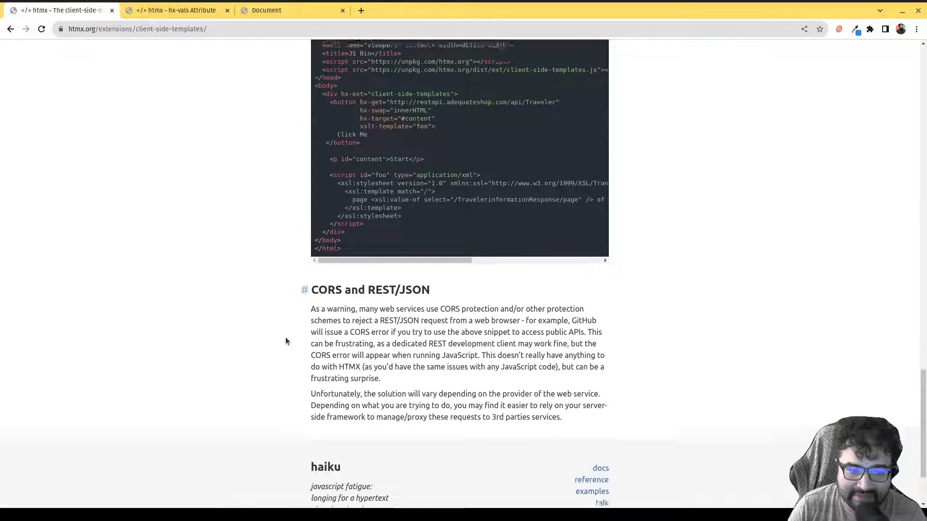
scroll("up", 3)
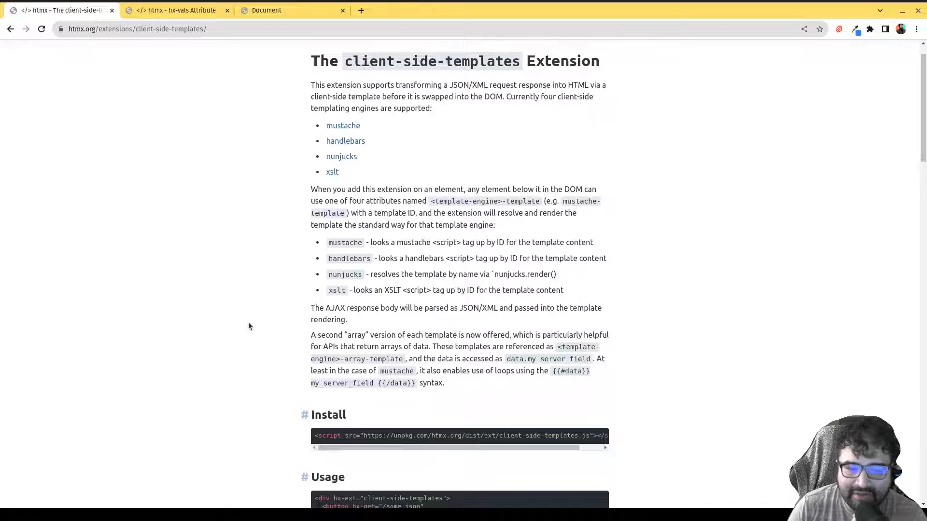
mouse_move(246, 328)
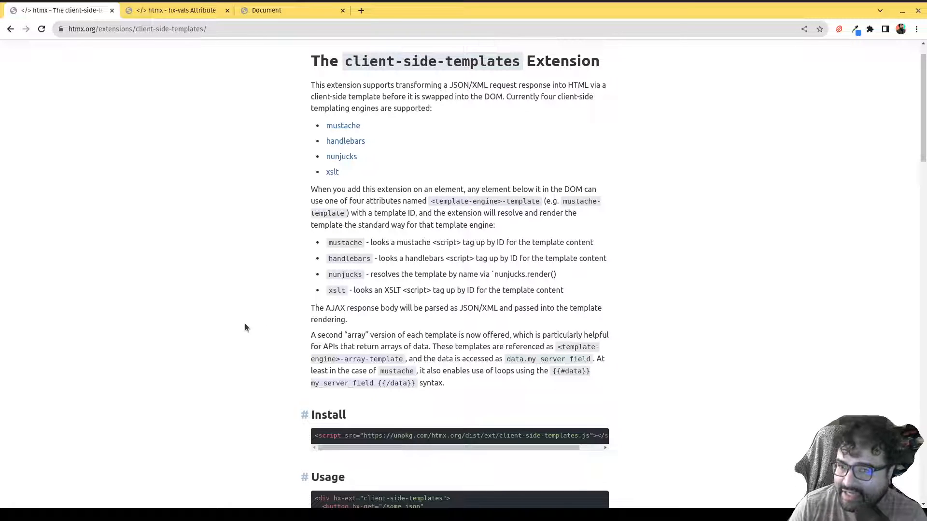
mouse_move(225, 331)
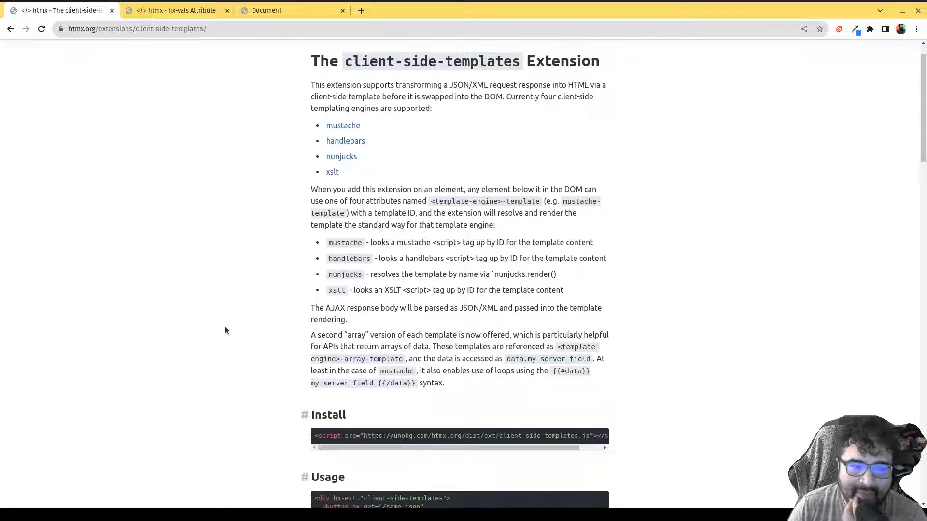
mouse_move(220, 342)
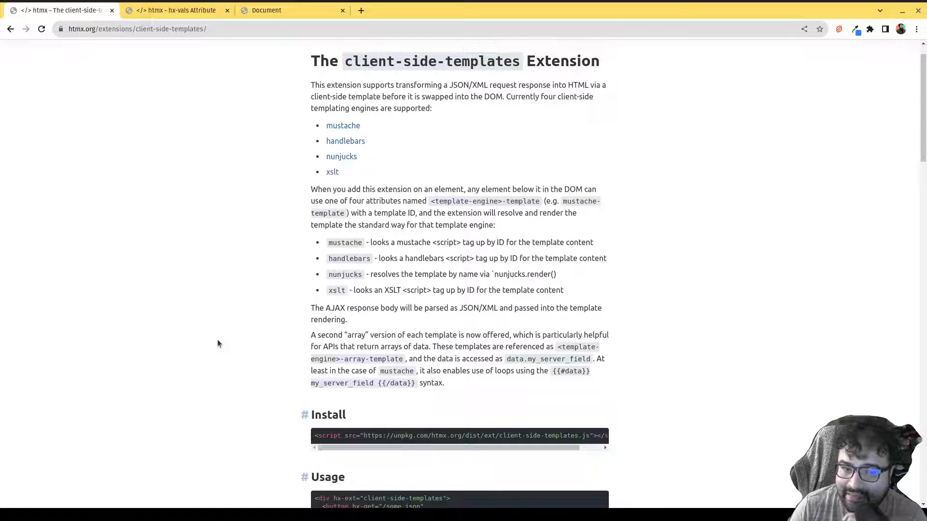
mouse_move(223, 344)
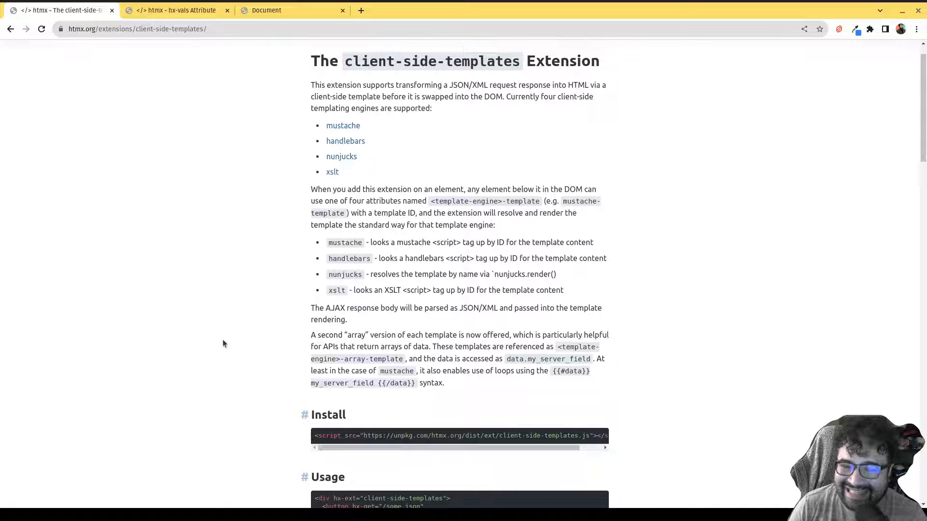